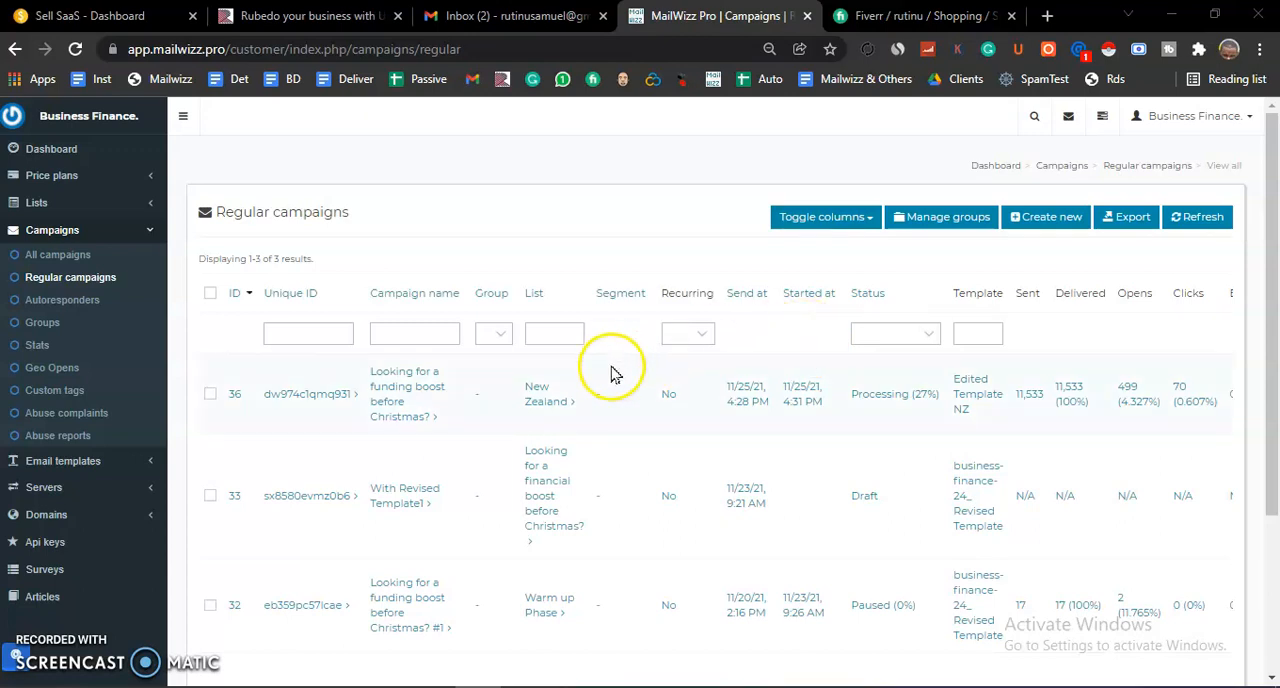
pyautogui.moveTo(400, 595)
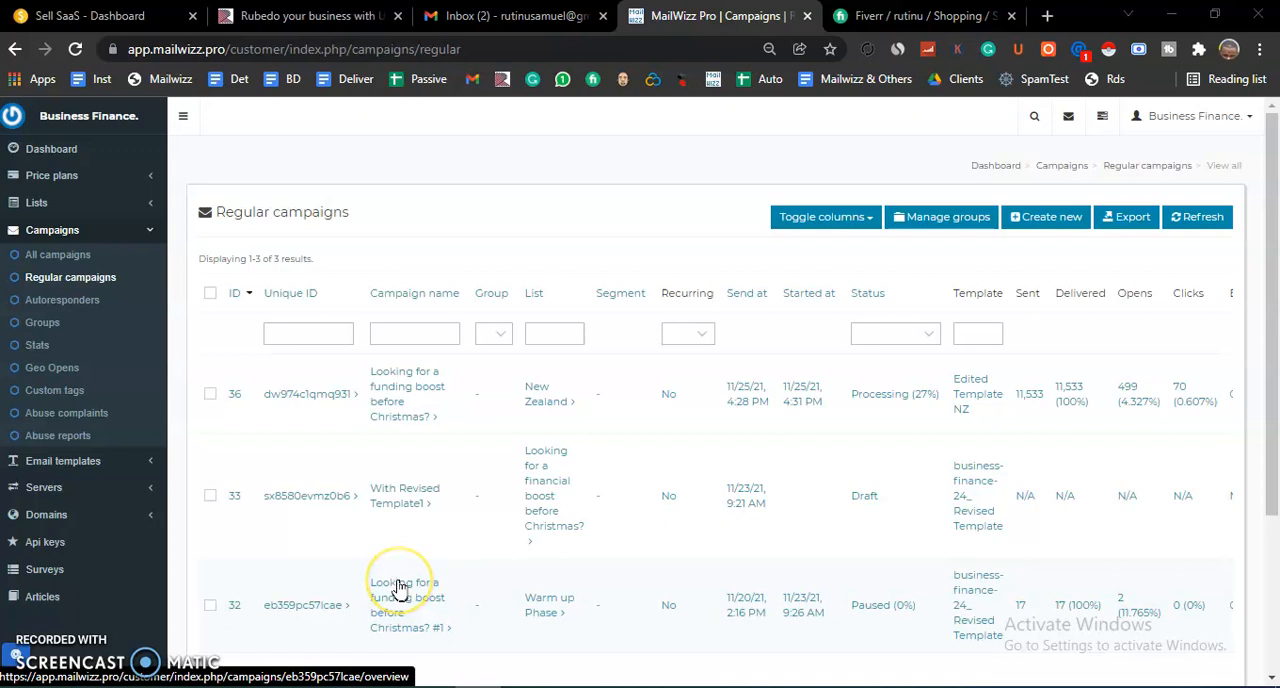
pyautogui.moveTo(399, 585)
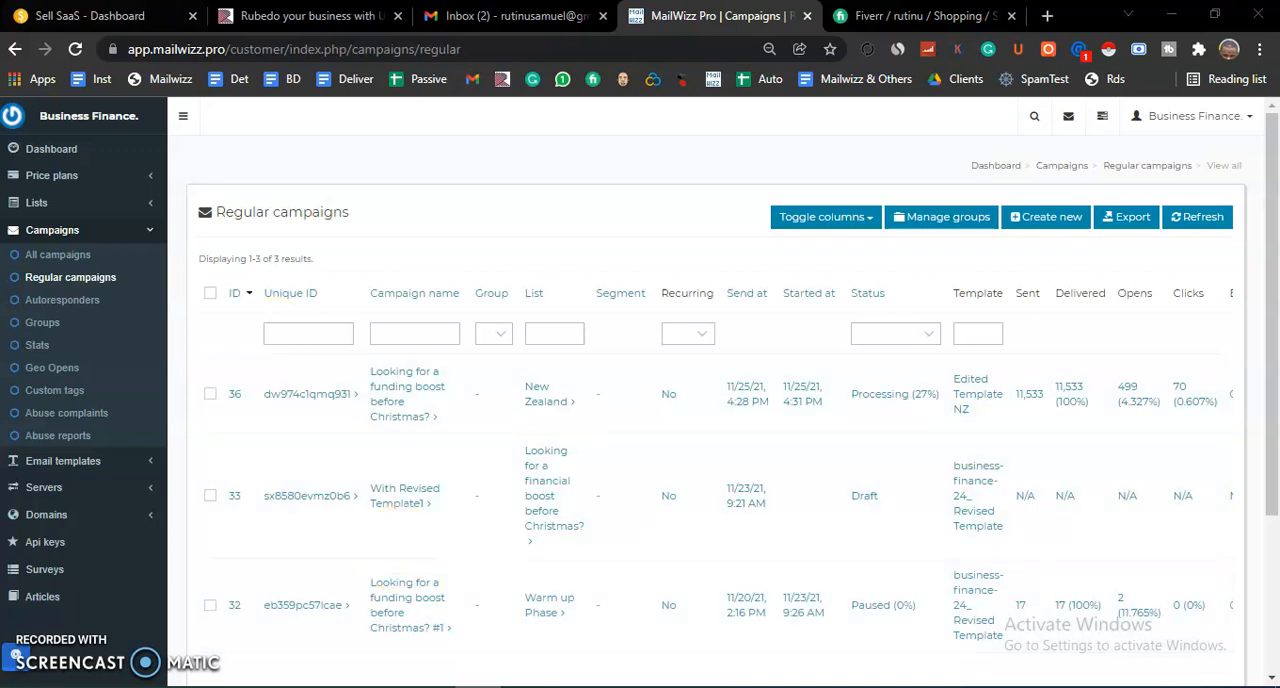
# Step: Return to the dashboard and expand the Servers, Email templates and Campaigns sidebar menus
pyautogui.click(51, 148)
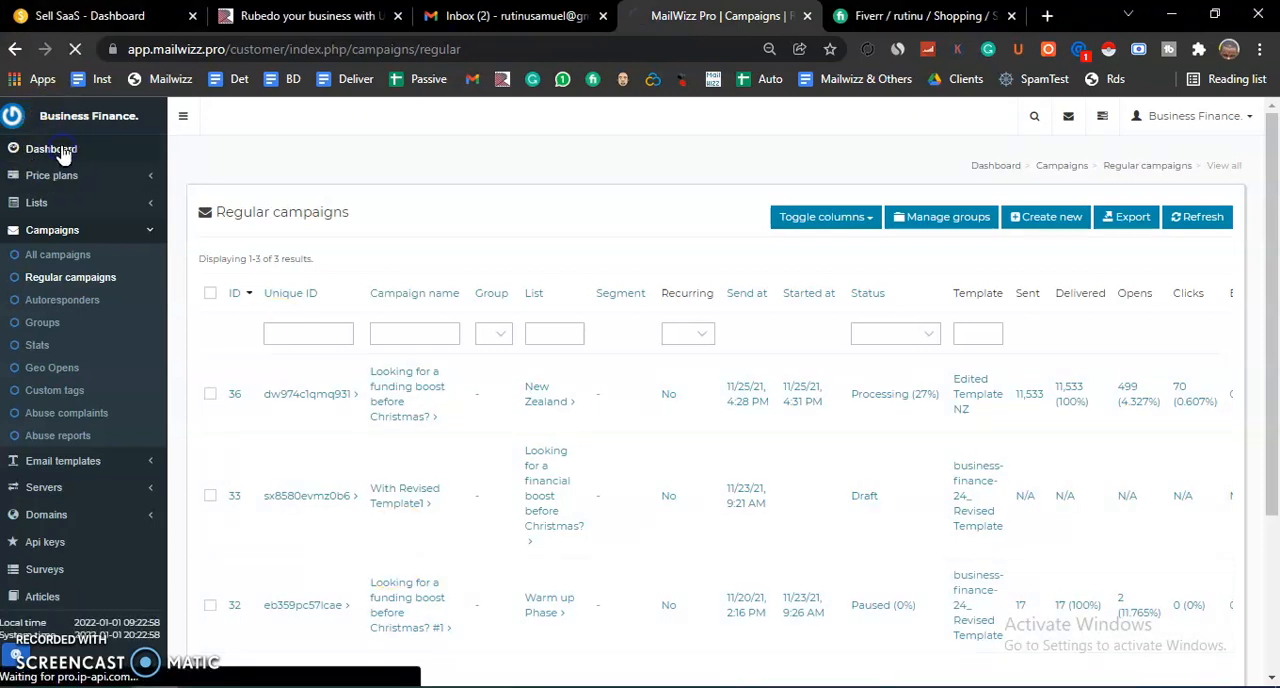
pyautogui.click(50, 149)
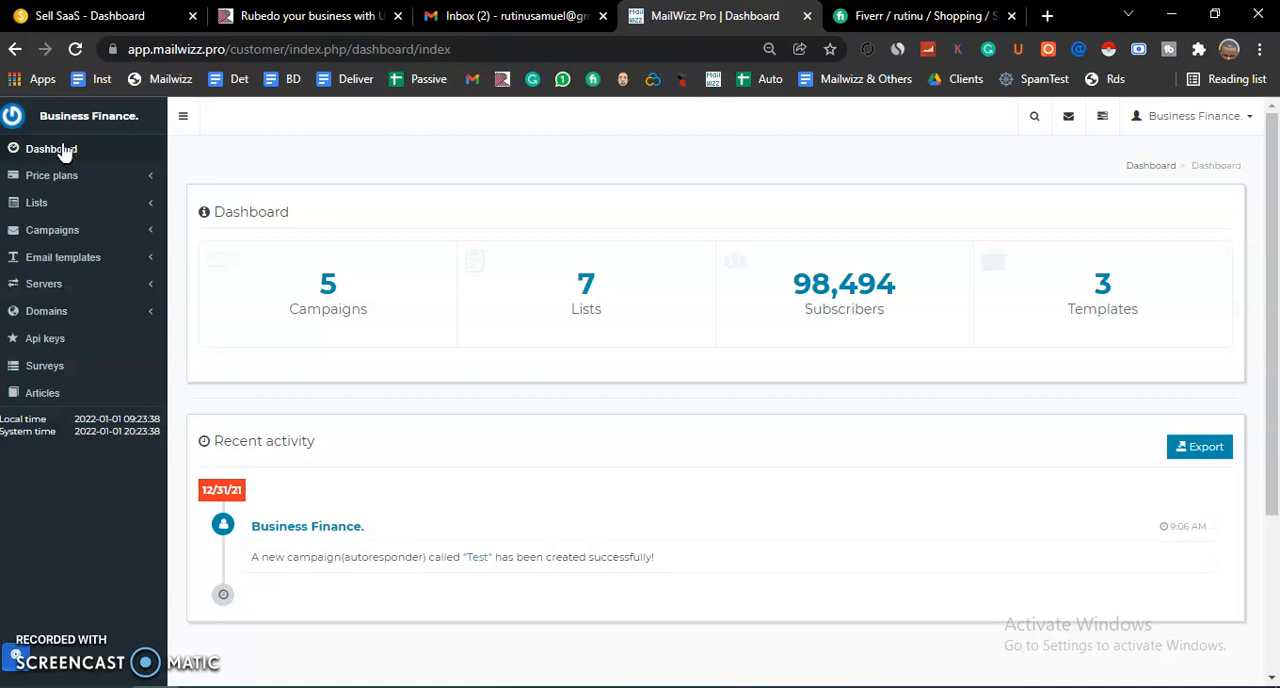
pyautogui.moveTo(45, 283)
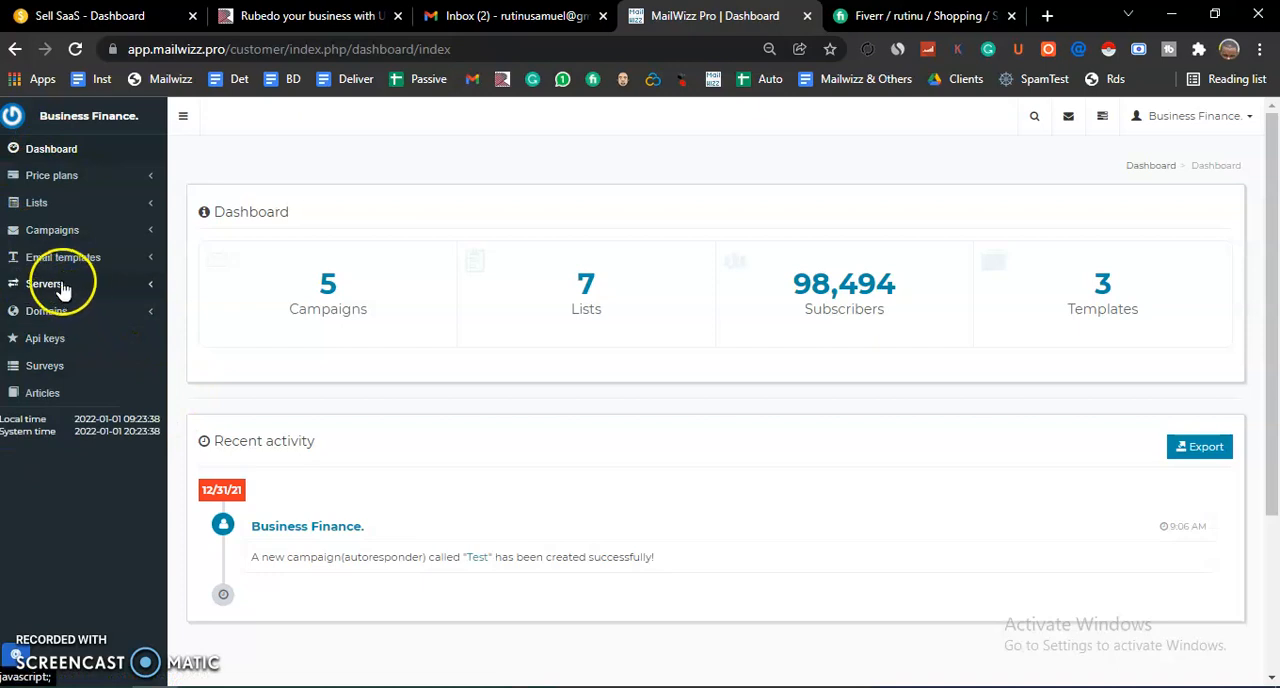
pyautogui.click(44, 283)
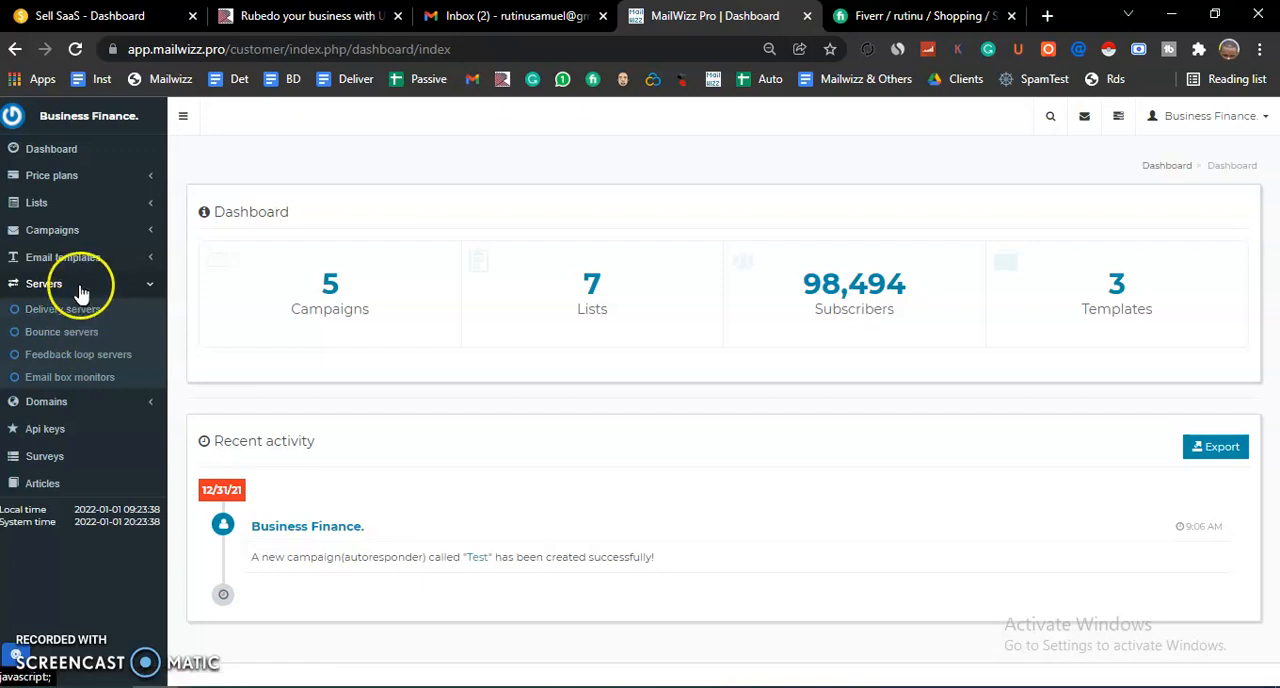
pyautogui.click(62, 257)
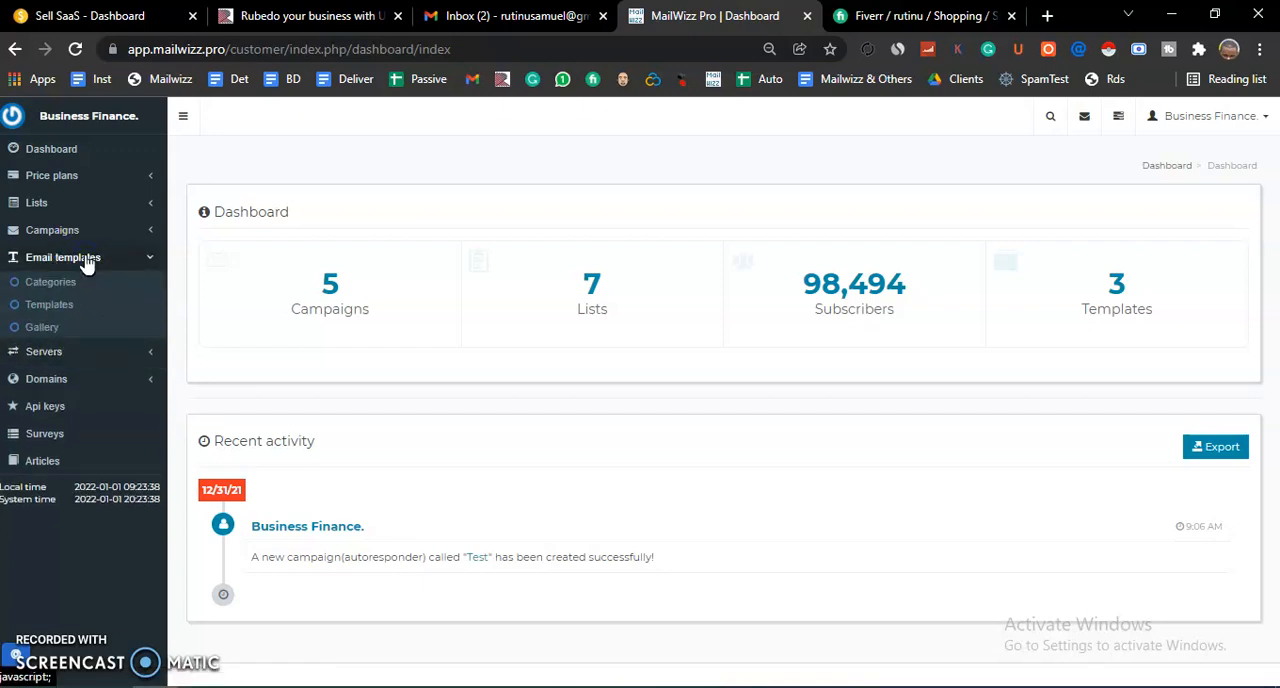
pyautogui.moveTo(62, 207)
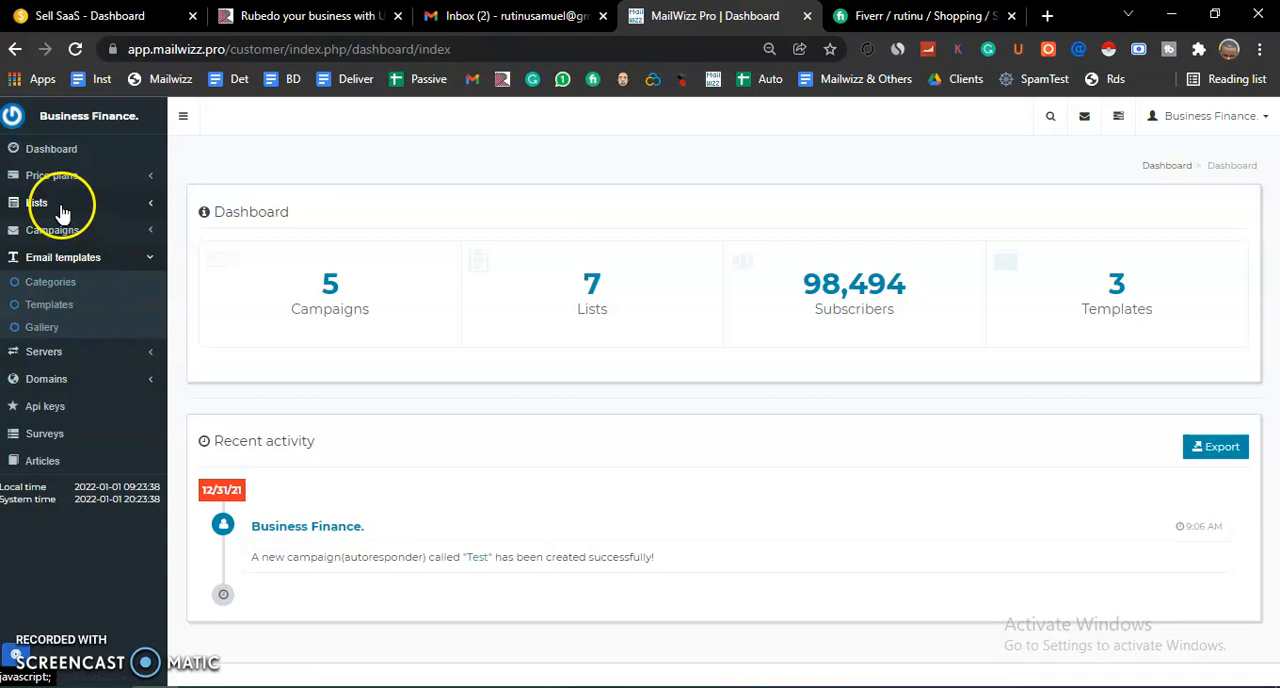
pyautogui.click(37, 202)
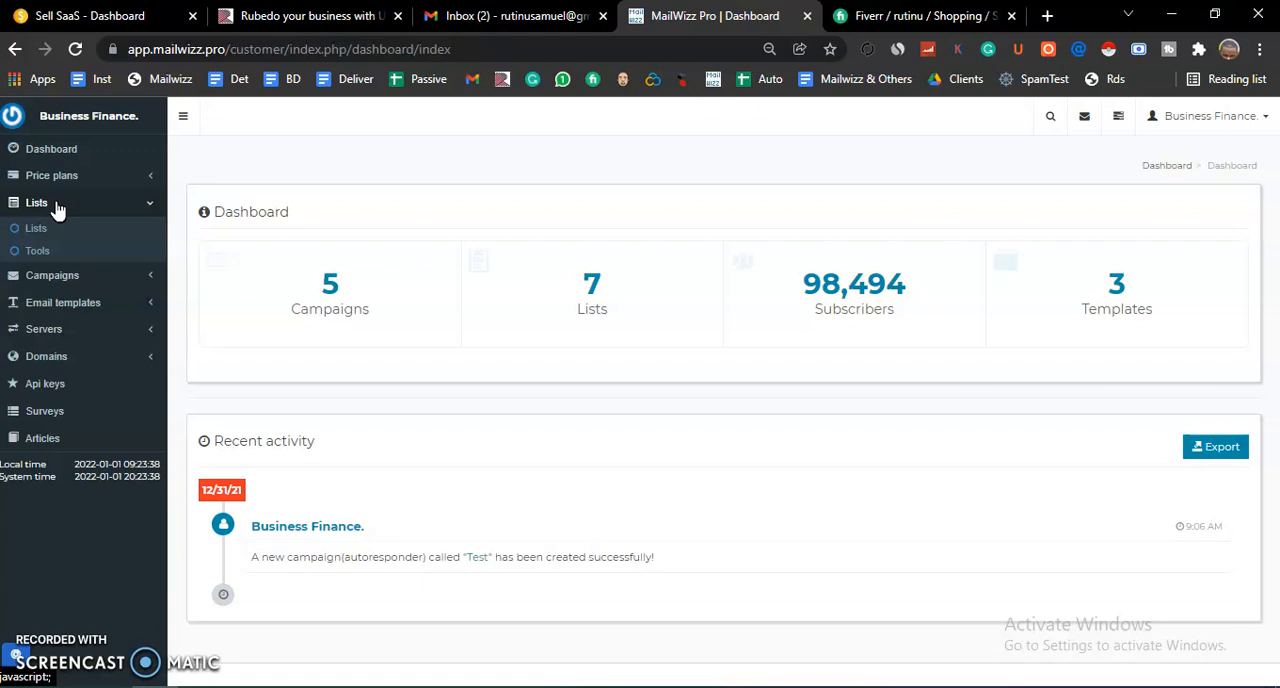
pyautogui.click(36, 202)
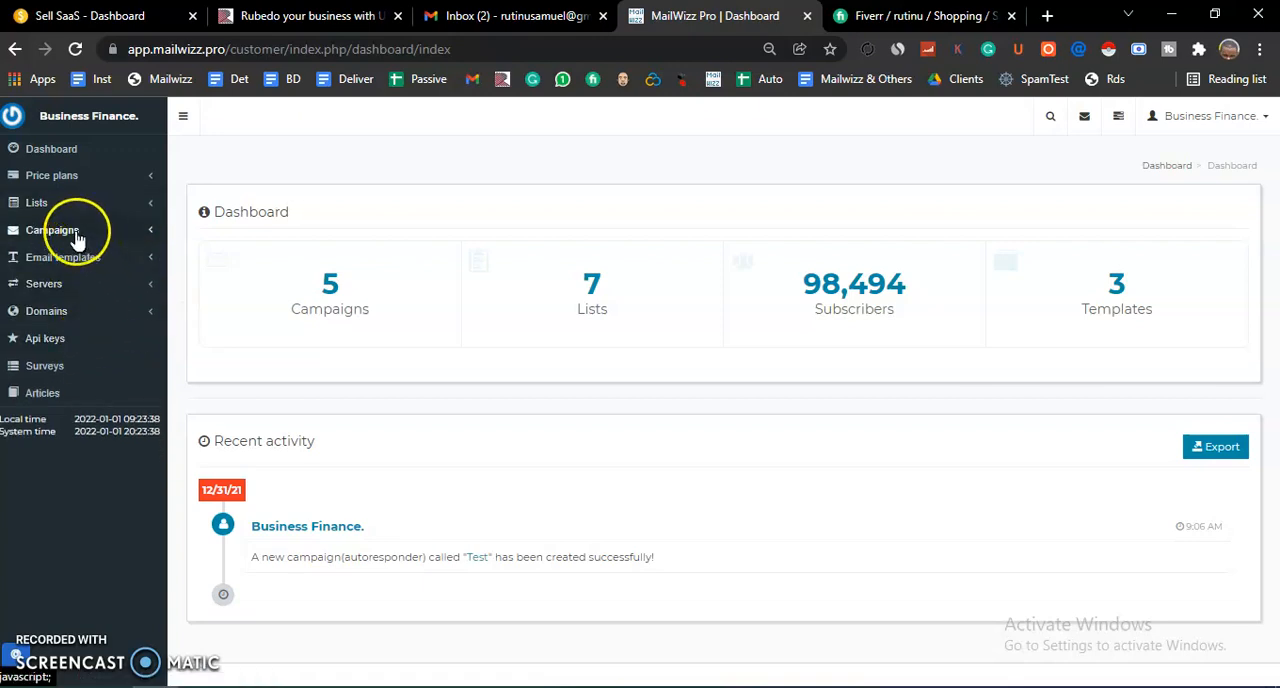
pyautogui.click(52, 230)
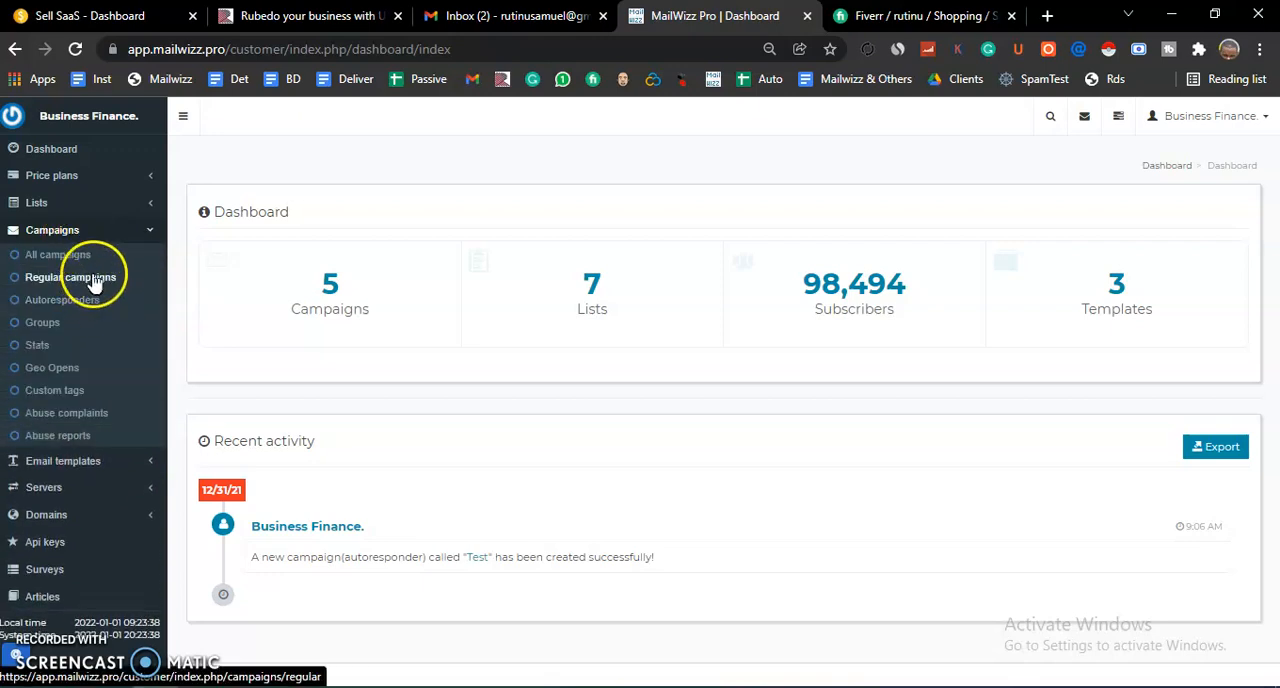
pyautogui.moveTo(63, 299)
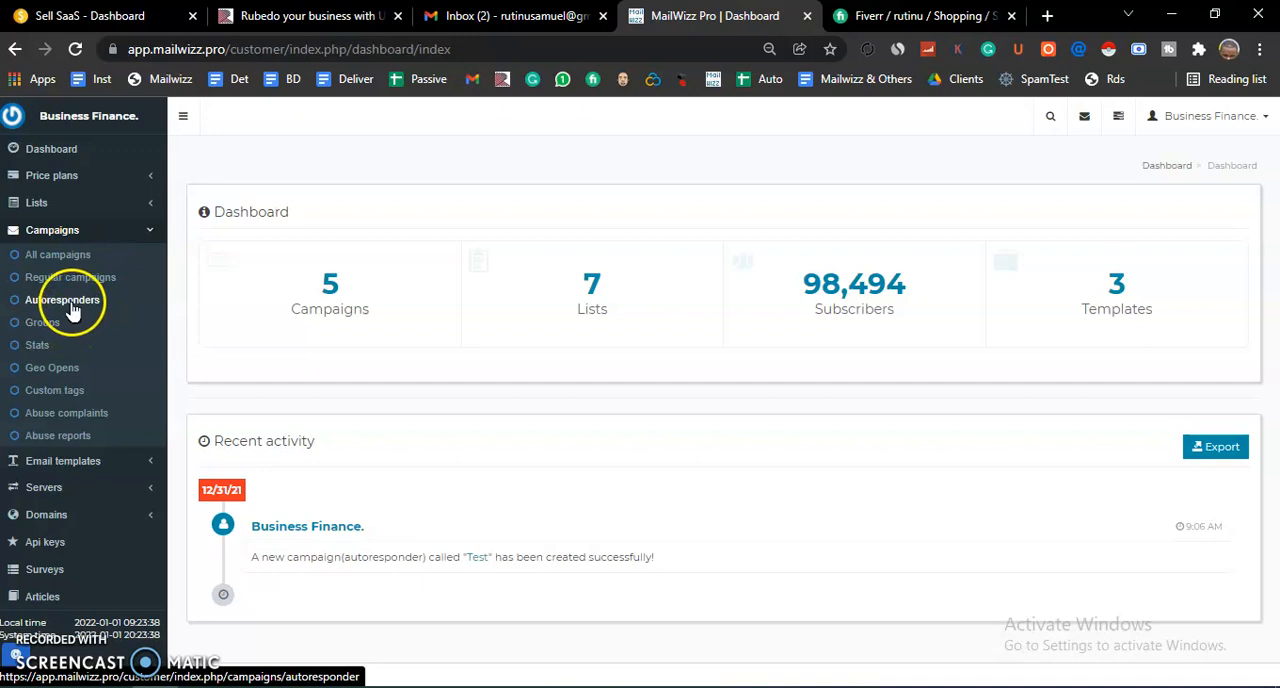
# Step: Open Campaigns > Autoresponders to list the existing autoresponder campaigns
pyautogui.click(62, 300)
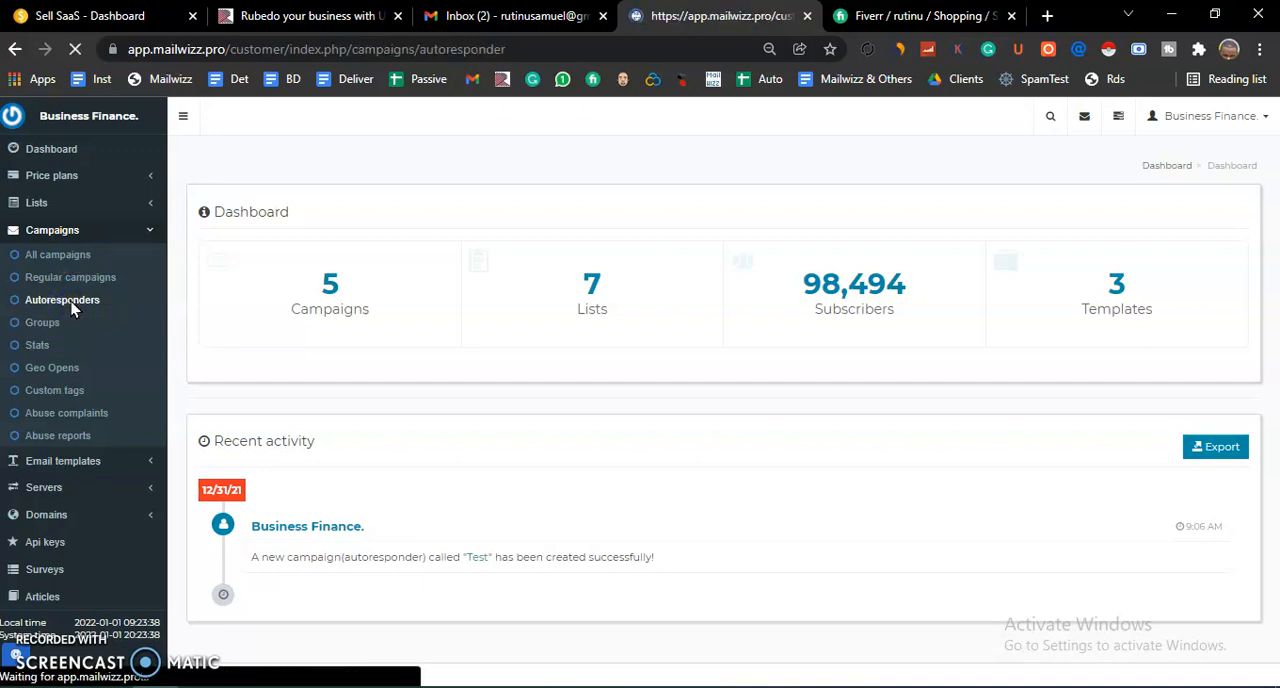
pyautogui.click(62, 299)
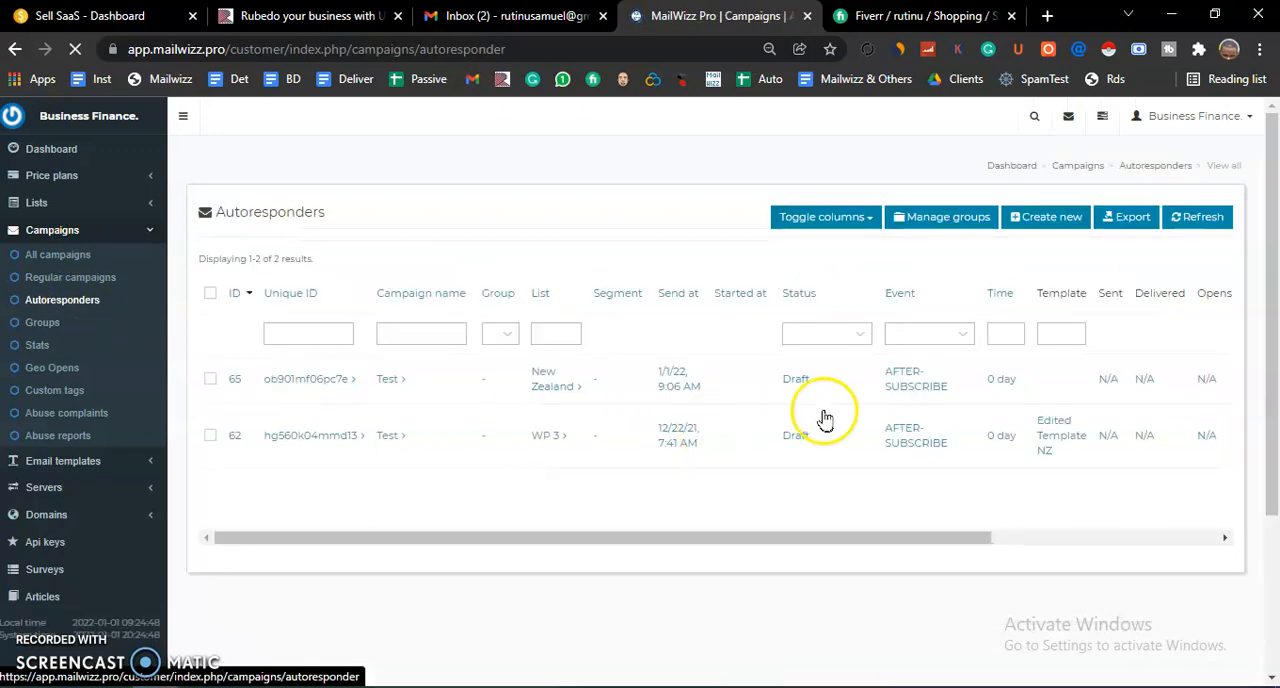
pyautogui.moveTo(806, 549)
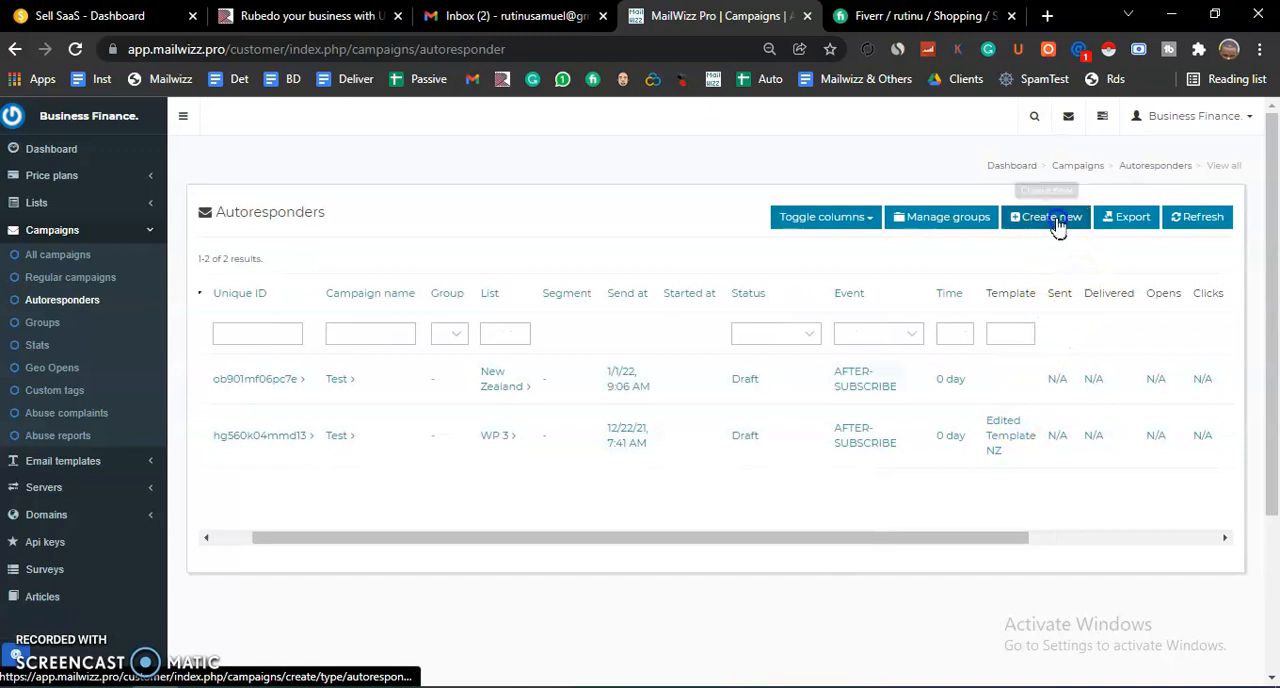
# Step: Create a new autoresponder named 'Test Test' sending to the Samuel Rutinu list
pyautogui.click(1046, 216)
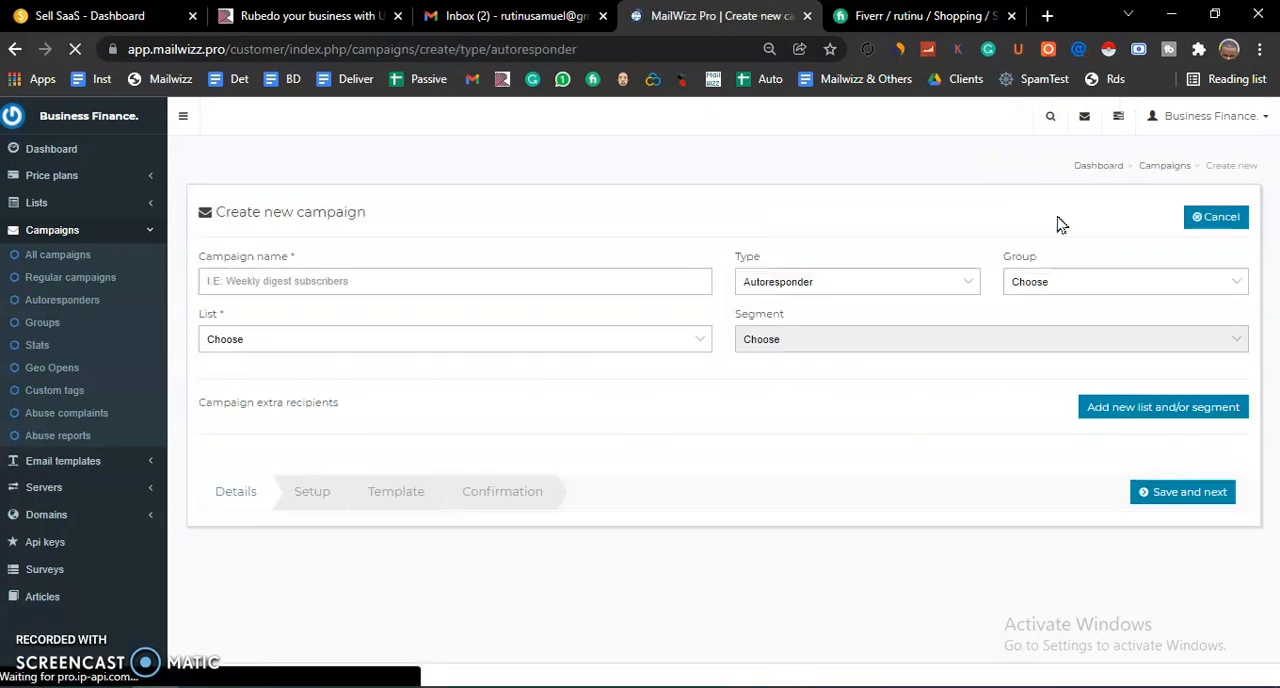
pyautogui.click(455, 281)
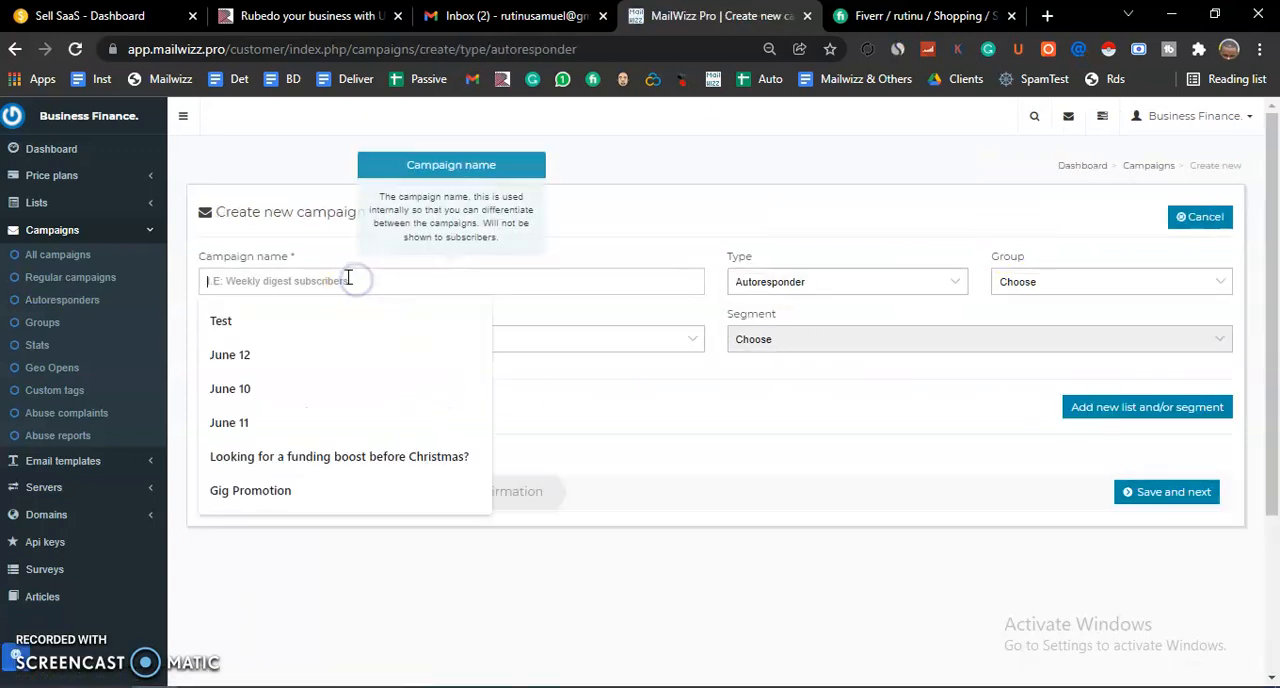
pyautogui.click(220, 320)
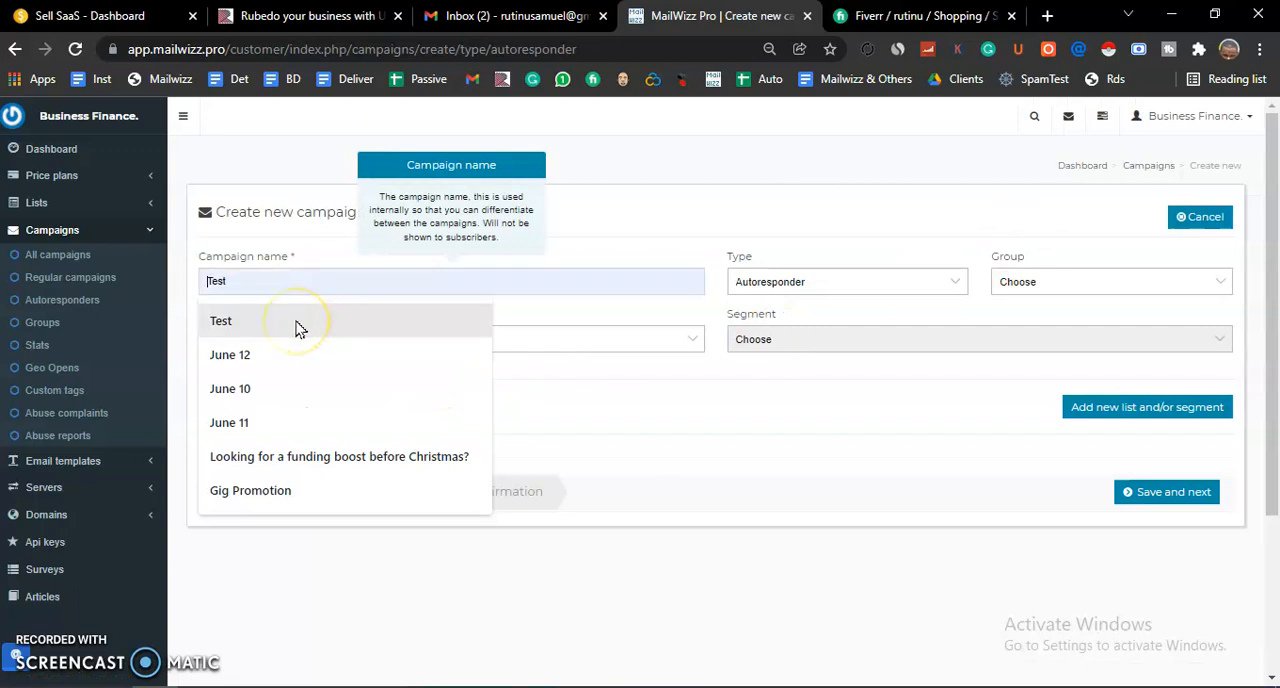
pyautogui.click(220, 320)
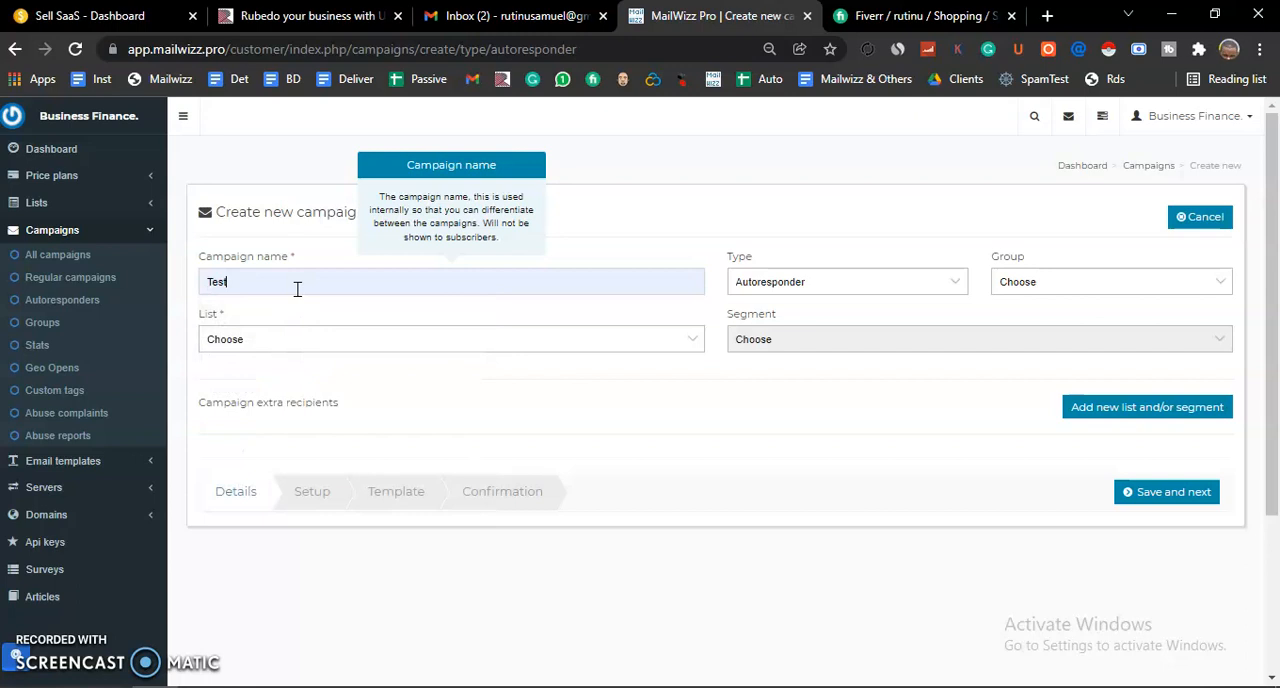
pyautogui.write('Te')
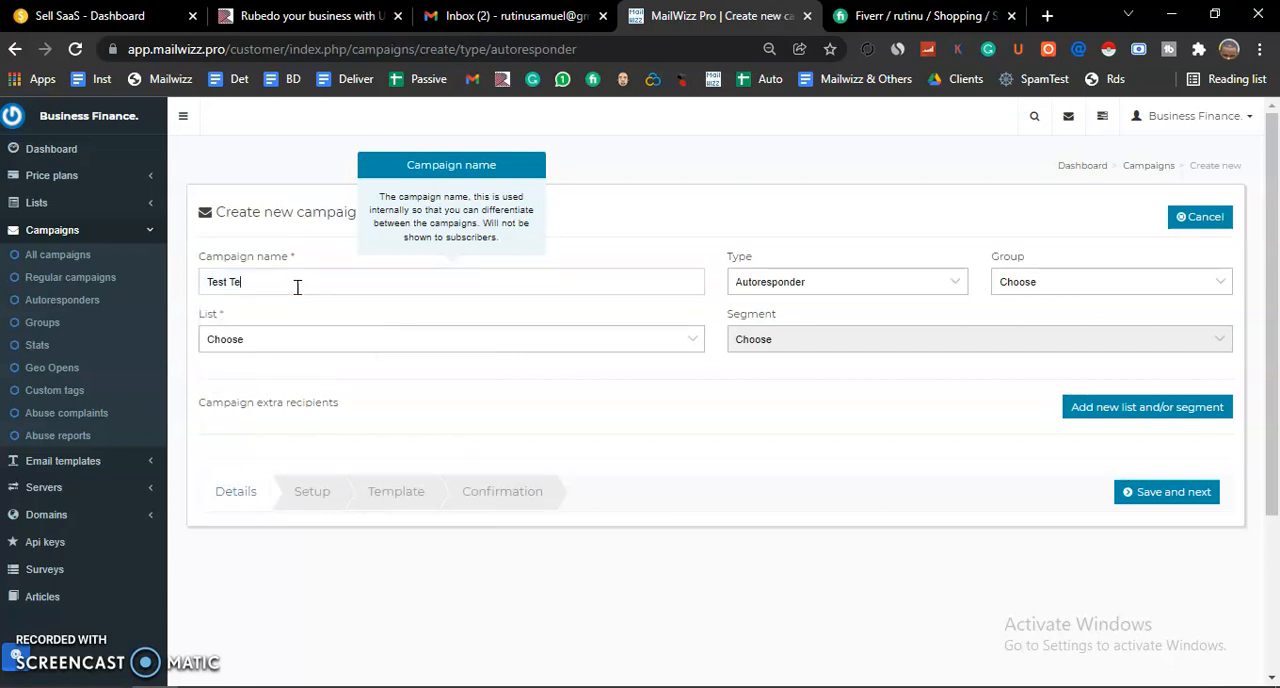
pyautogui.write('st')
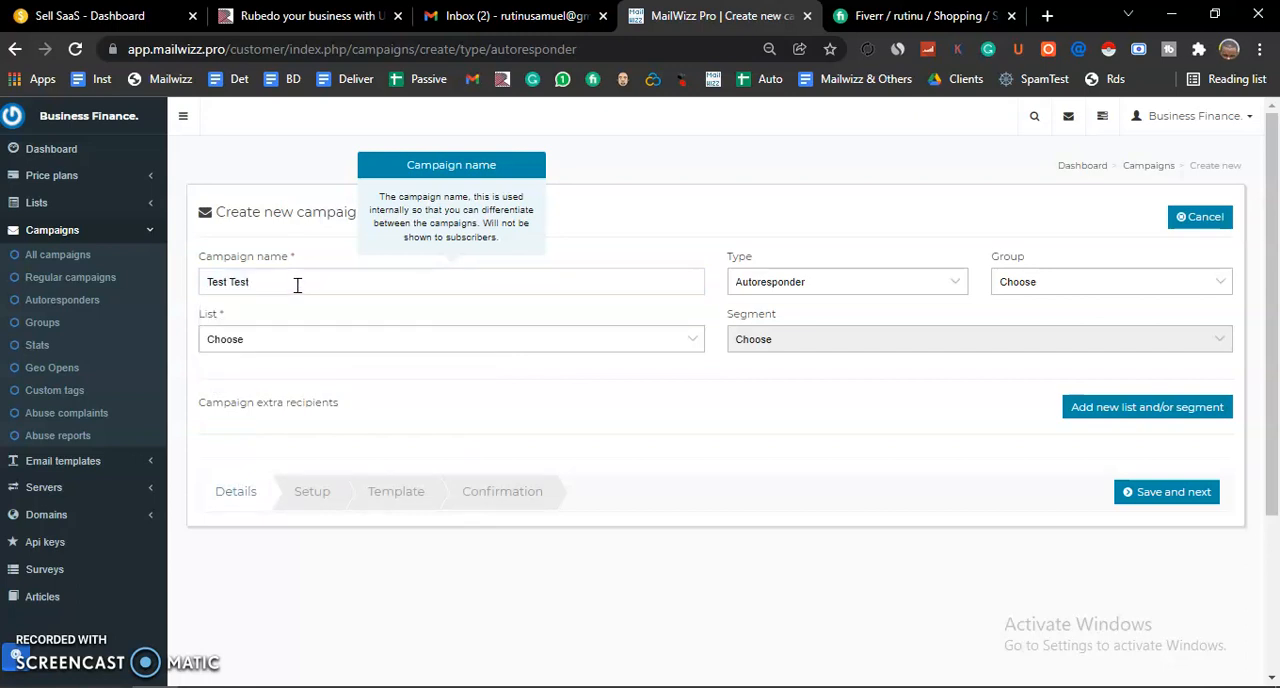
pyautogui.moveTo(670, 250)
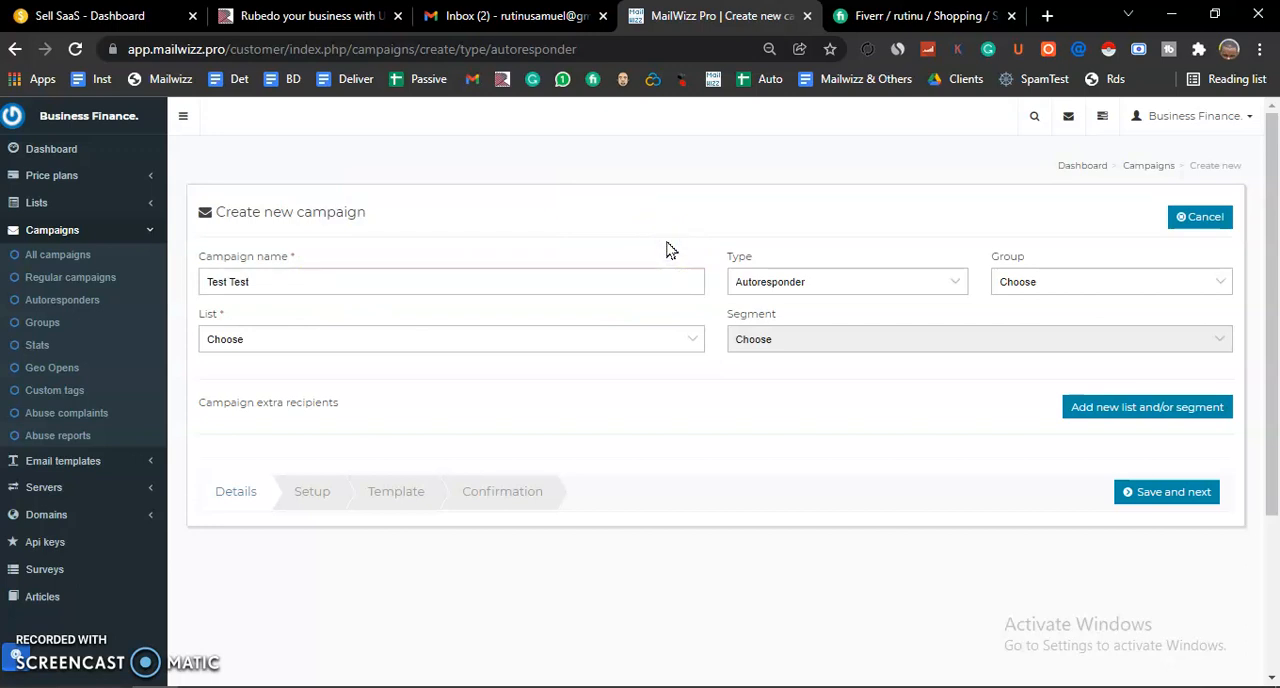
pyautogui.moveTo(690, 339)
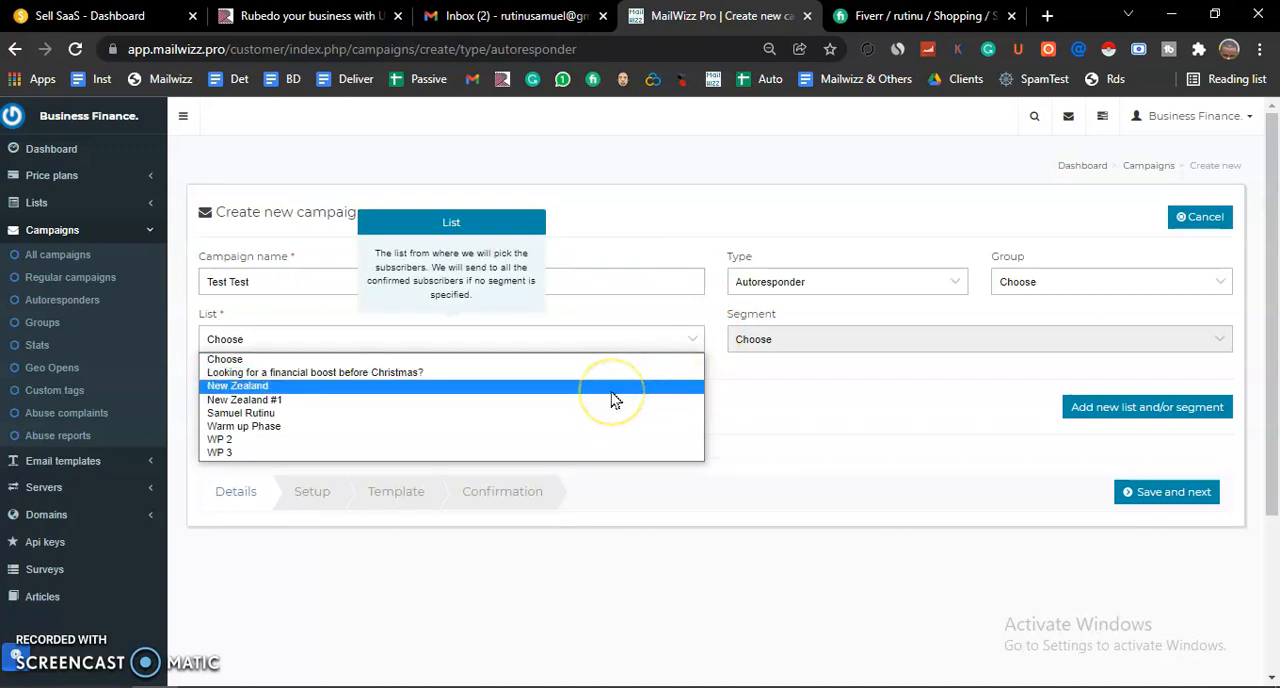
pyautogui.moveTo(570, 413)
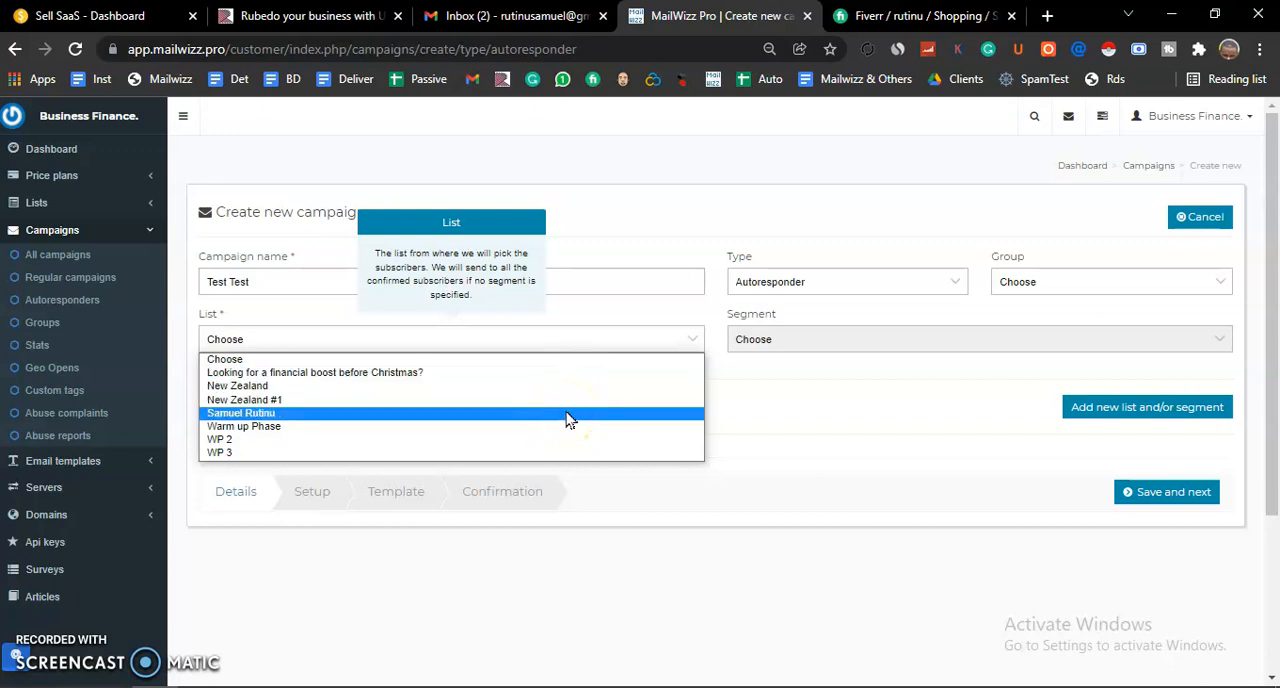
pyautogui.click(240, 413)
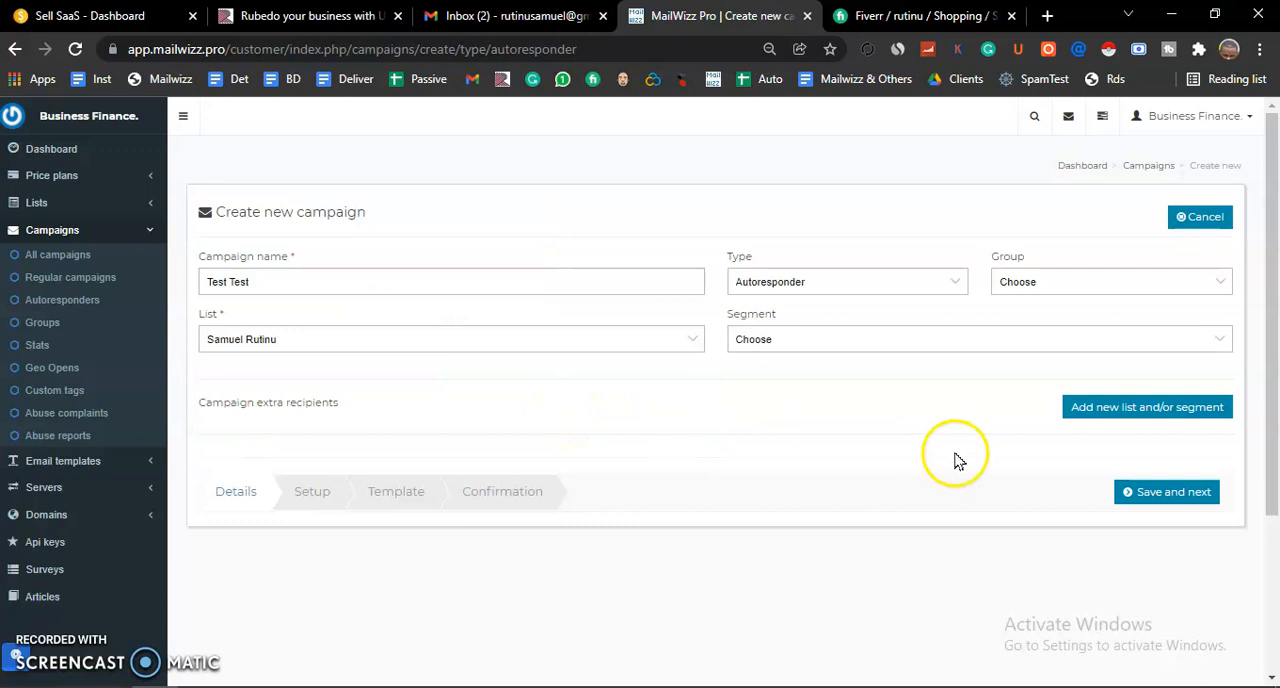
pyautogui.moveTo(1118, 318)
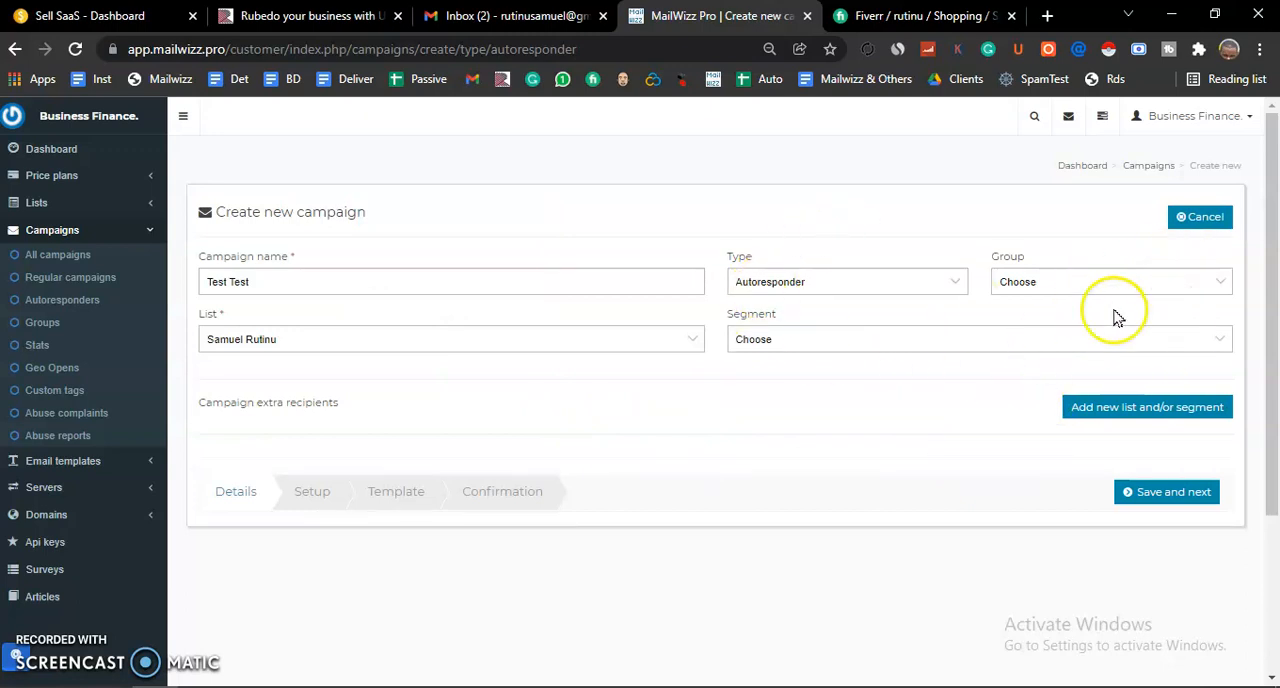
pyautogui.moveTo(835, 445)
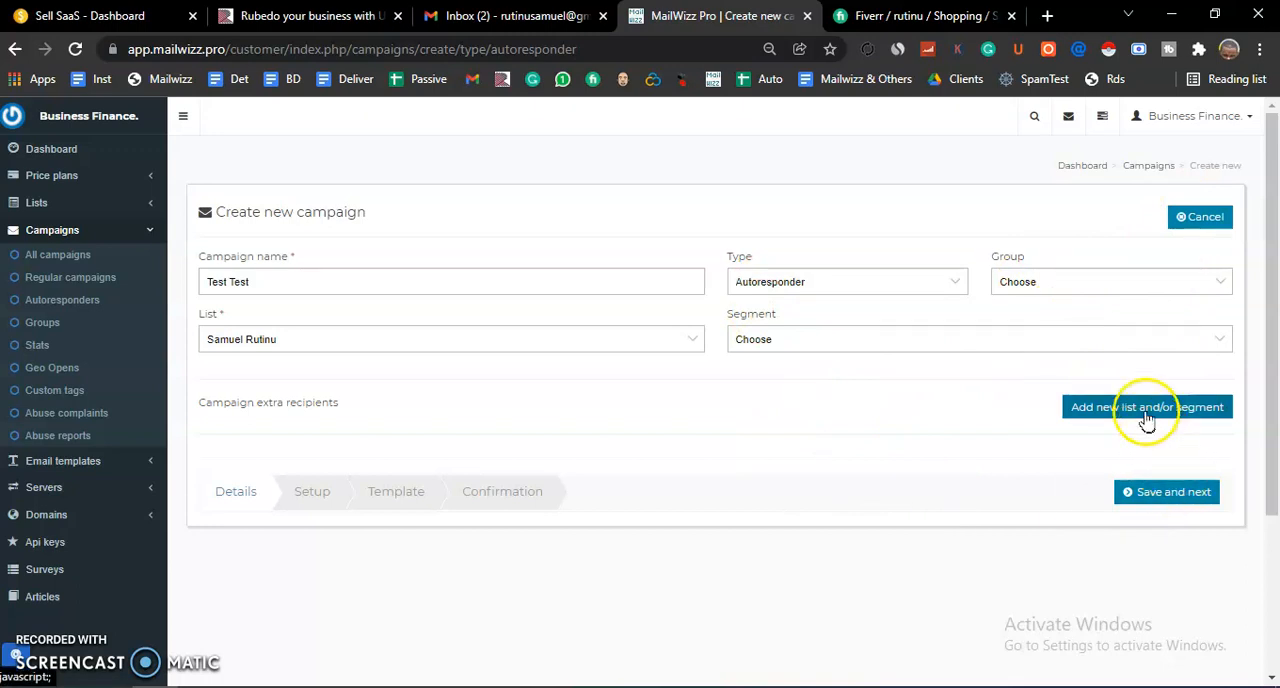
pyautogui.moveTo(1174, 491)
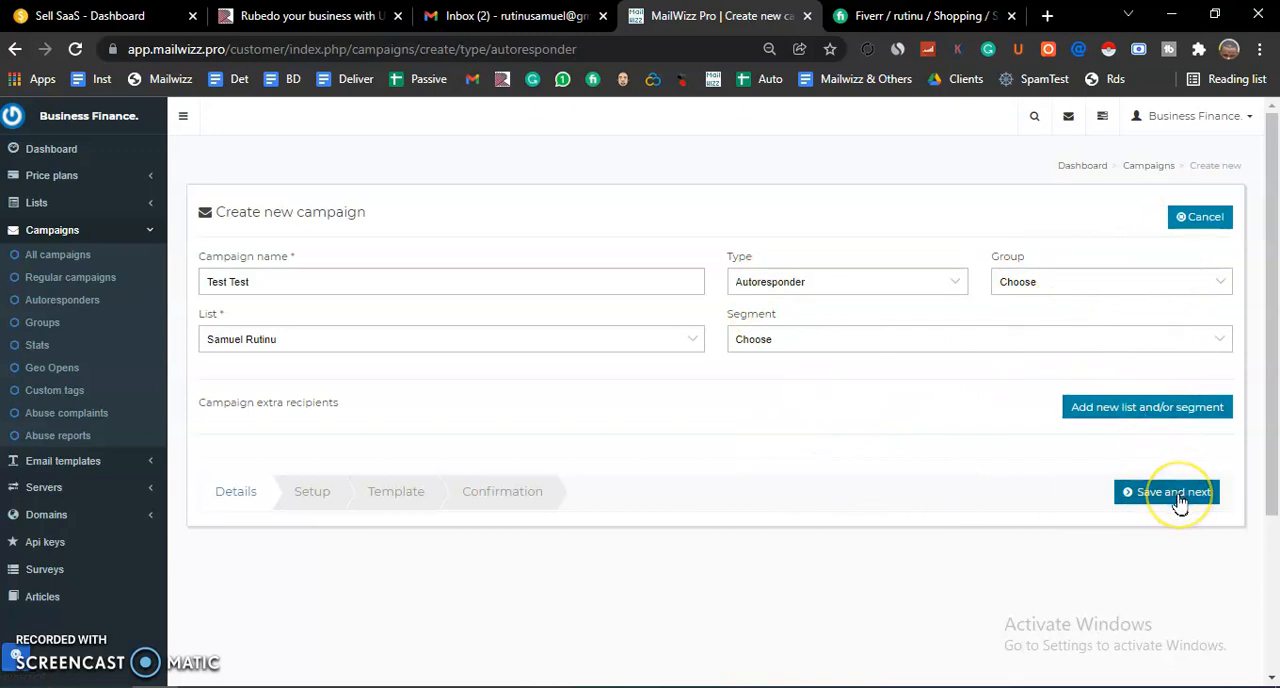
pyautogui.click(1167, 491)
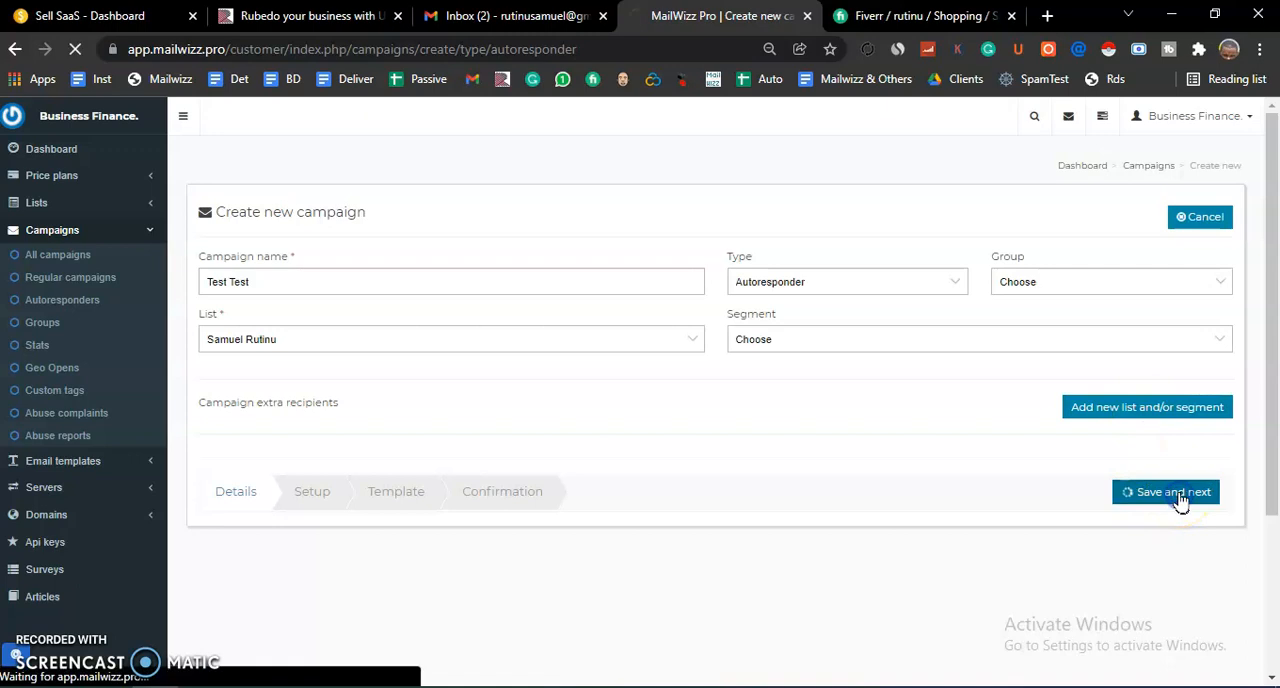
pyautogui.click(1167, 491)
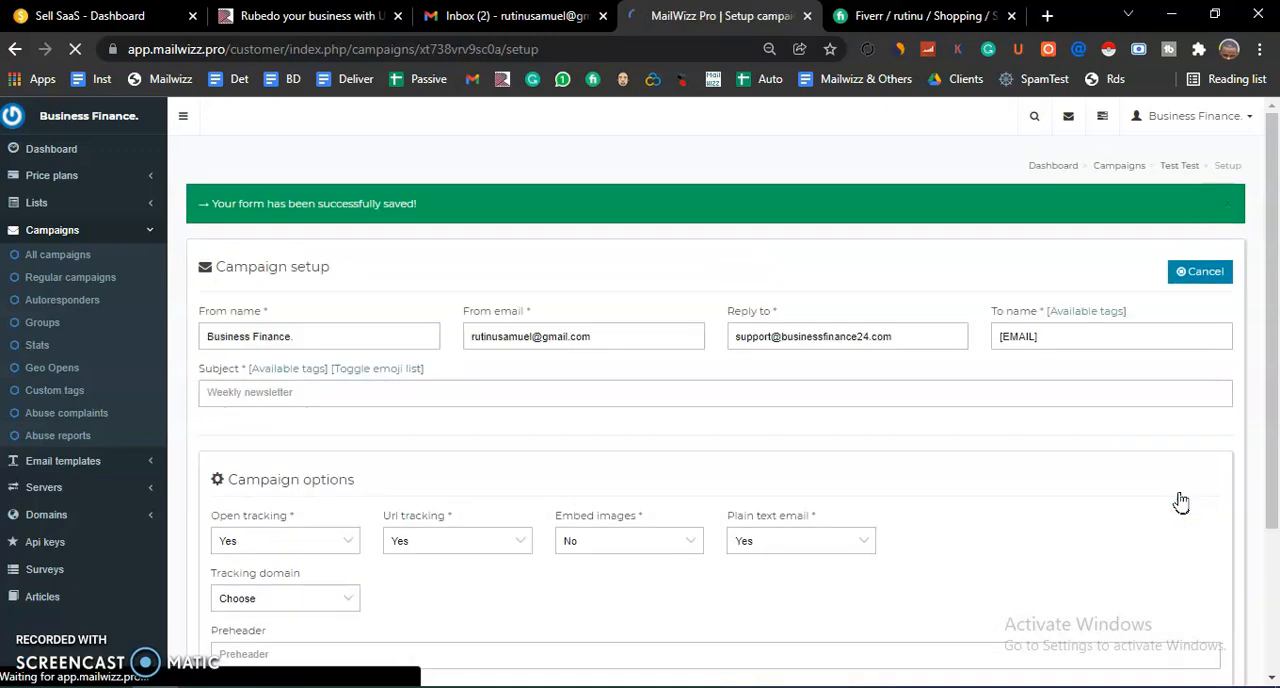
pyautogui.moveTo(1097, 485)
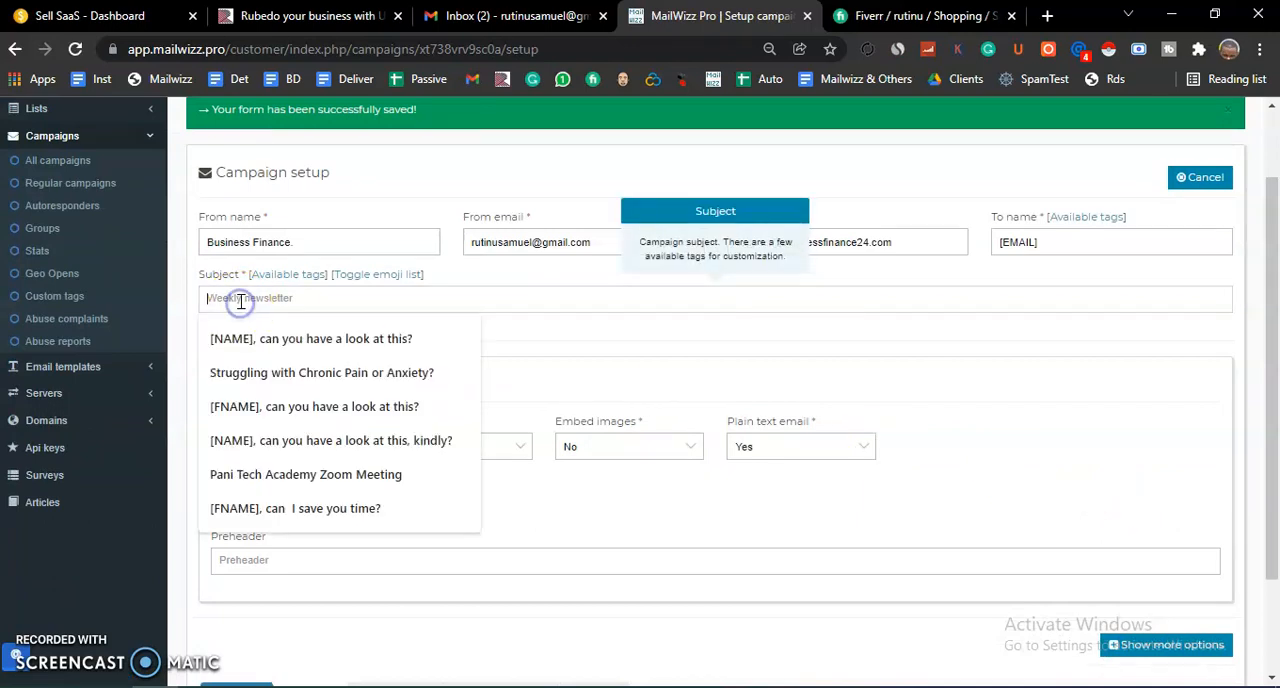
pyautogui.click(310, 338)
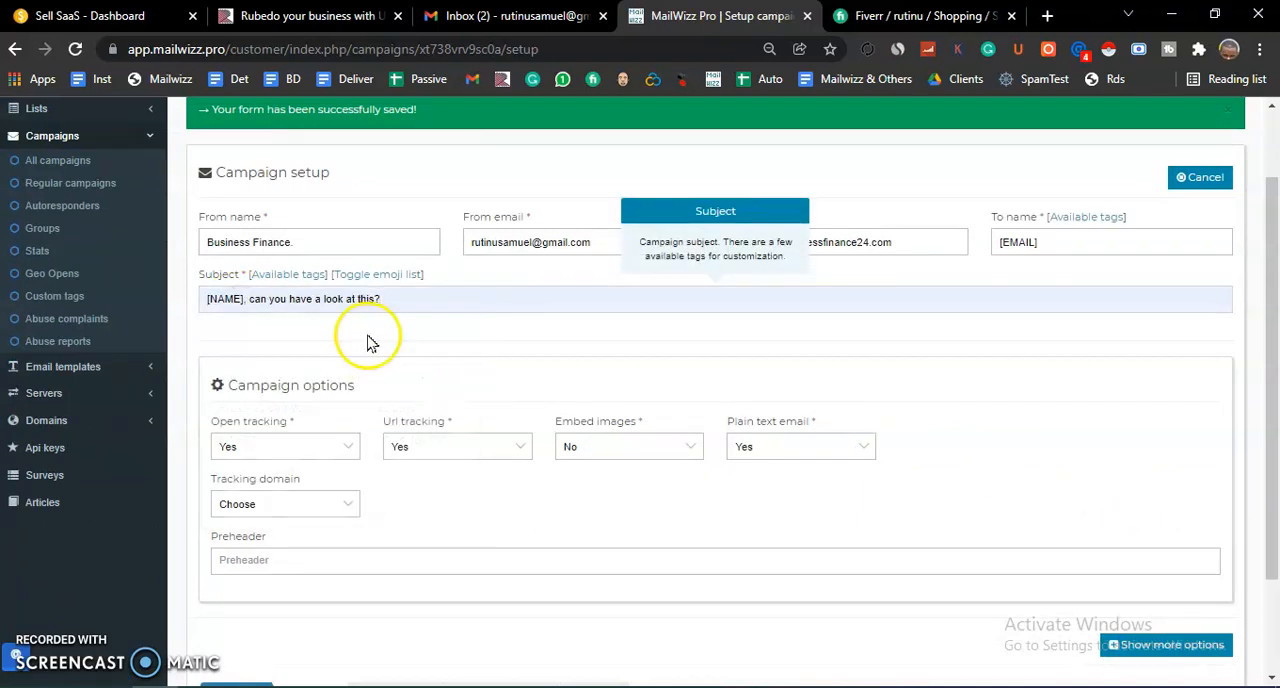
pyautogui.moveTo(430, 336)
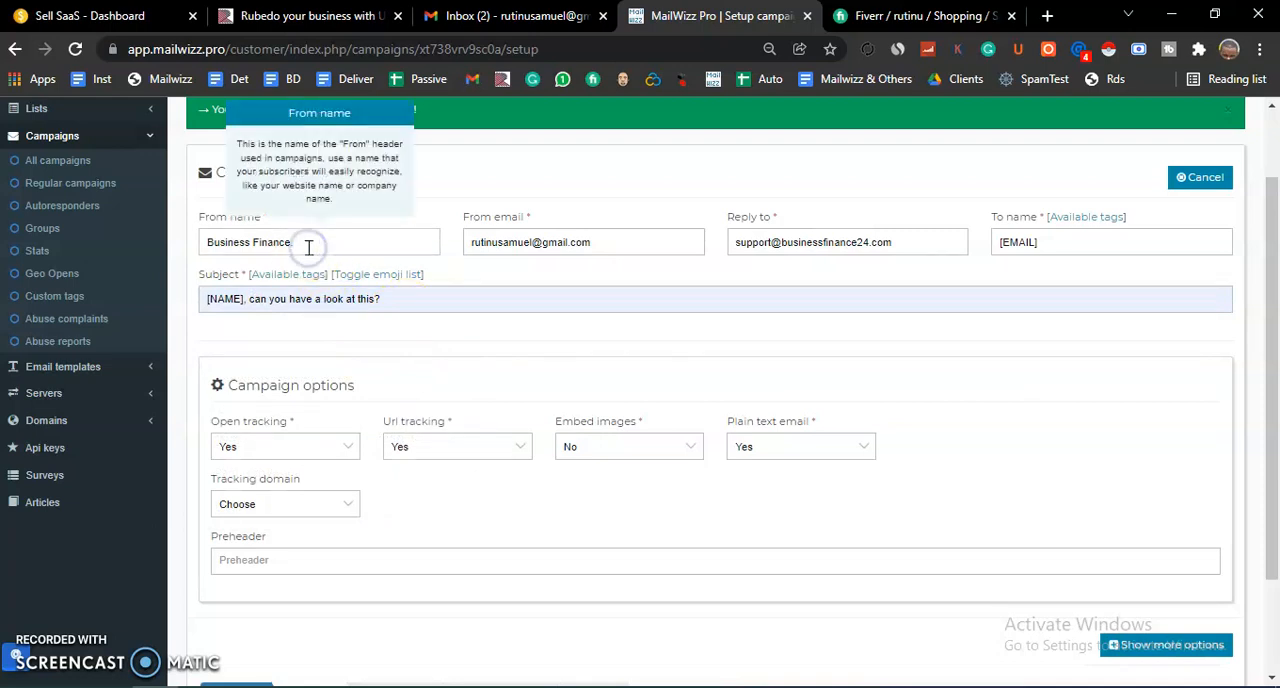
pyautogui.click(583, 242)
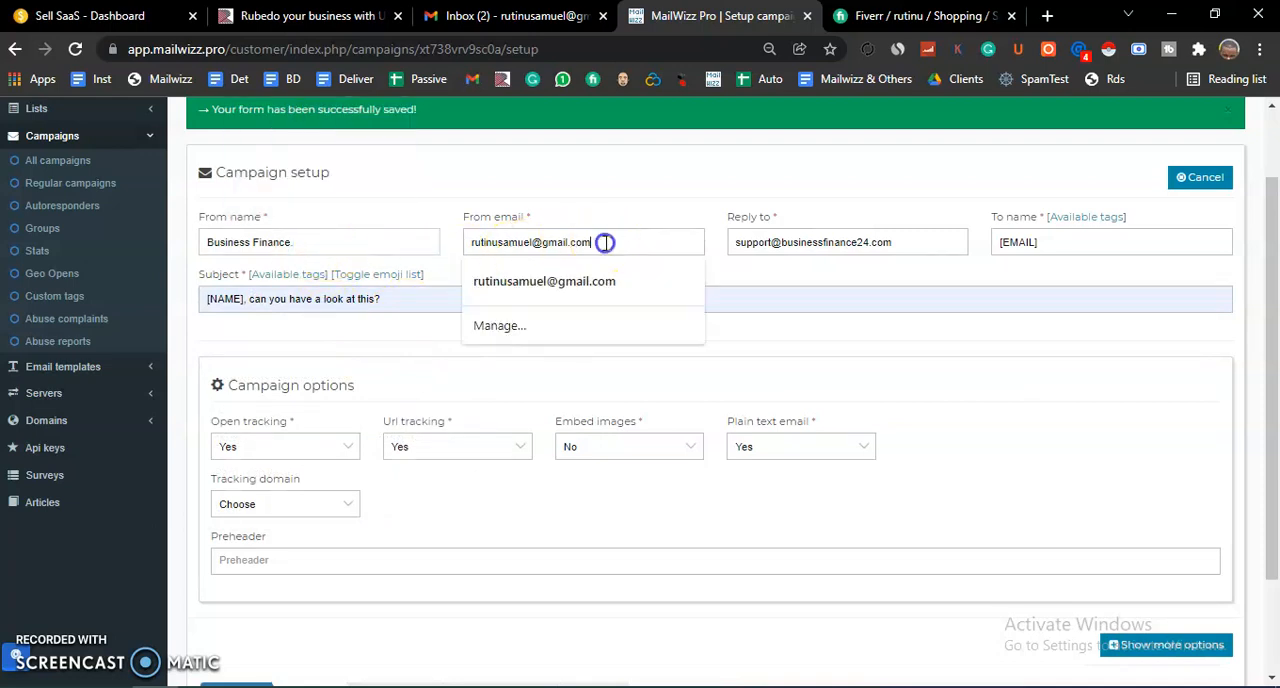
pyautogui.tripleClick(531, 242)
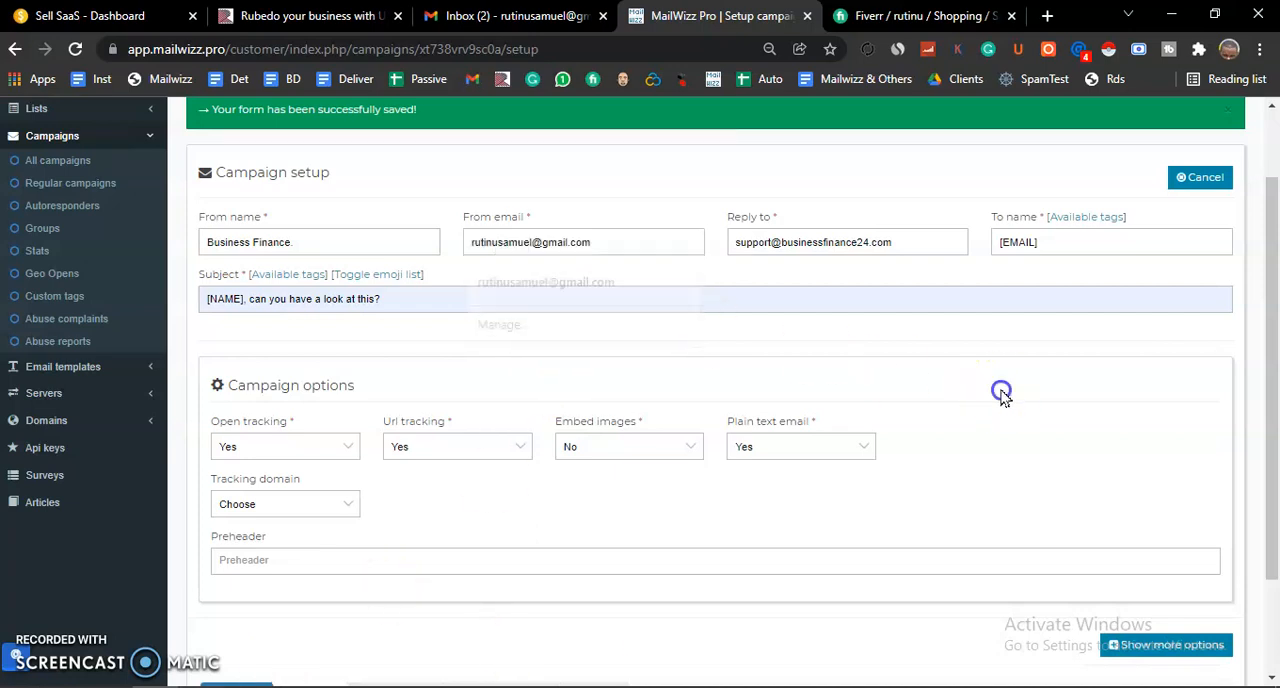
pyautogui.scroll(-3)
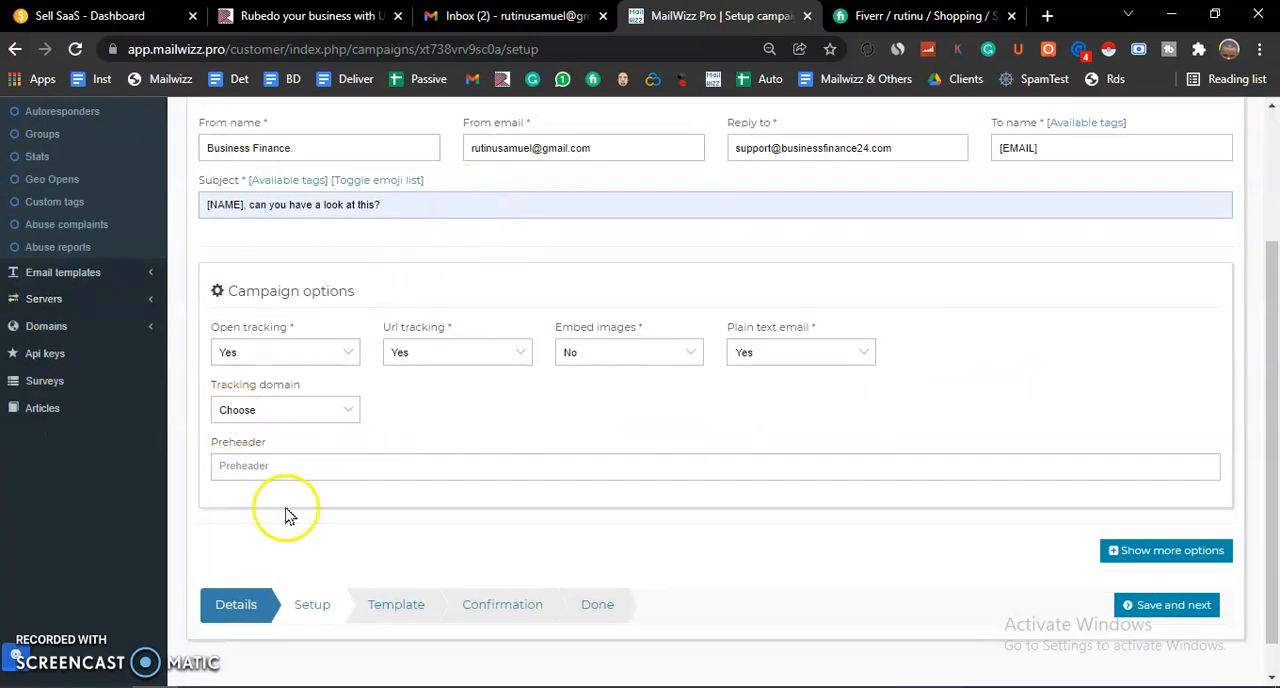
pyautogui.moveTo(628, 452)
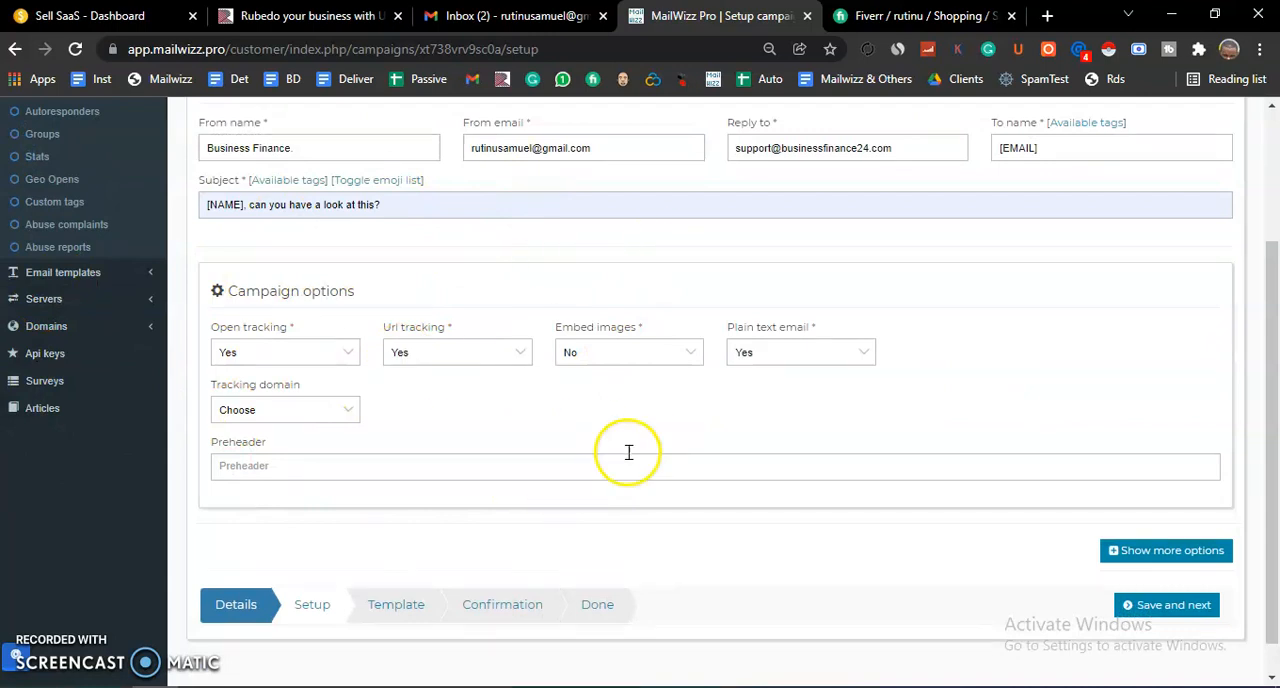
pyautogui.moveTo(215, 351)
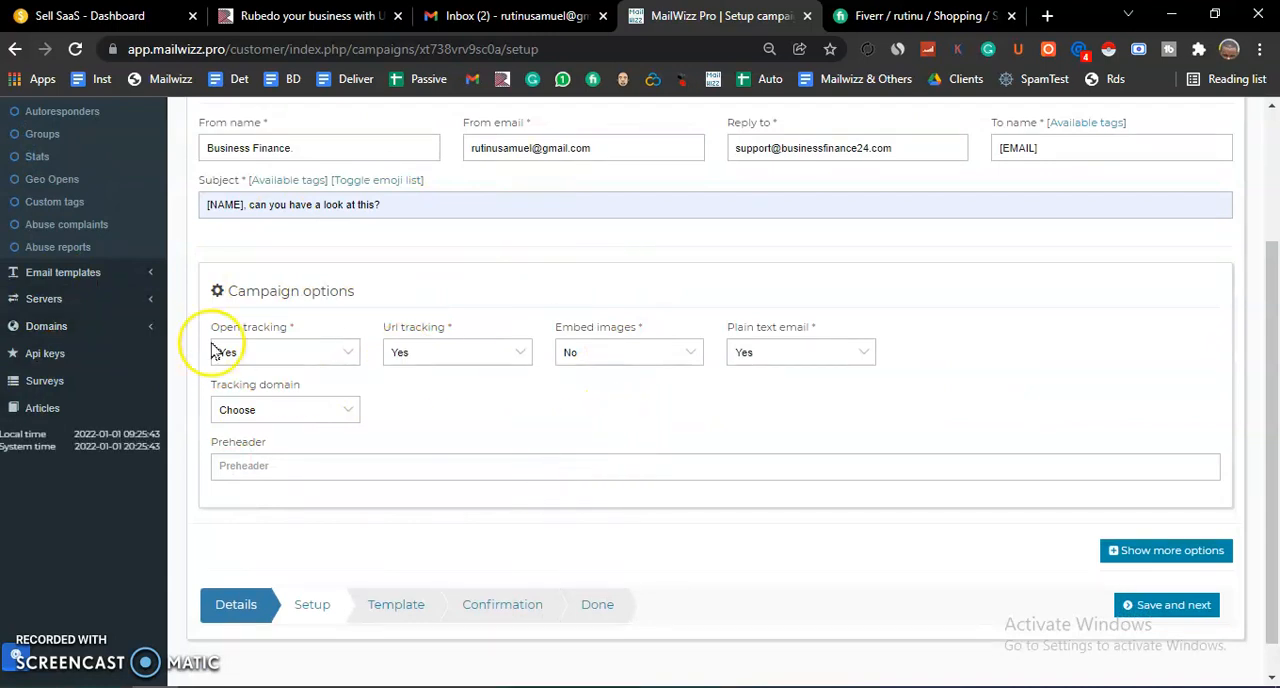
pyautogui.moveTo(517, 413)
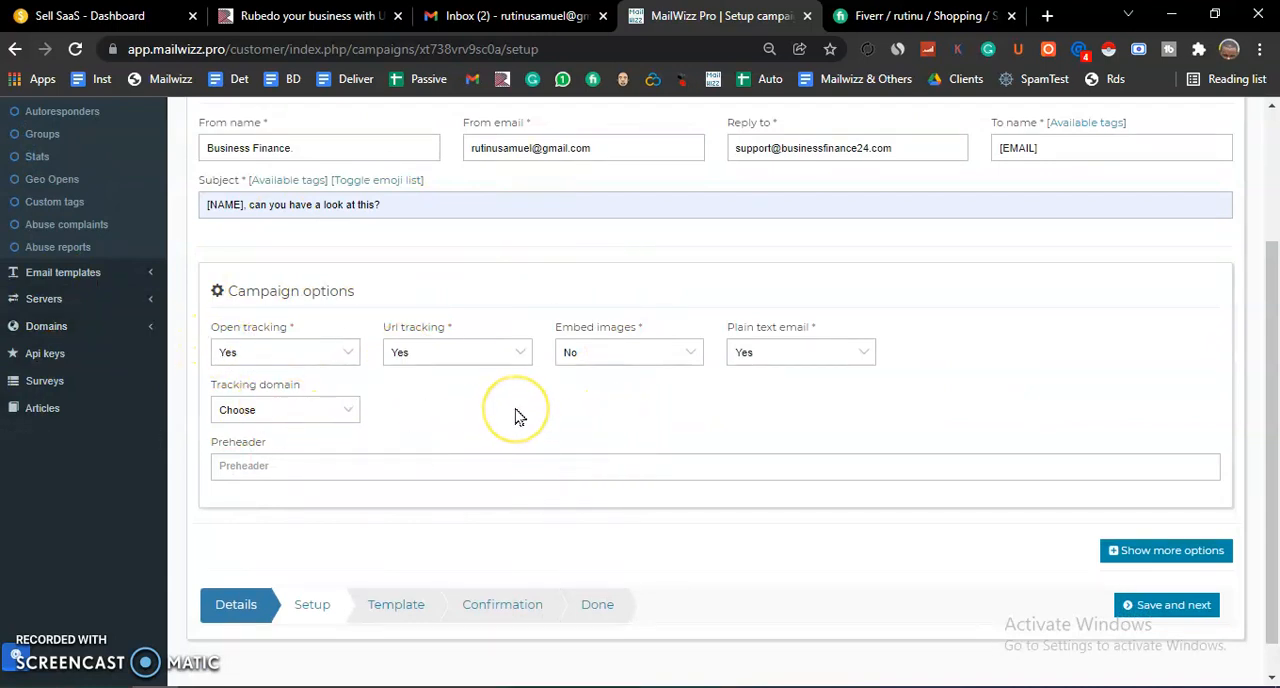
pyautogui.moveTo(519, 416)
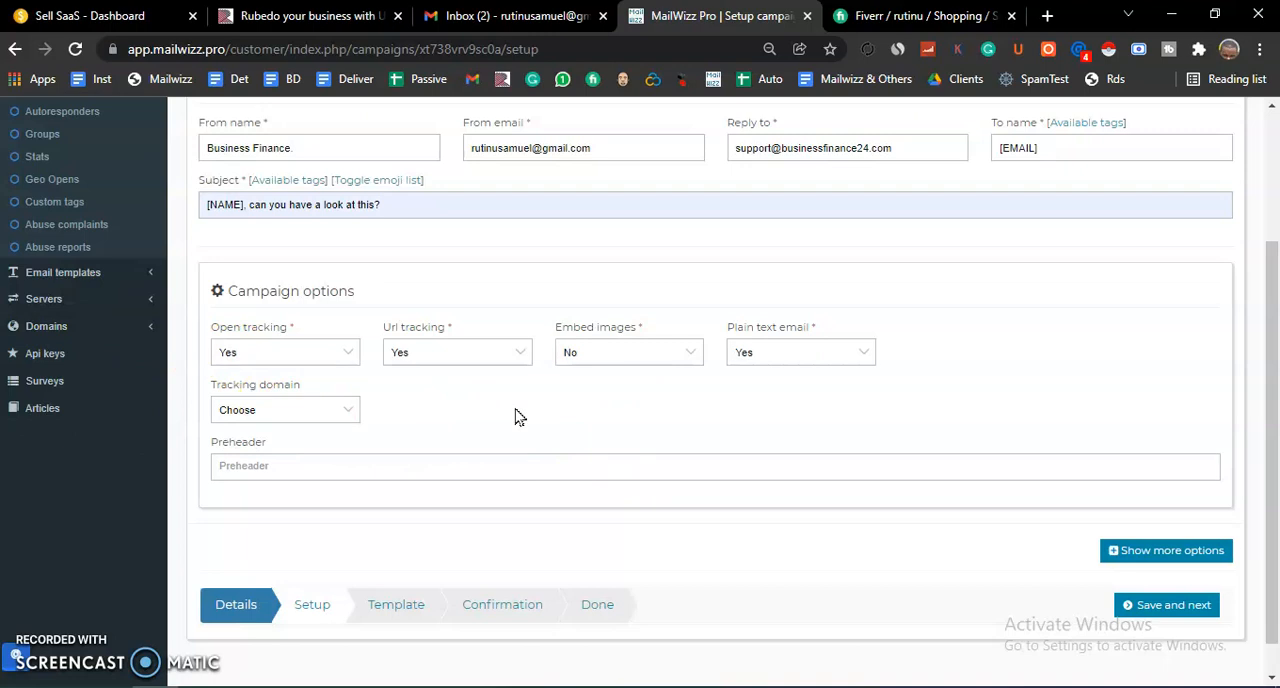
pyautogui.moveTo(680, 388)
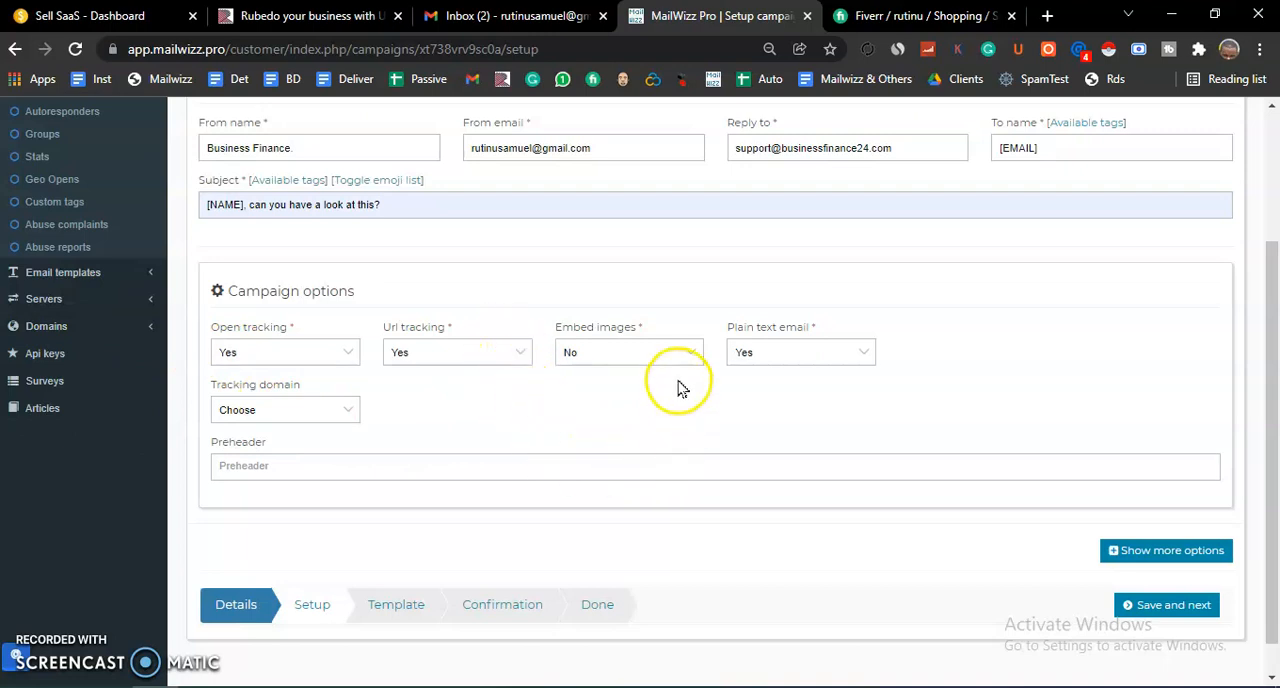
pyautogui.moveTo(680, 385)
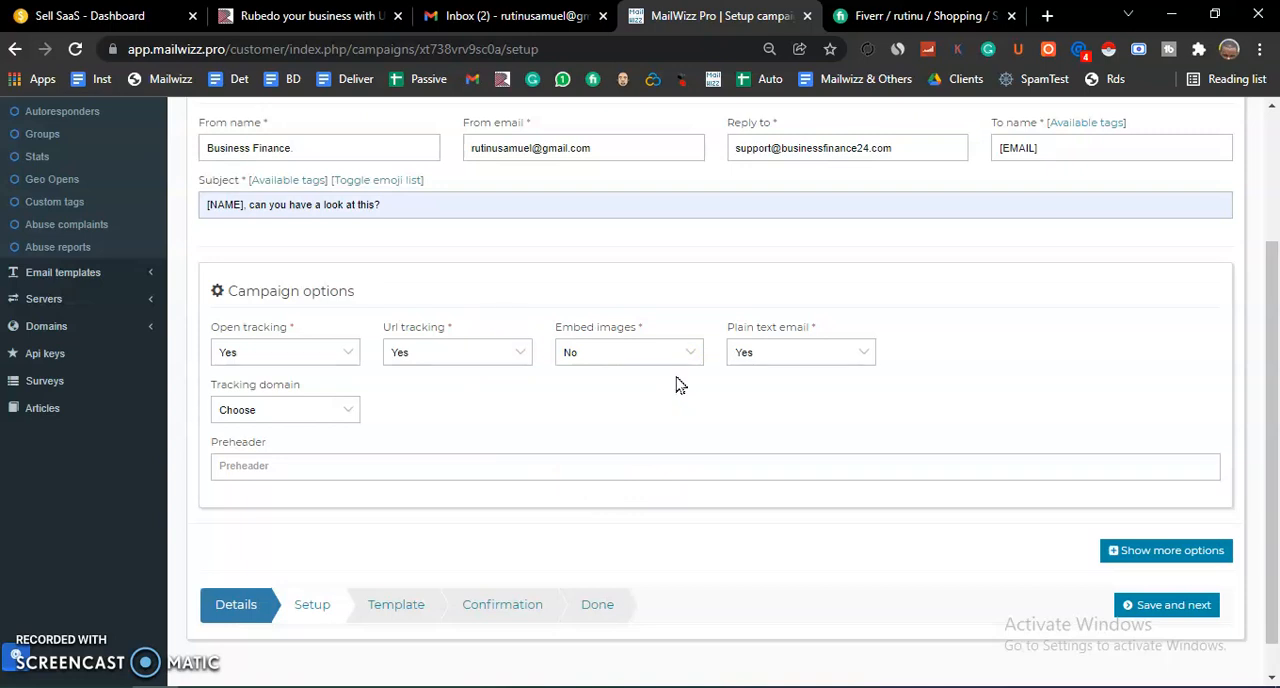
pyautogui.scroll(-3)
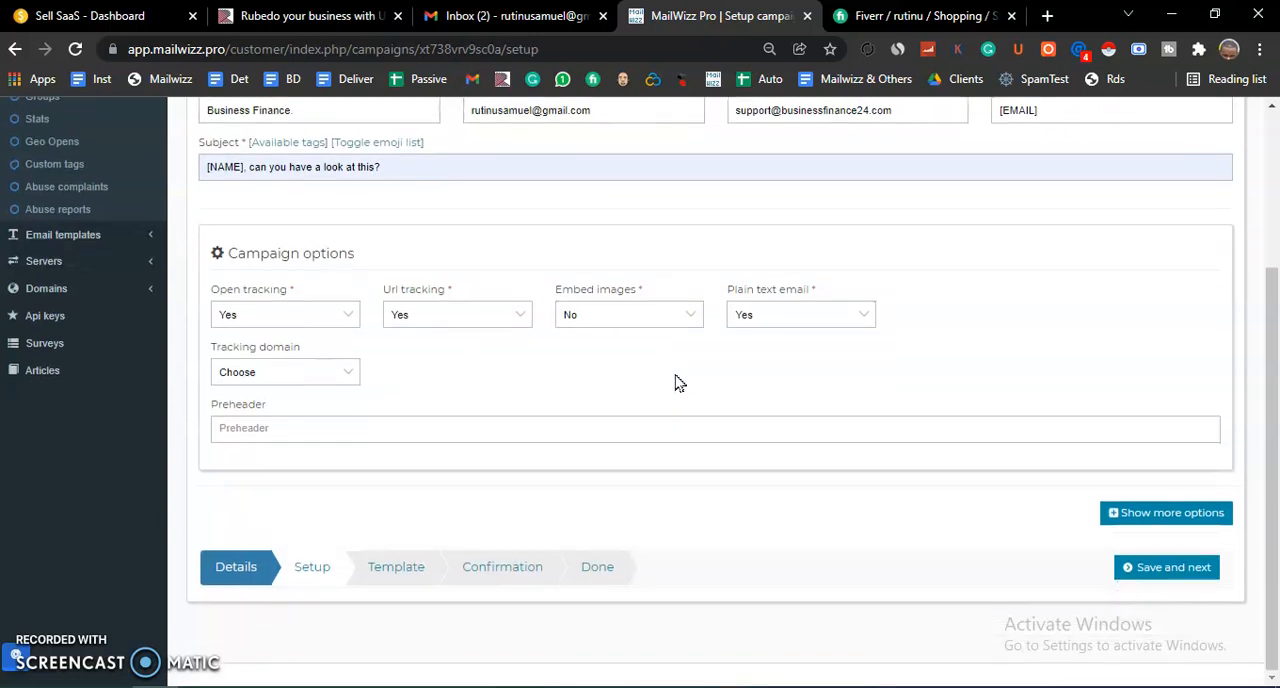
pyautogui.click(384, 428)
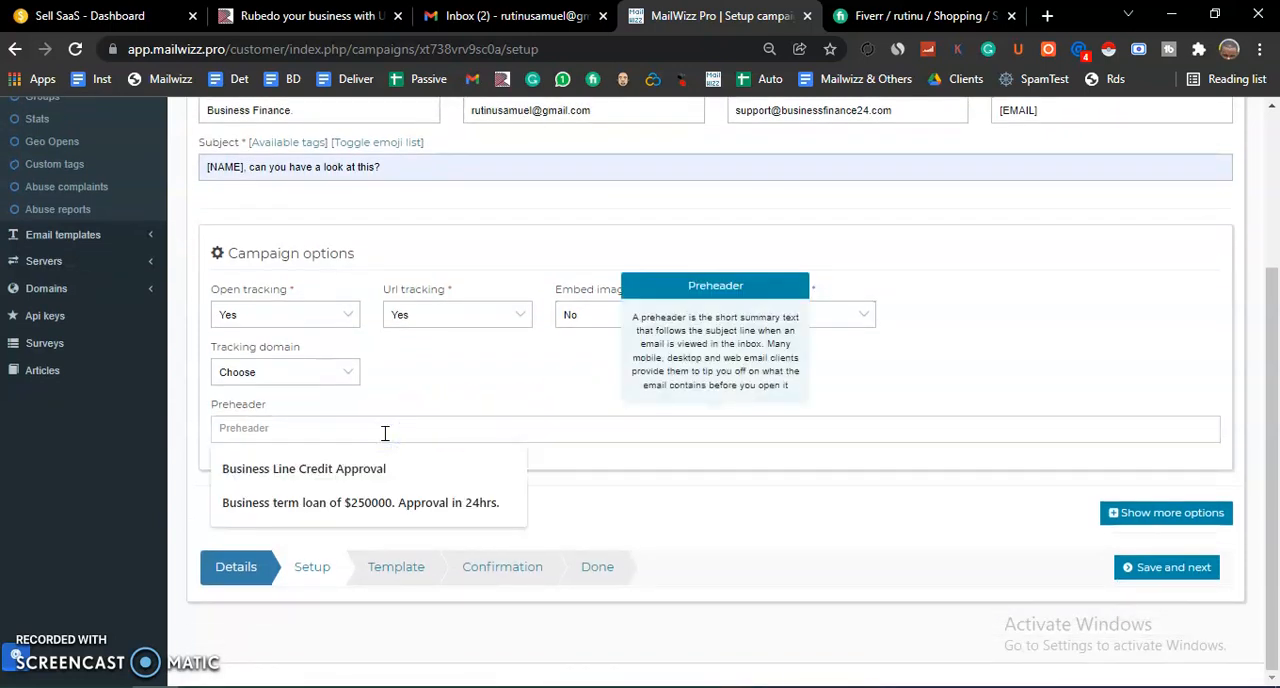
pyautogui.click(427, 372)
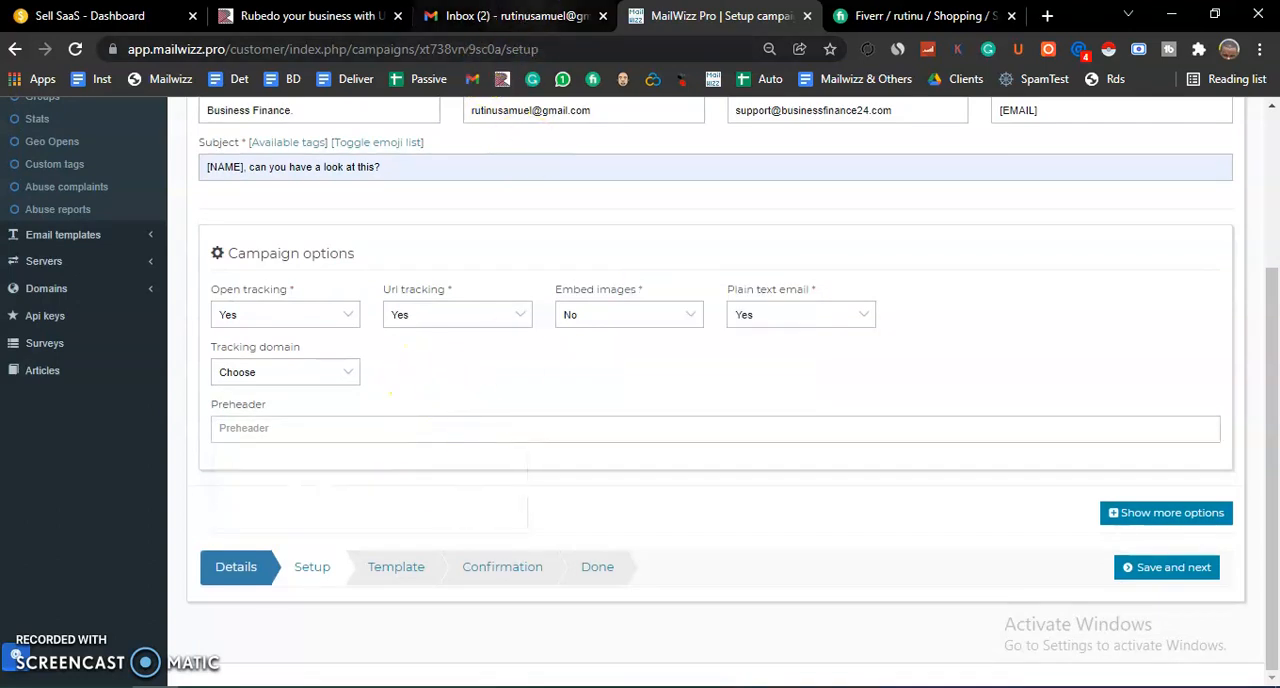
pyautogui.click(513, 16)
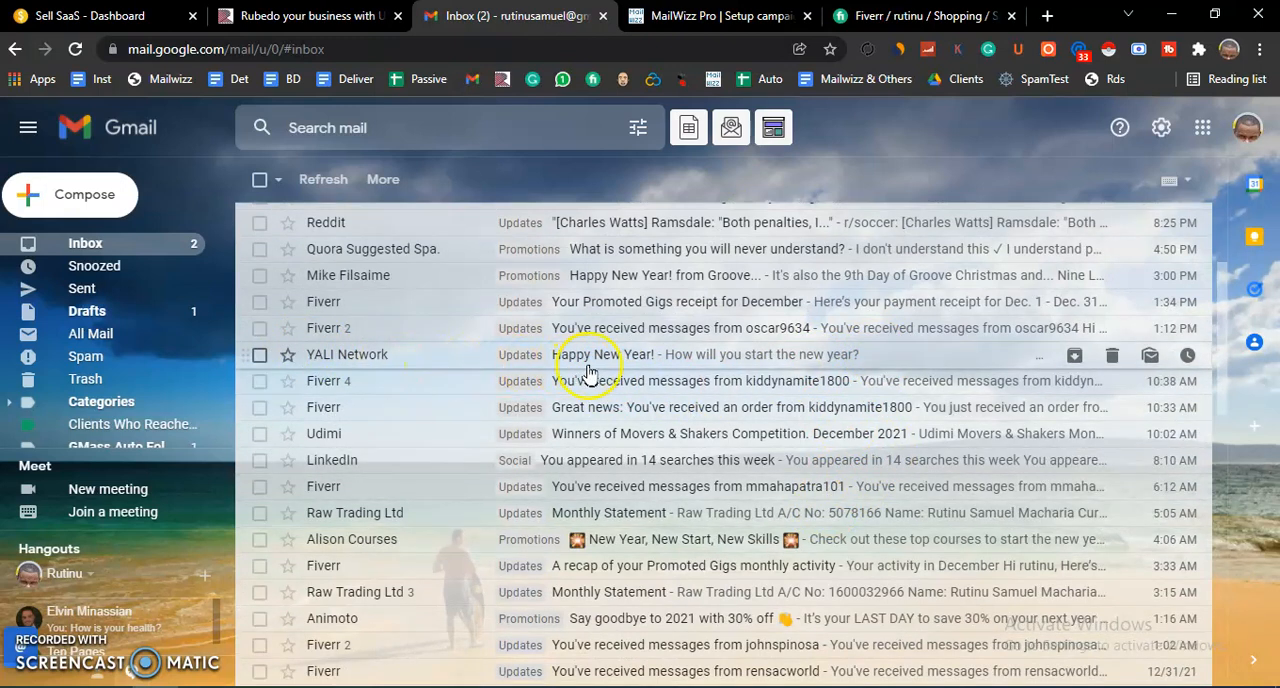
pyautogui.moveTo(700, 362)
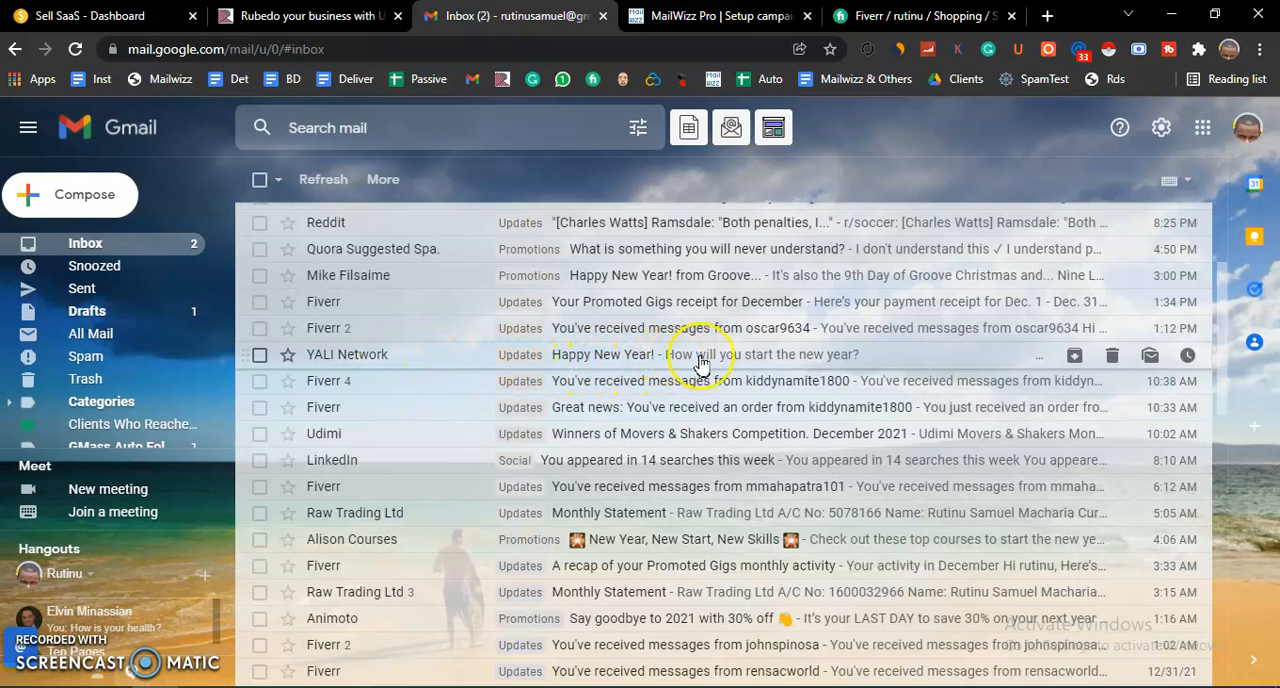
pyautogui.moveTo(805, 365)
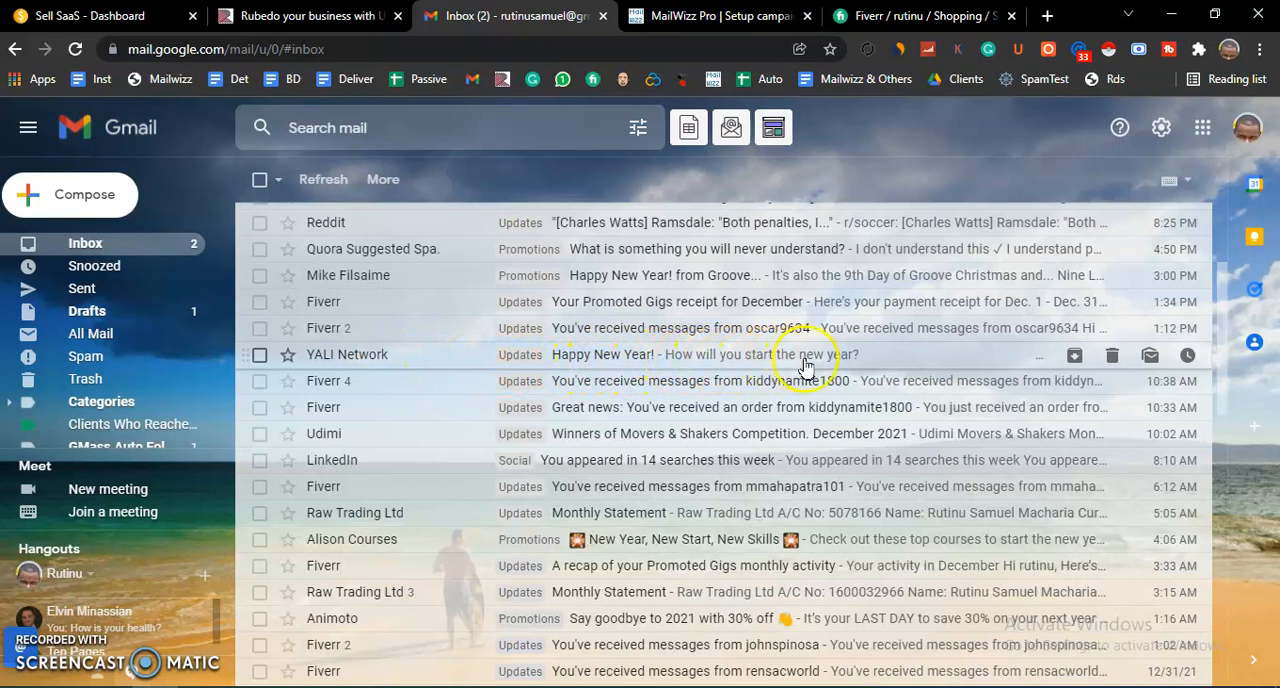
pyautogui.moveTo(873, 358)
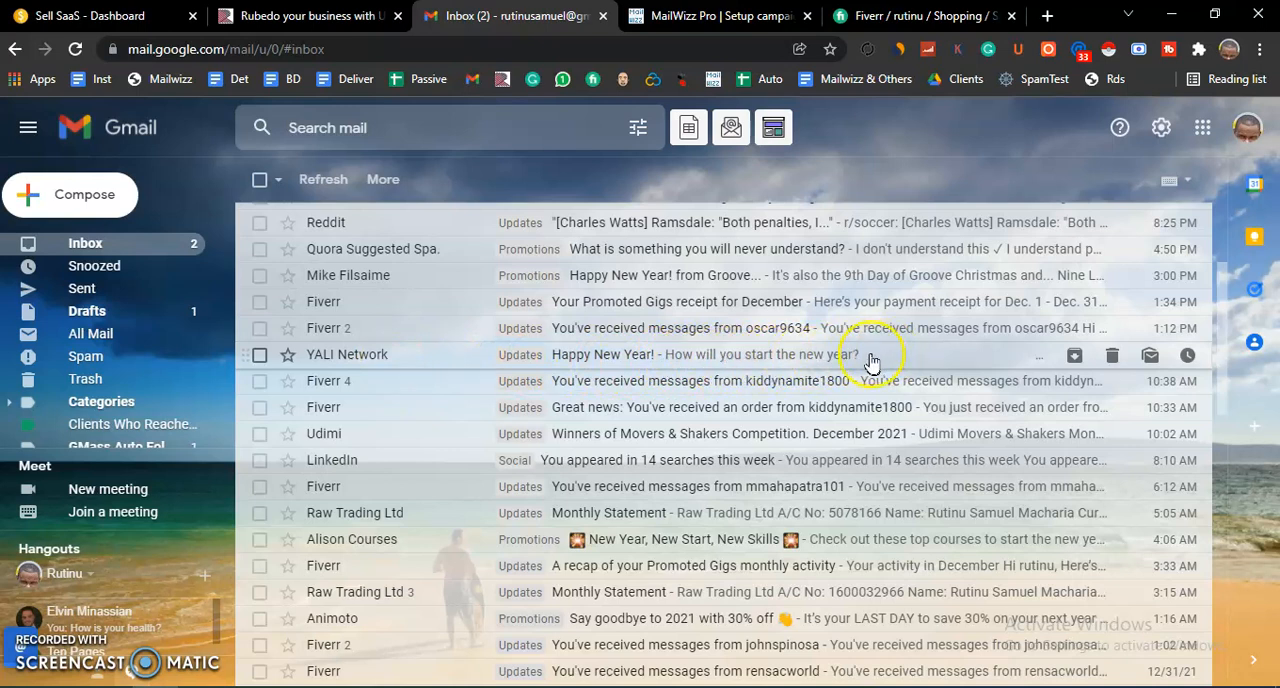
pyautogui.moveTo(763, 360)
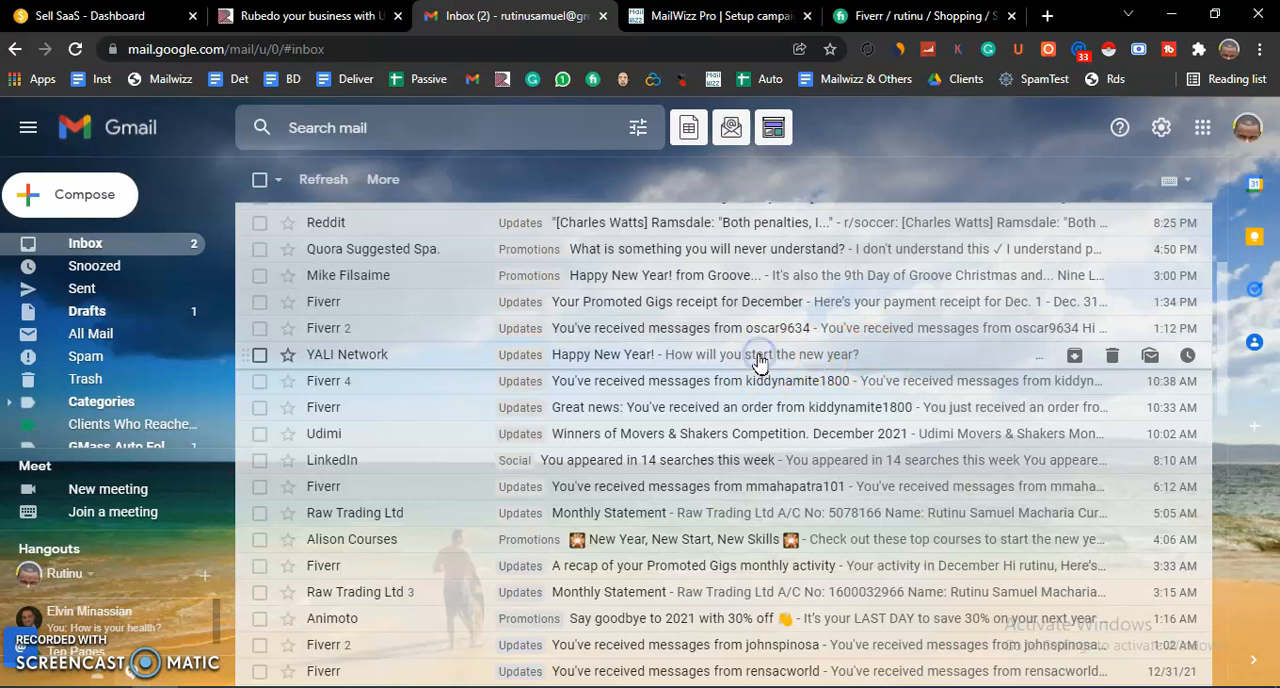
pyautogui.click(700, 354)
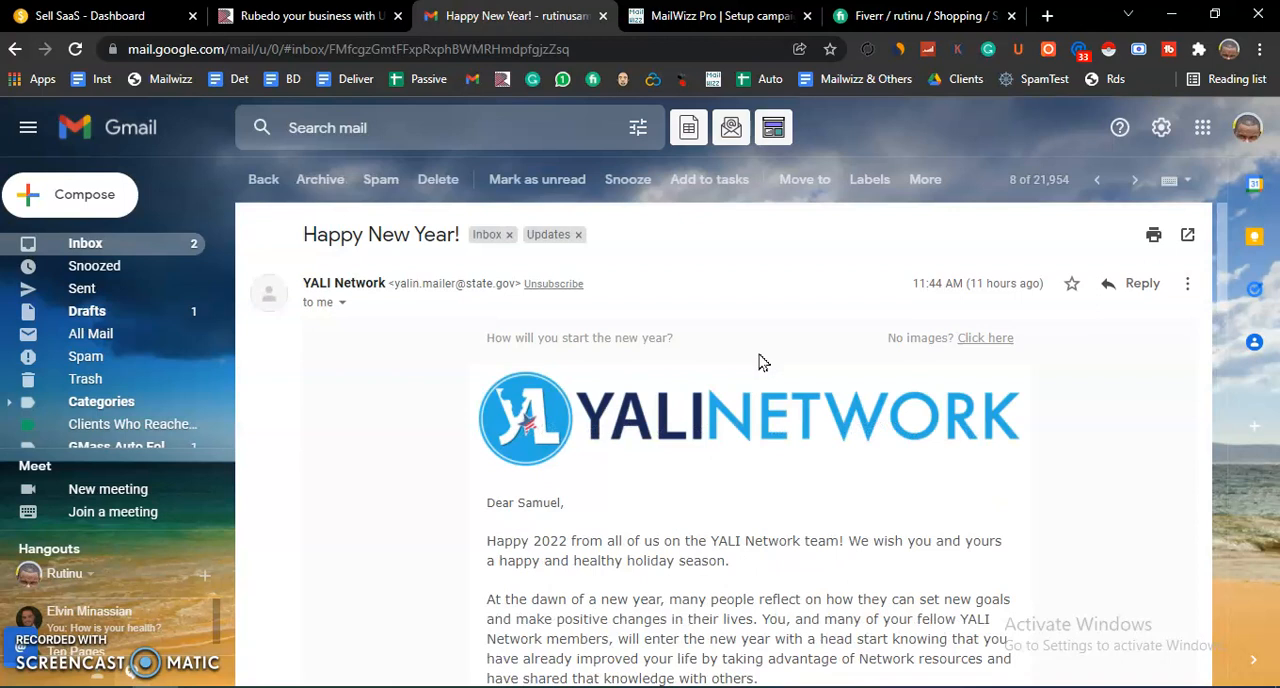
pyautogui.scroll(-3)
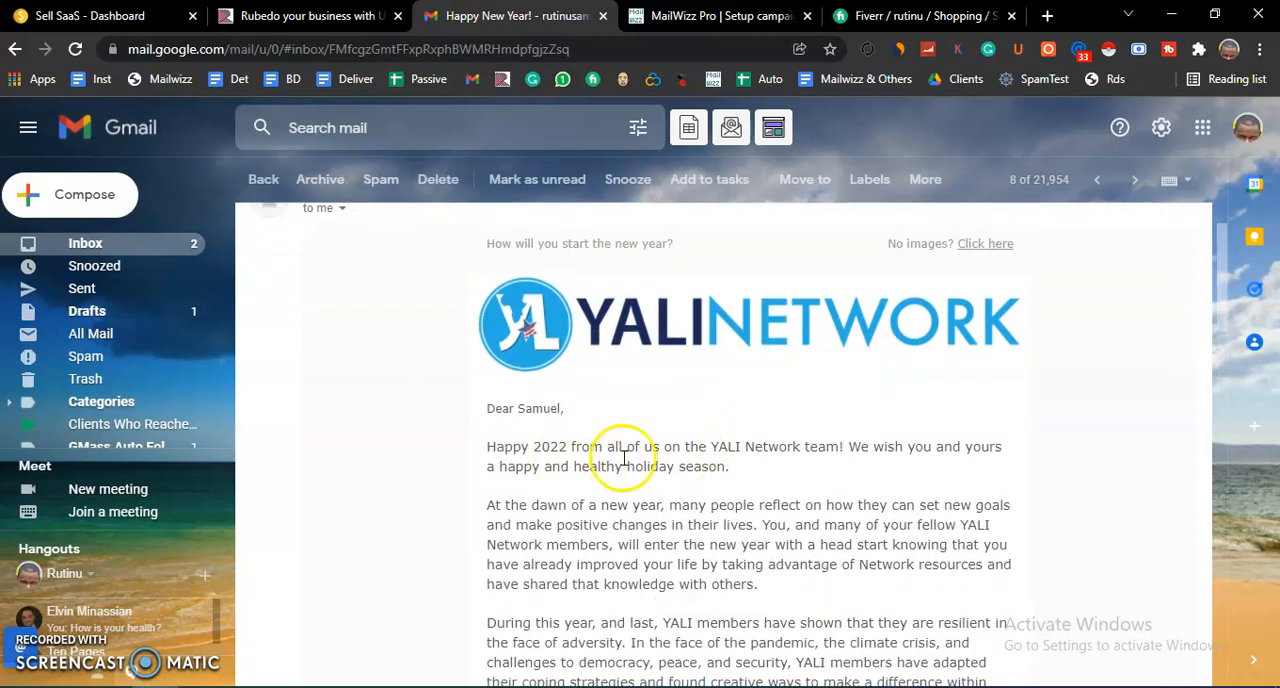
pyautogui.moveTo(487, 408); pyautogui.dragTo(731, 466)
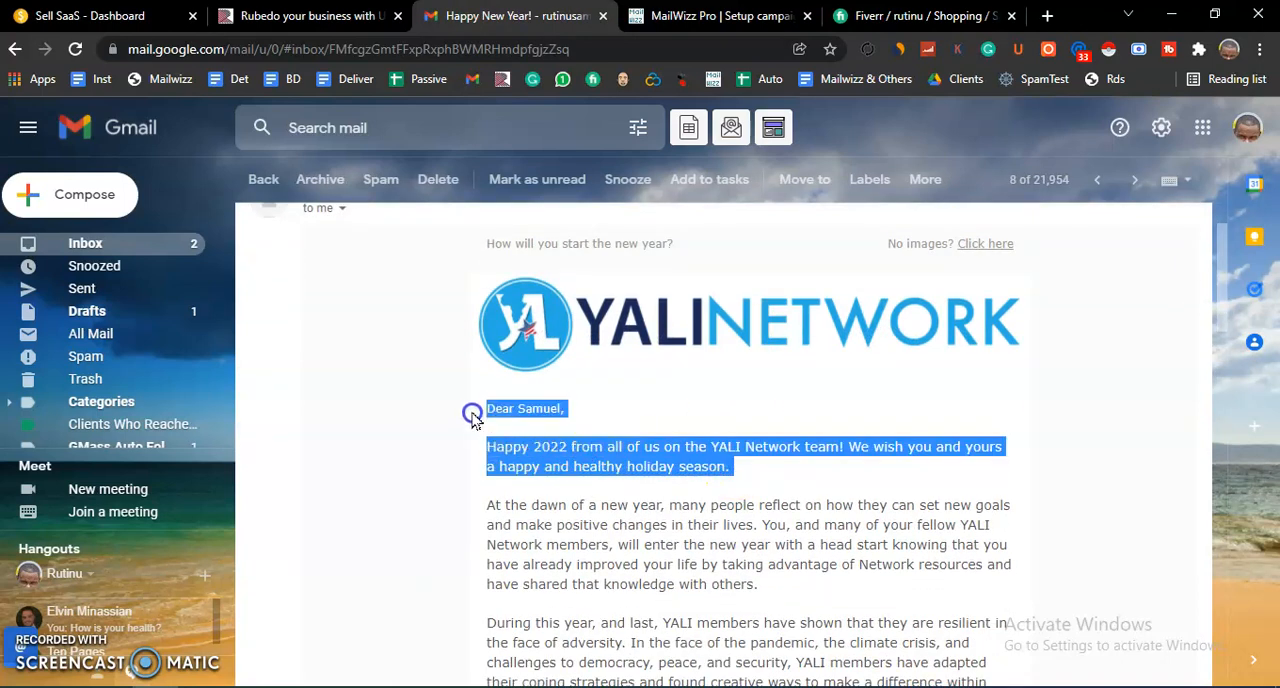
pyautogui.moveTo(547, 462)
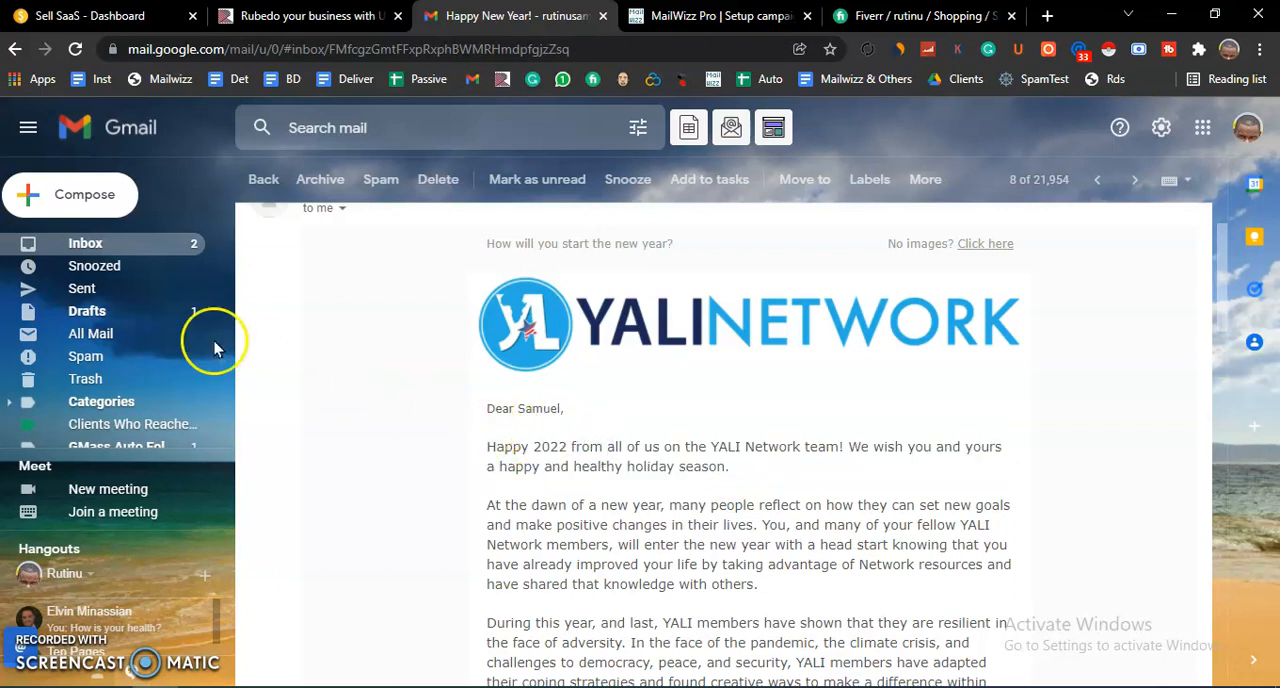
pyautogui.click(263, 179)
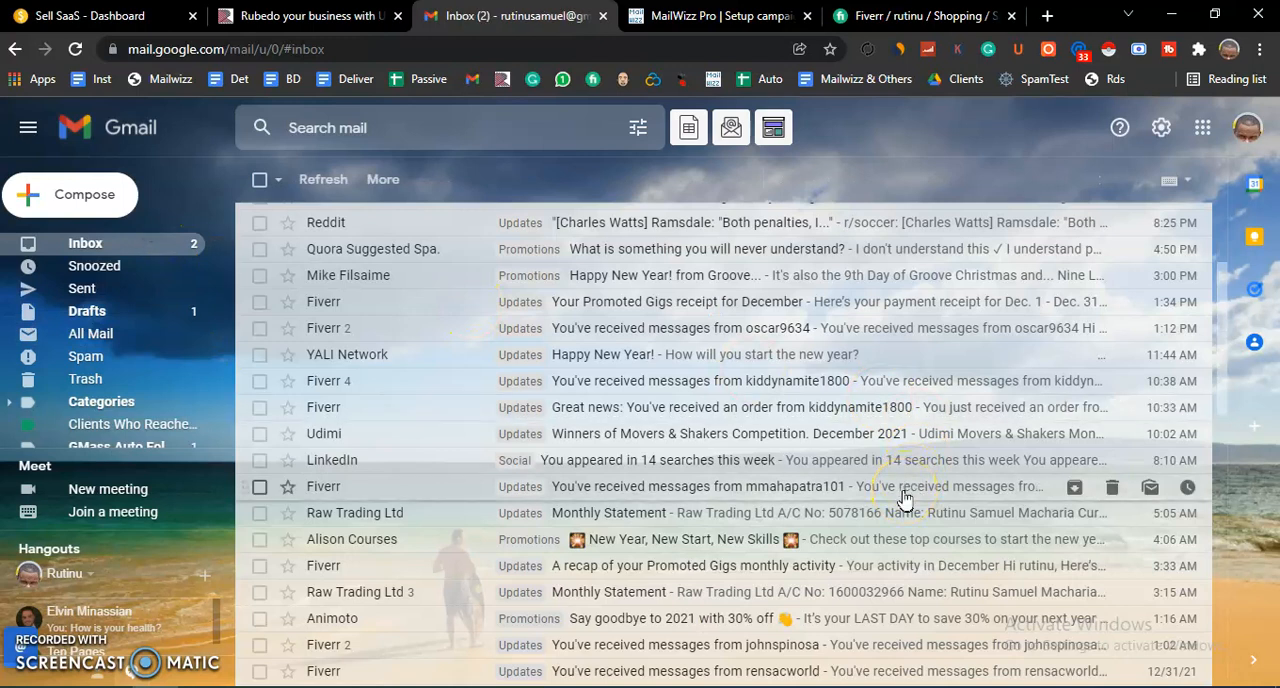
pyautogui.click(718, 16)
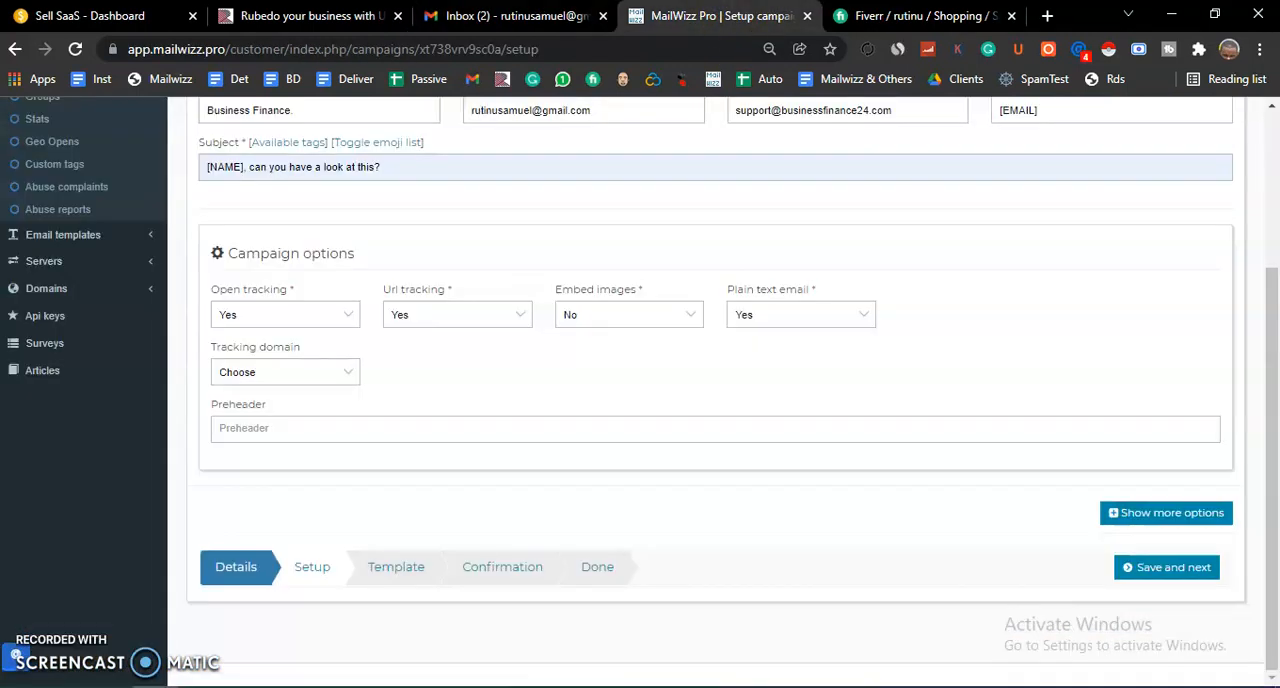
pyautogui.moveTo(1080, 530)
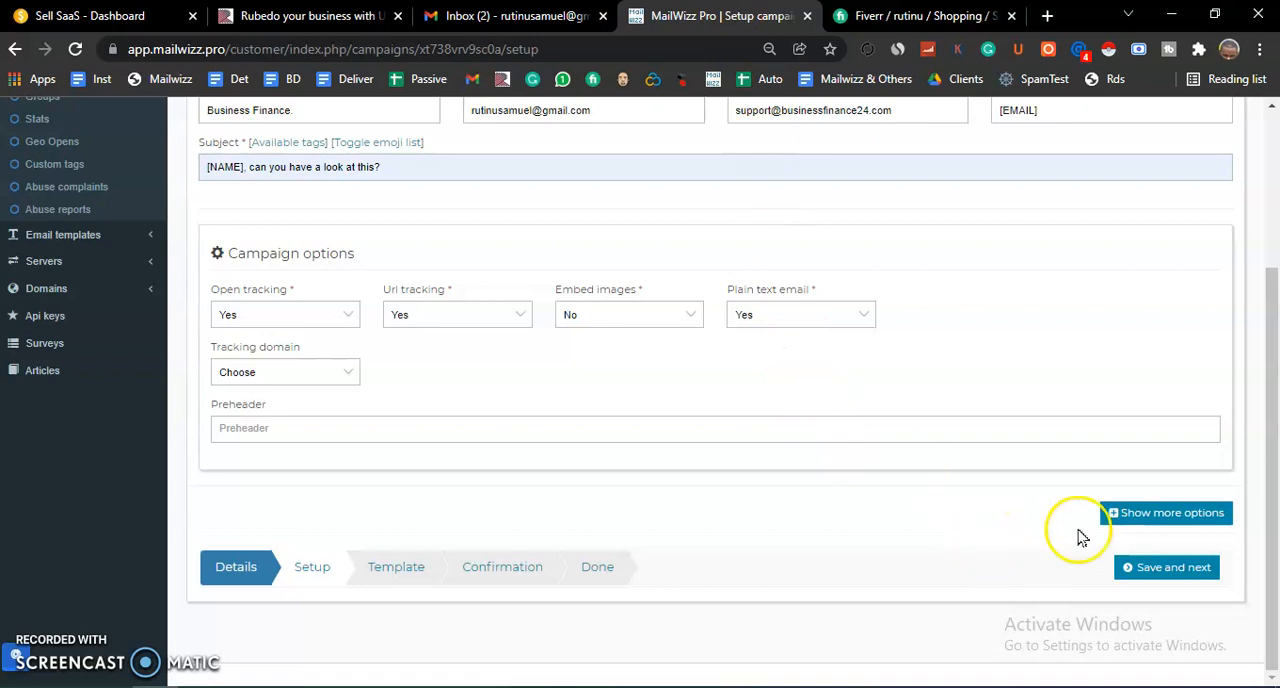
# Step: Show more campaign options and toggle the businessfinance24.com SMTP delivery server
pyautogui.click(1170, 512)
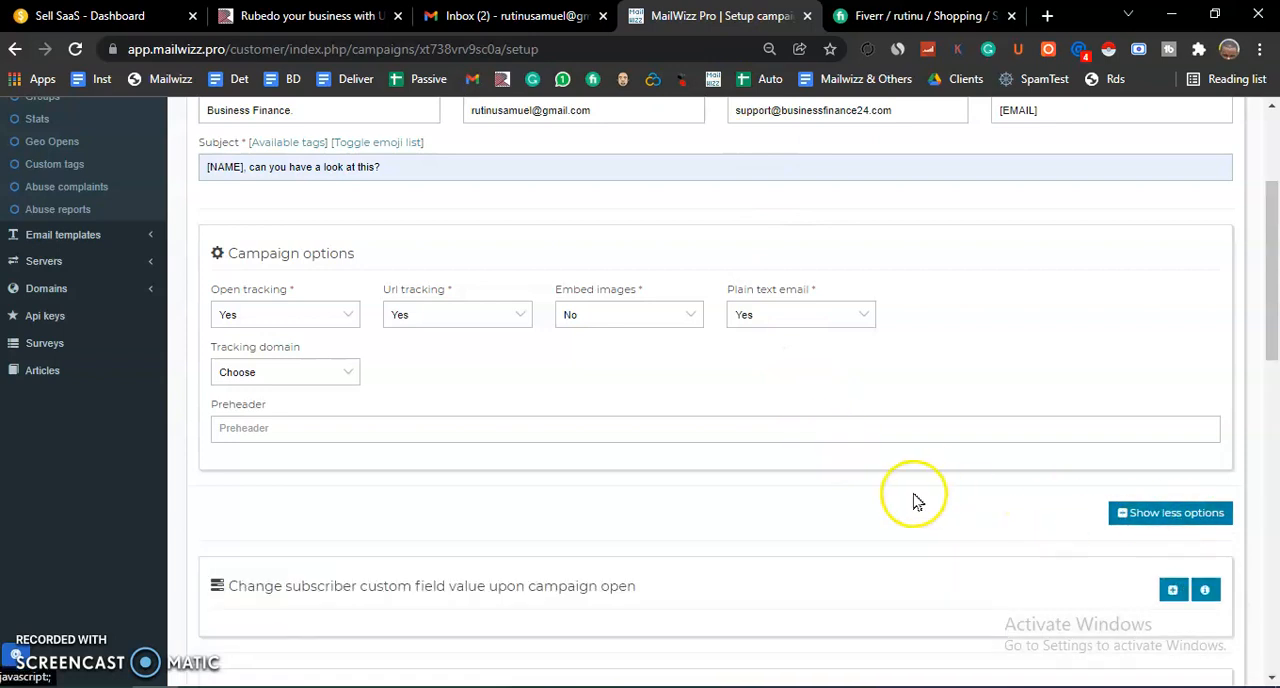
pyautogui.scroll(-3)
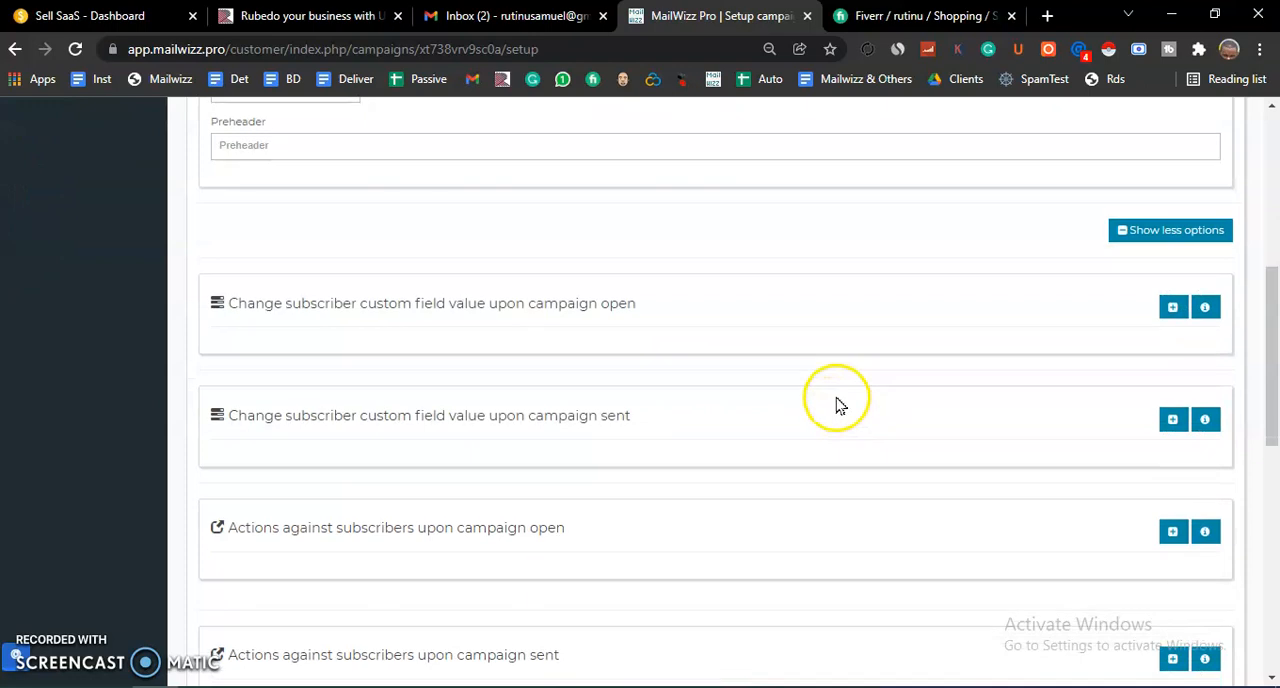
pyautogui.scroll(-3)
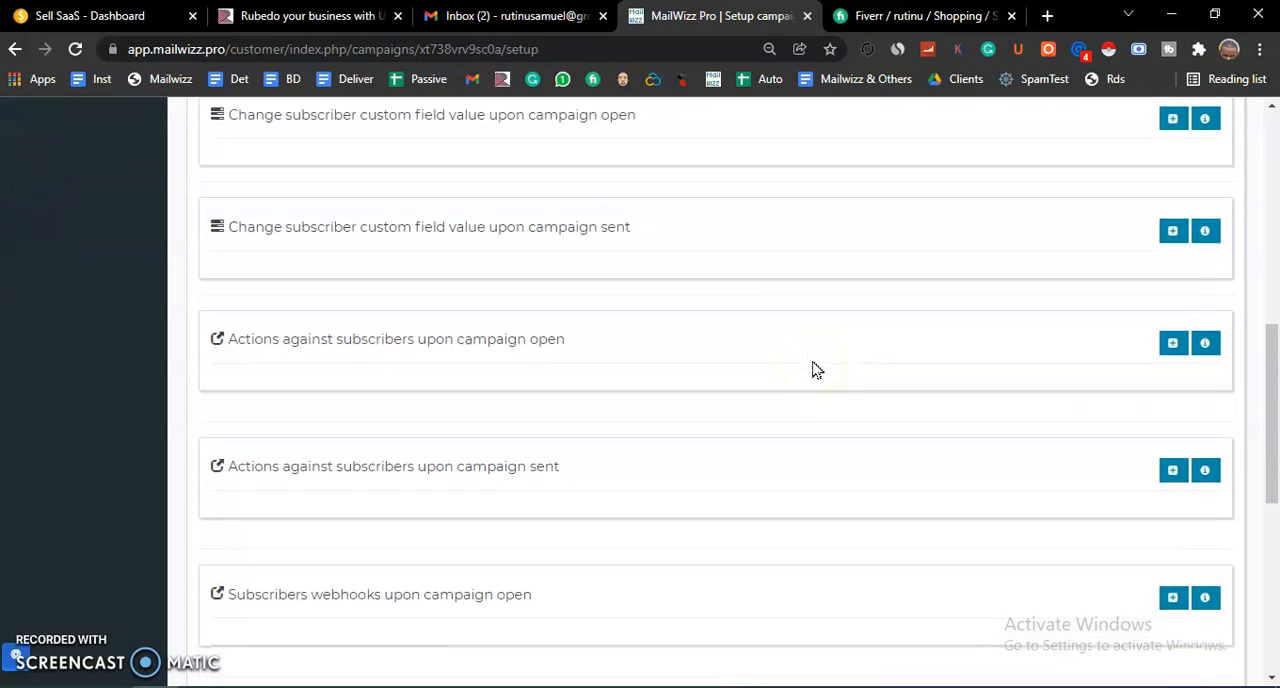
pyautogui.scroll(-3)
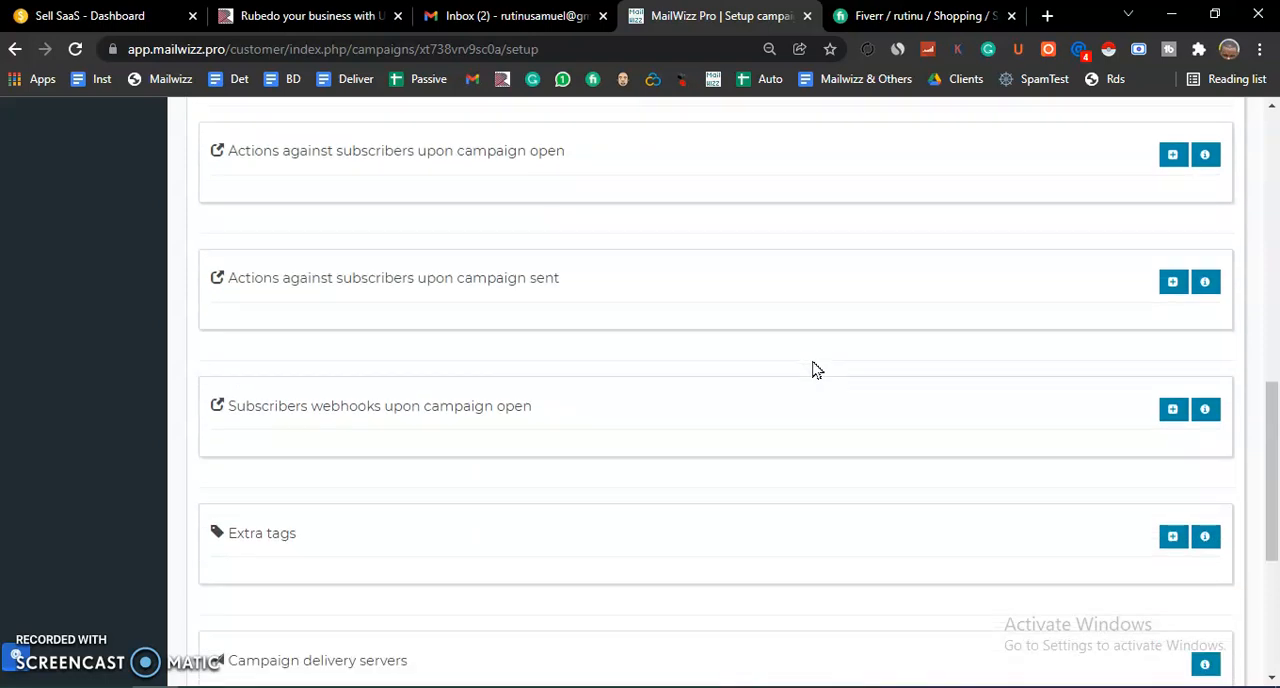
pyautogui.scroll(-3)
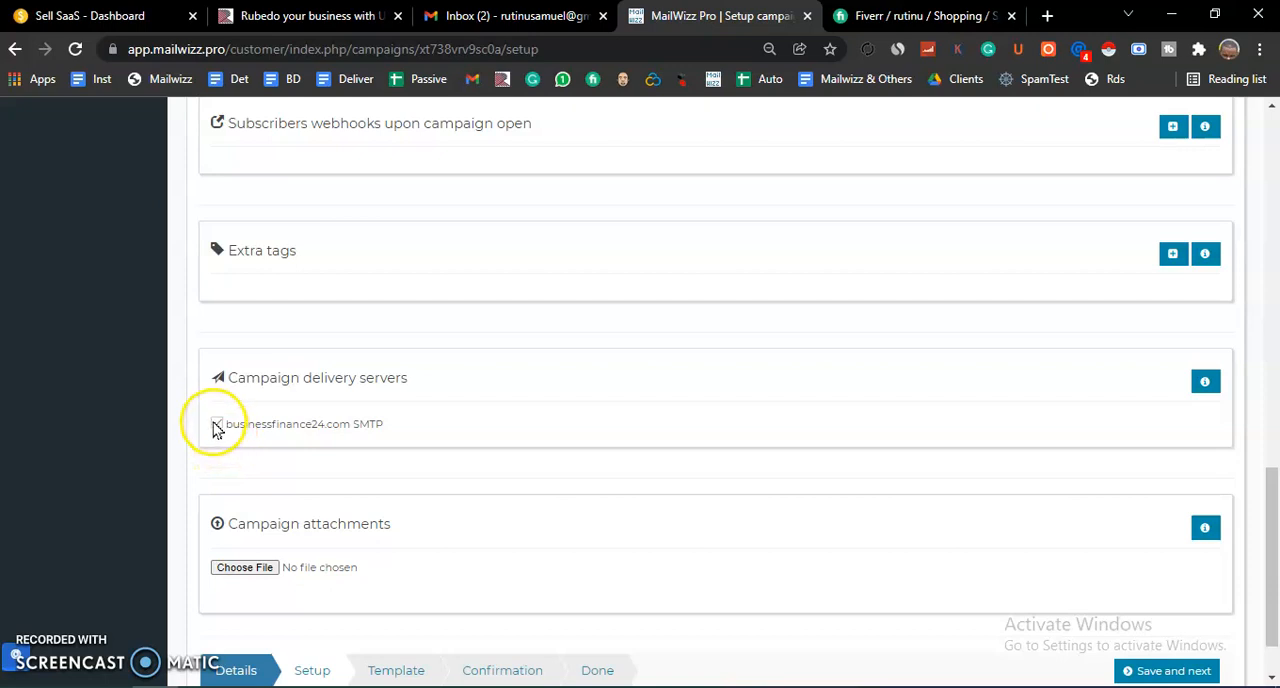
pyautogui.click(217, 423)
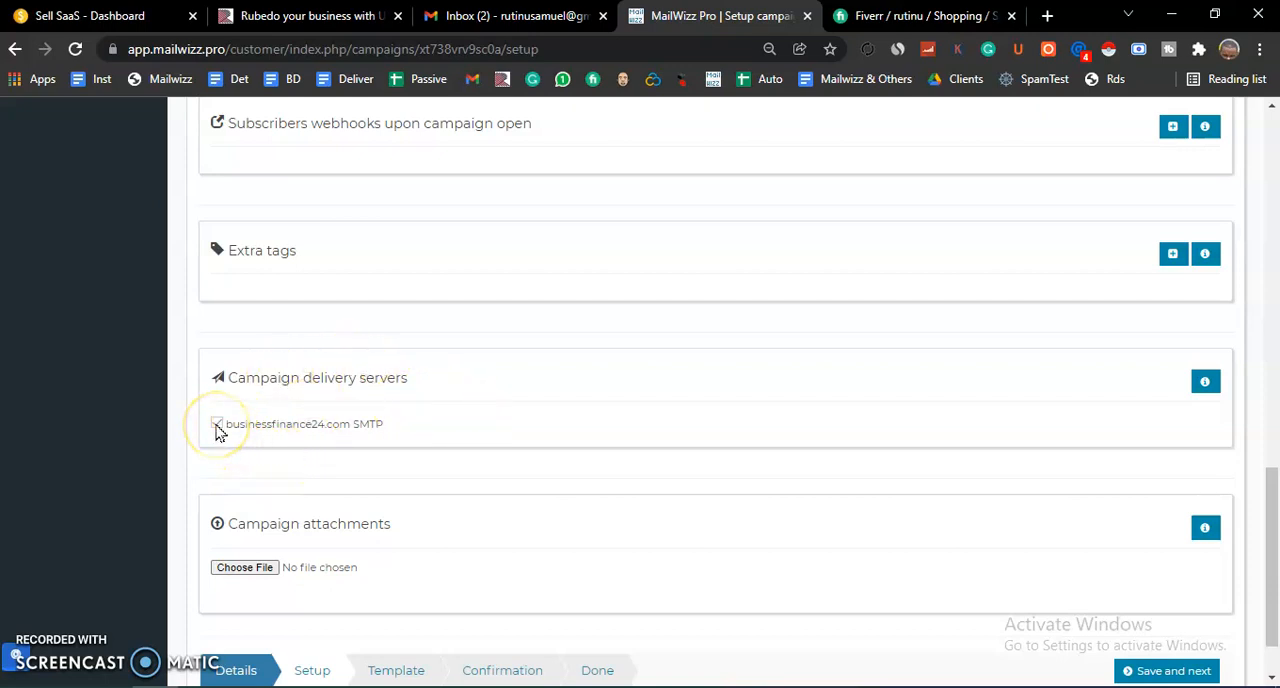
pyautogui.click(217, 423)
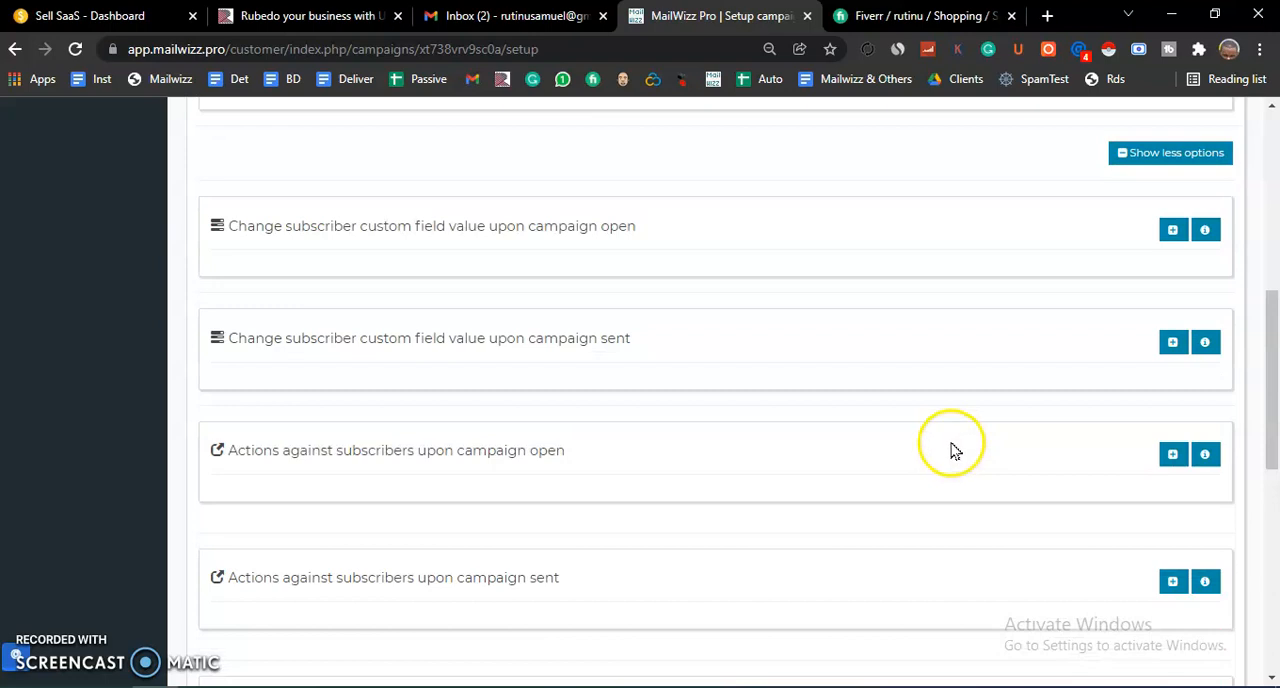
pyautogui.moveTo(590, 315)
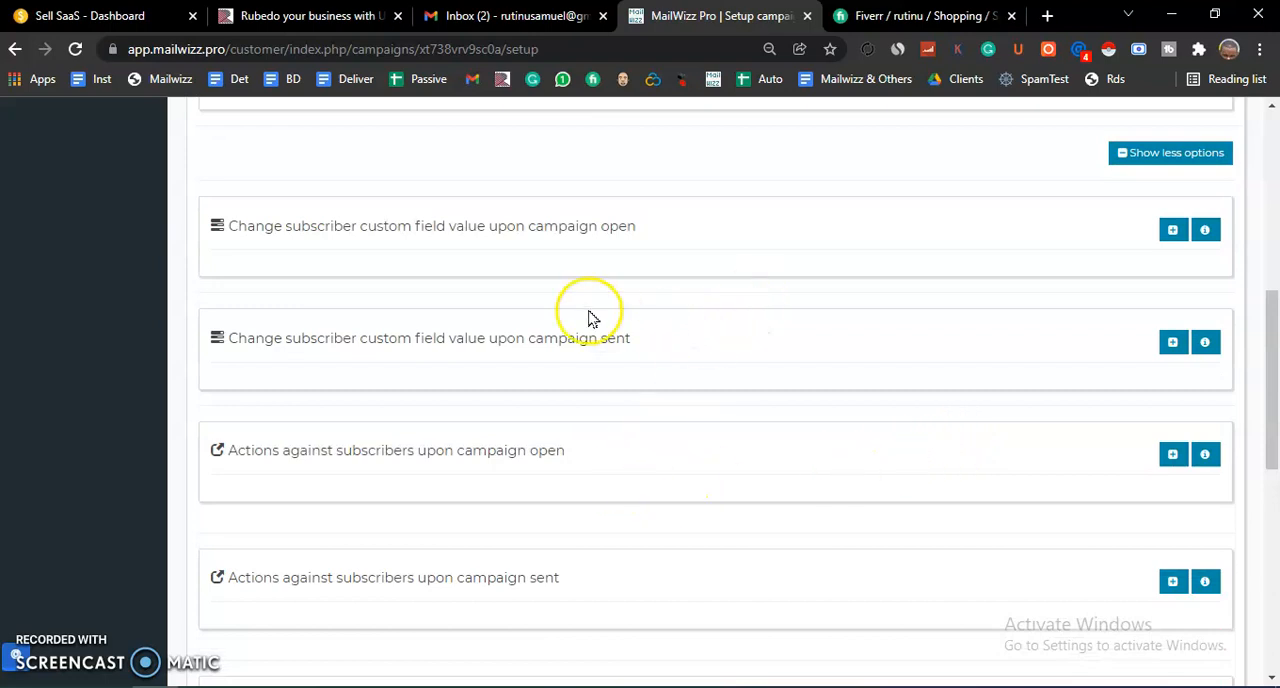
pyautogui.moveTo(528, 487)
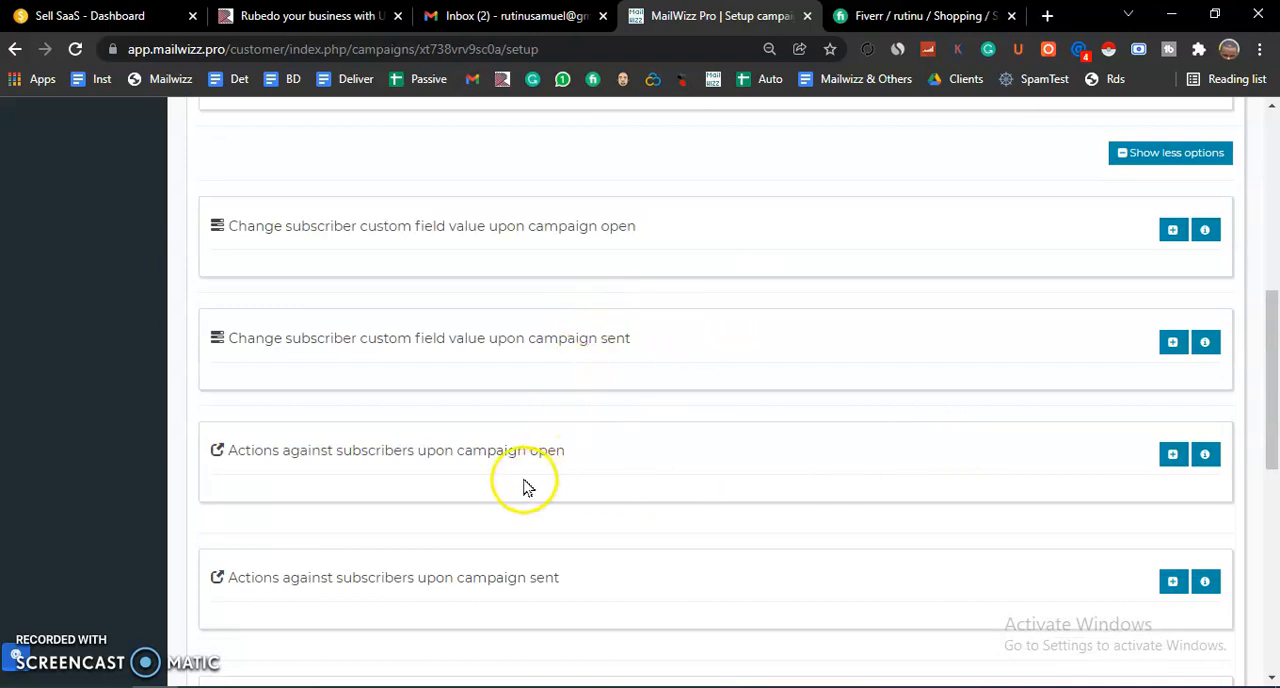
pyautogui.moveTo(510, 476)
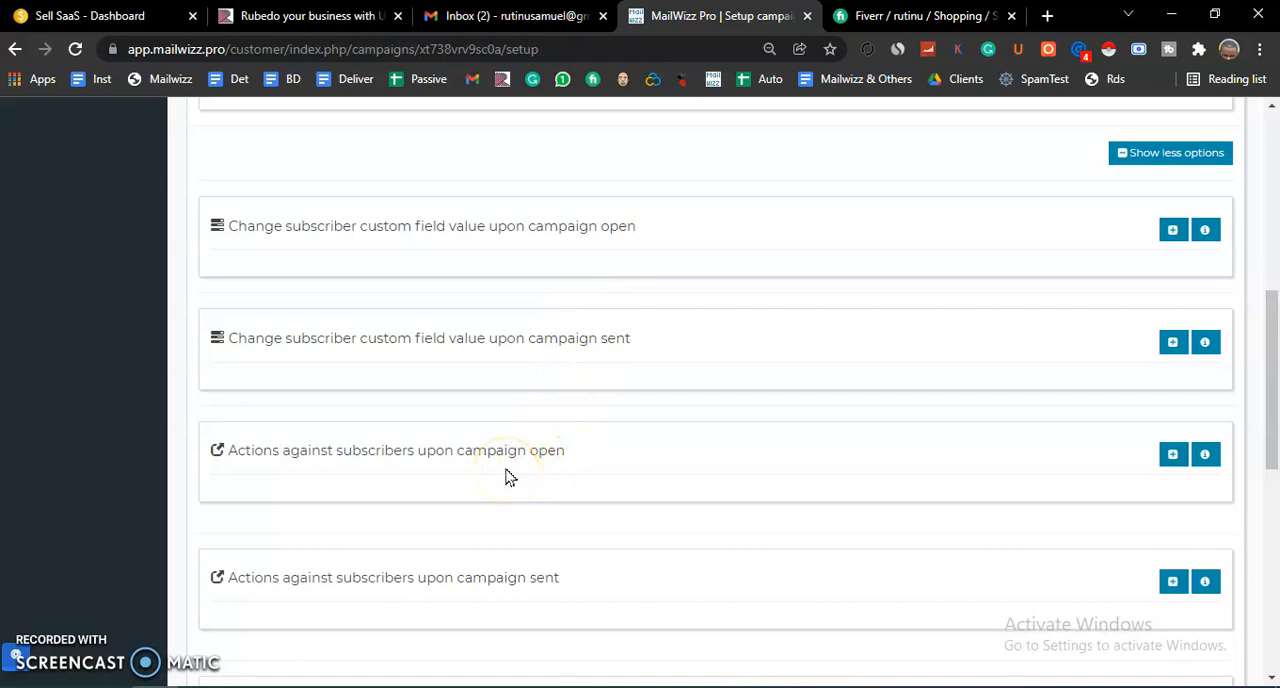
pyautogui.moveTo(502, 449)
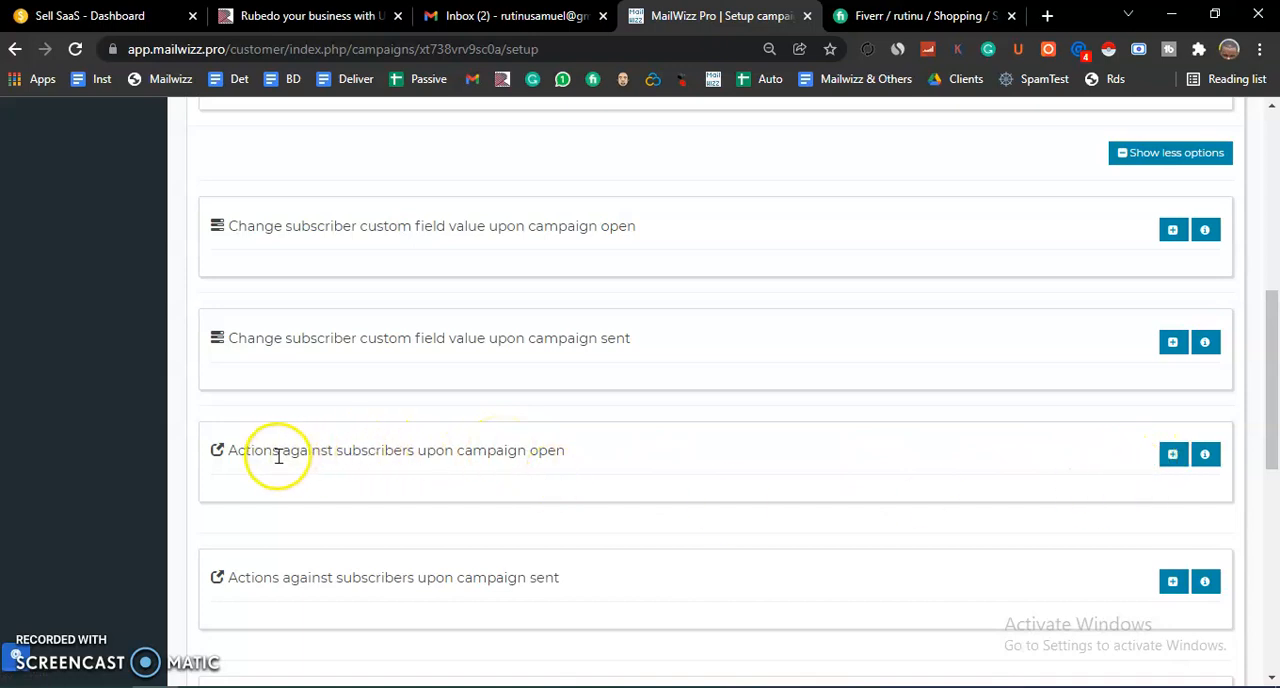
pyautogui.moveTo(903, 455)
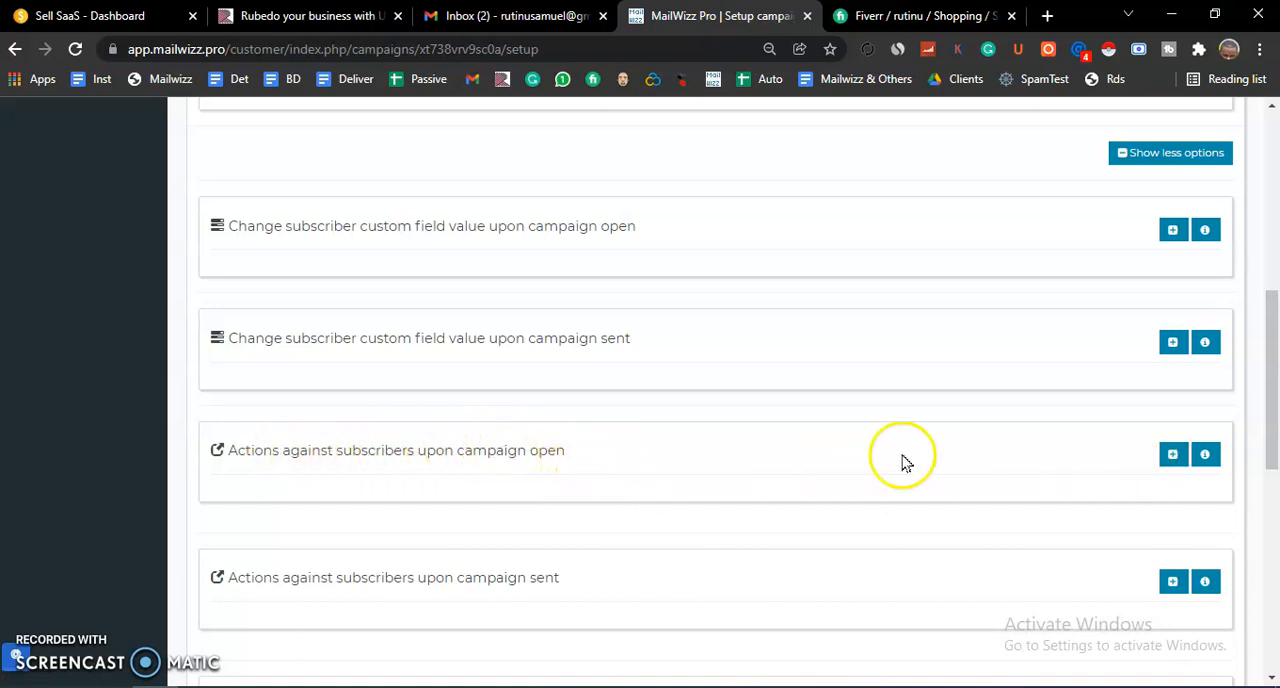
# Step: Add a Move action for subscribers who open the campaign and an action on campaign sent
pyautogui.click(1173, 454)
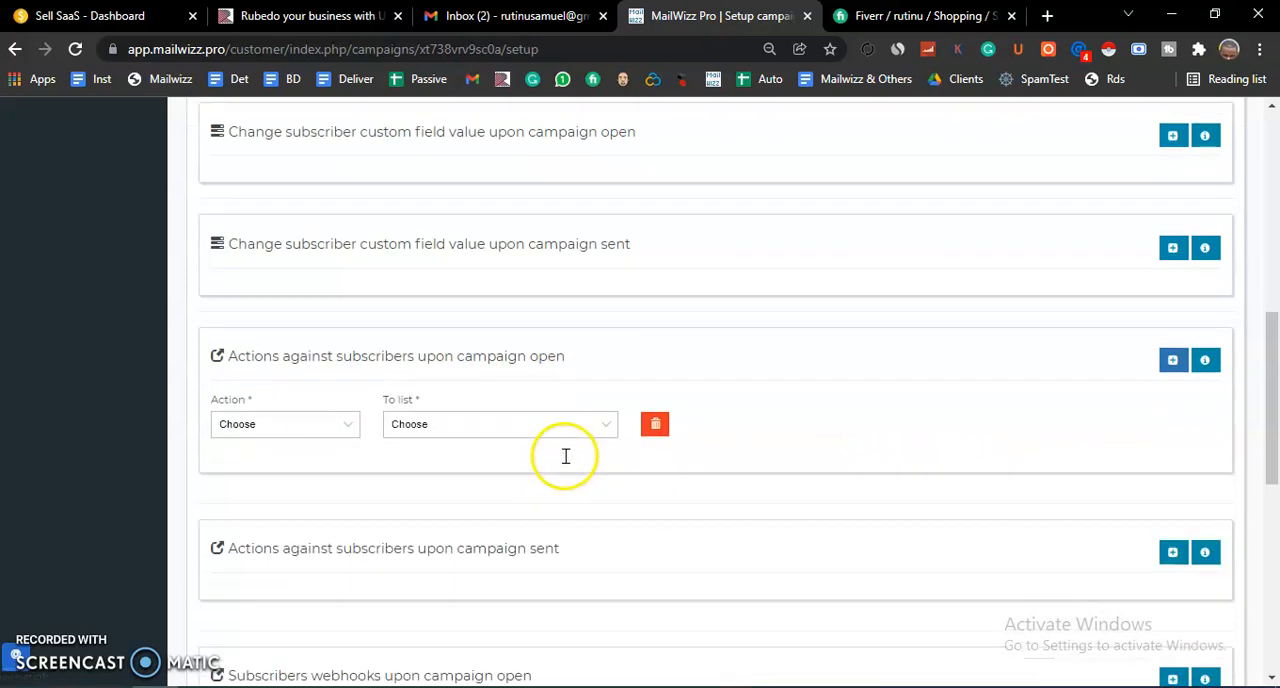
pyautogui.moveTo(347, 441)
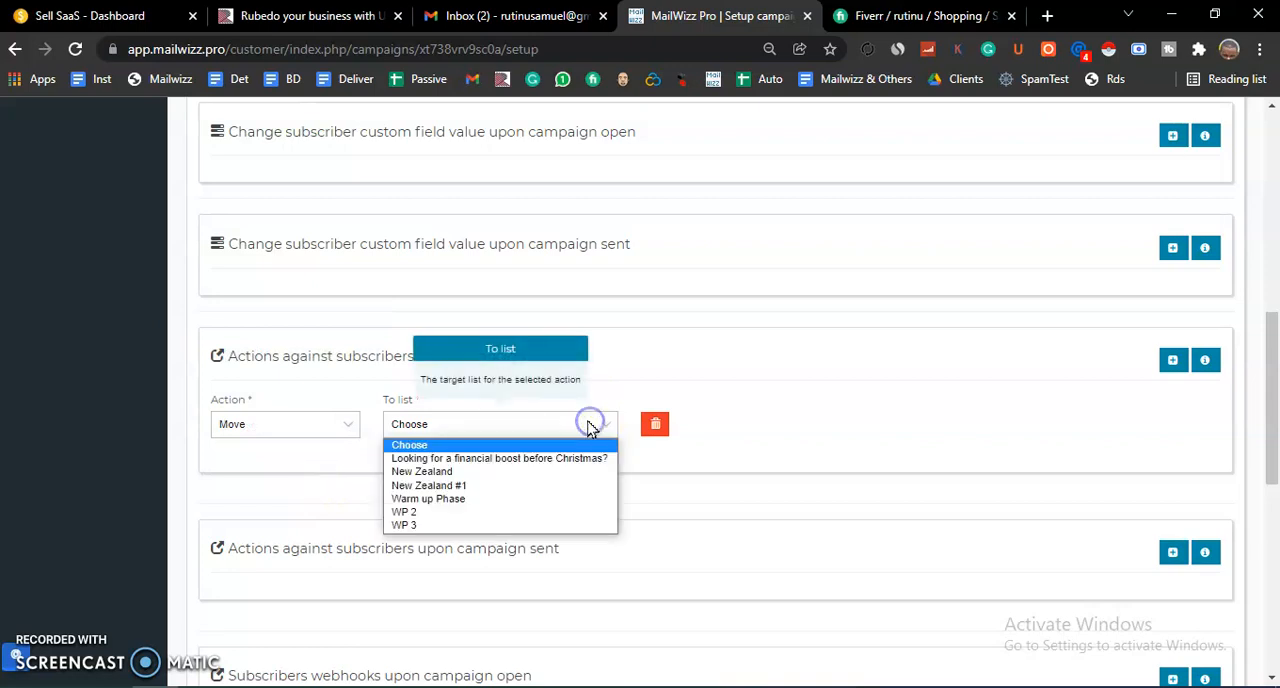
pyautogui.moveTo(540, 525)
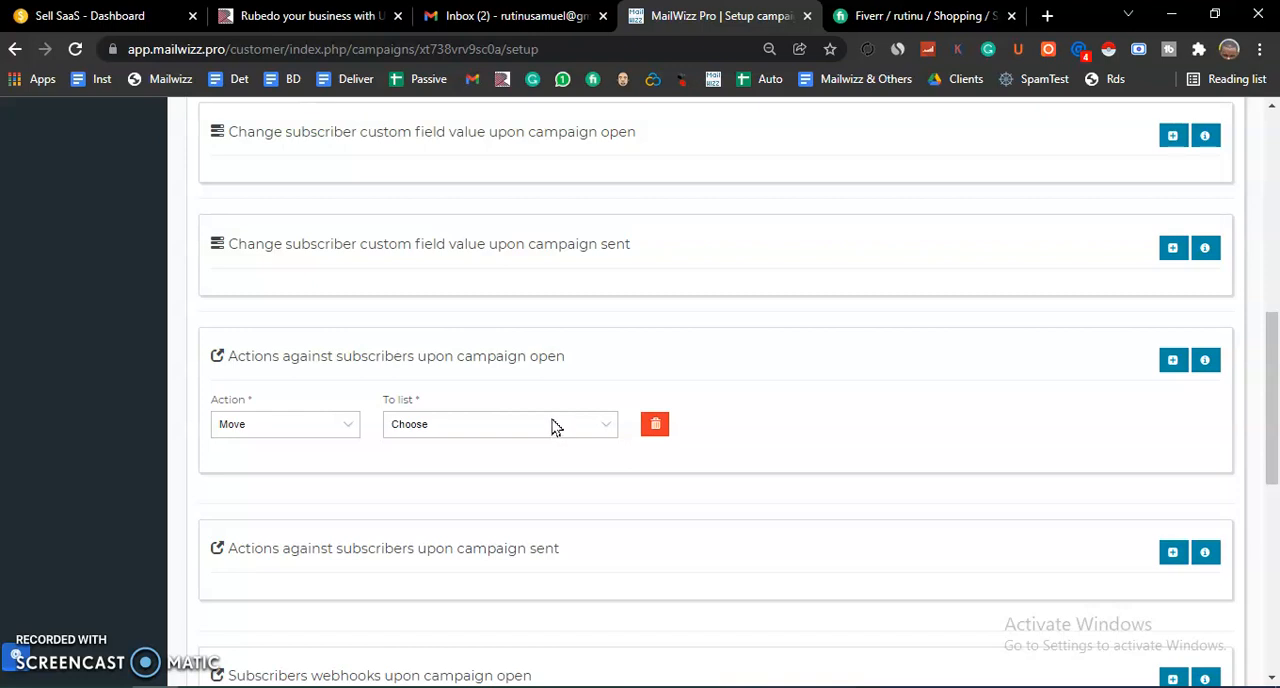
pyautogui.scroll(-3)
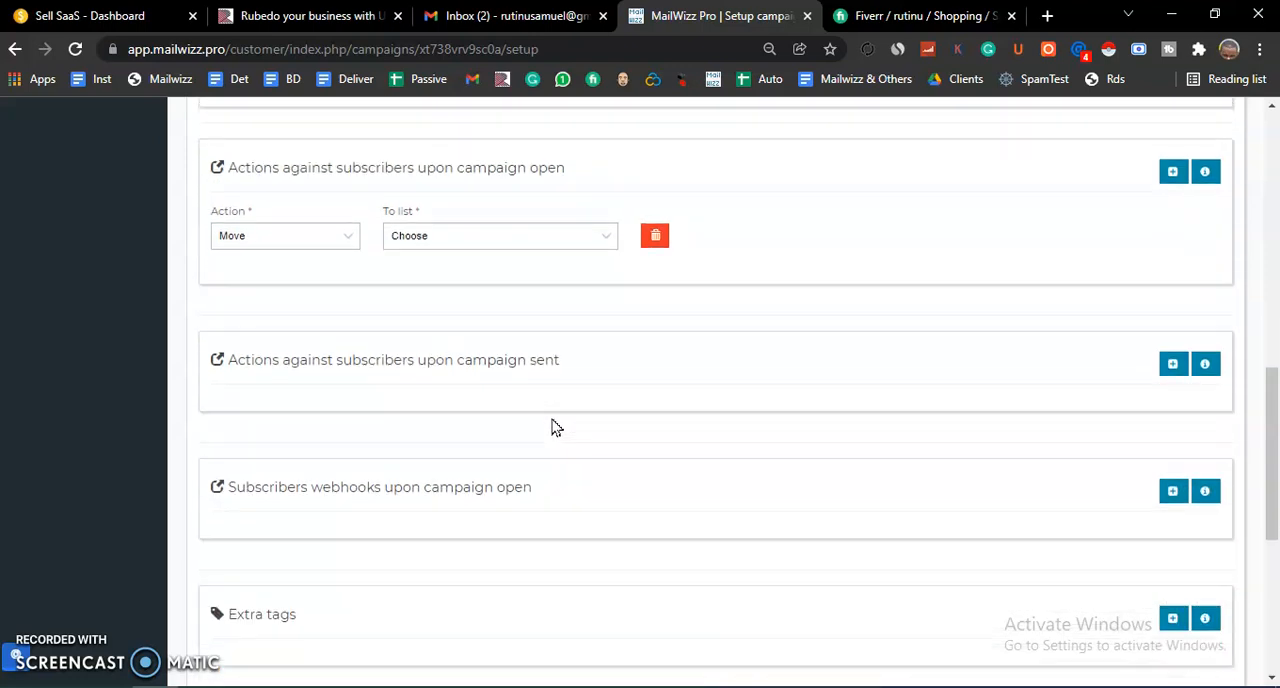
pyautogui.moveTo(370, 400)
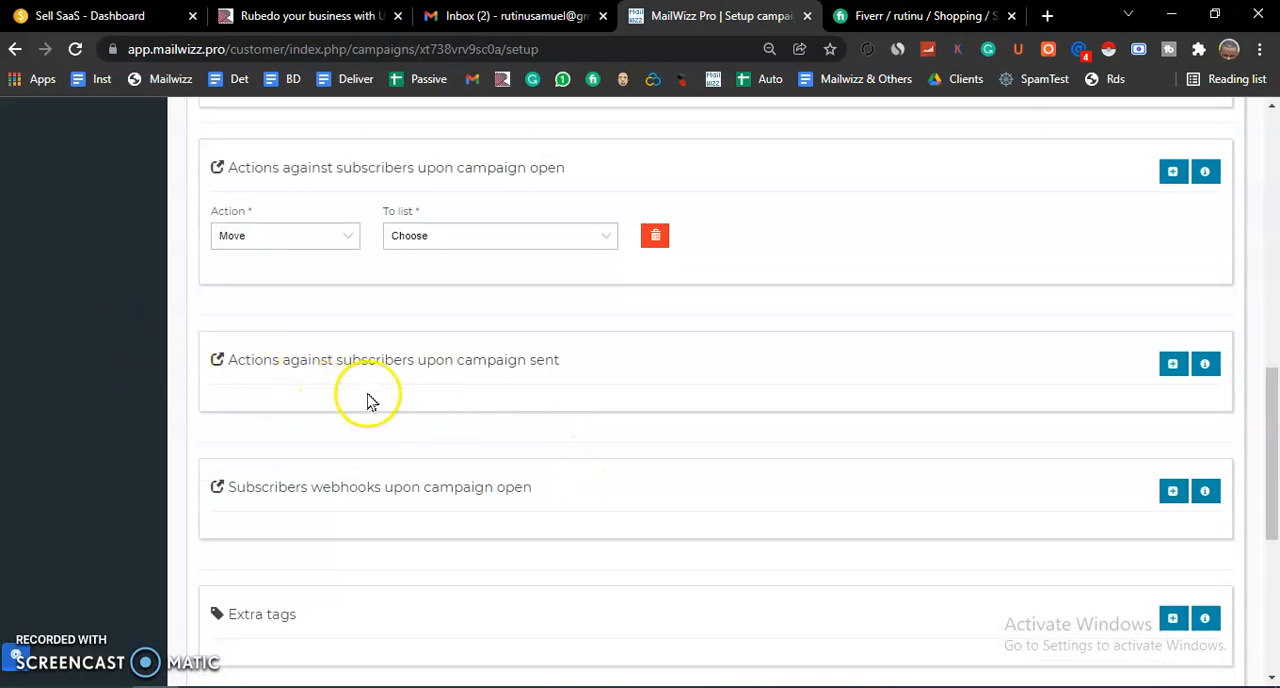
pyautogui.moveTo(425, 415)
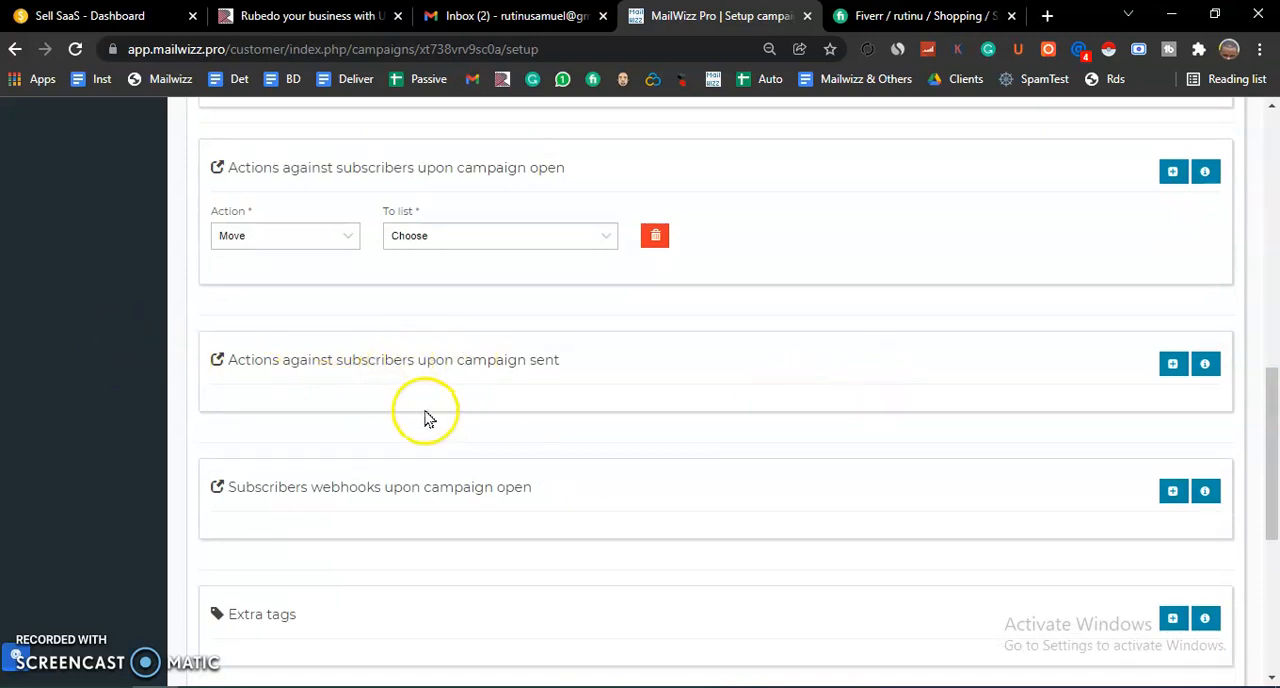
pyautogui.moveTo(670, 390)
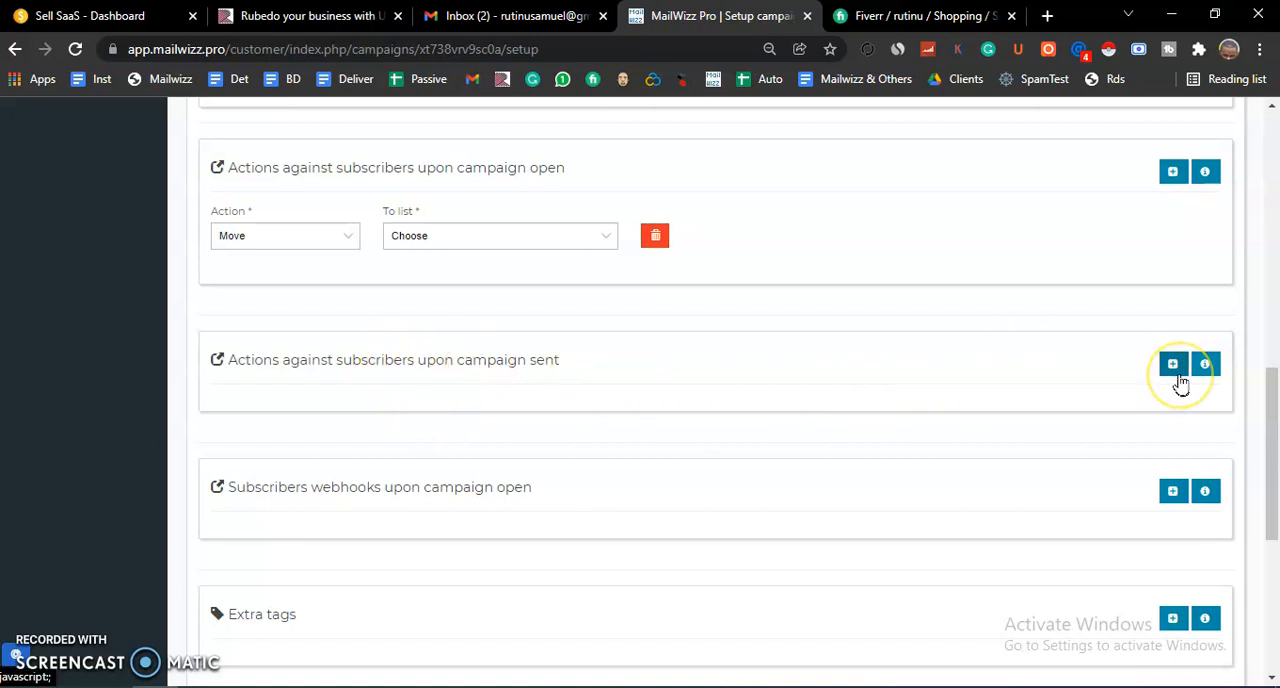
pyautogui.click(1172, 363)
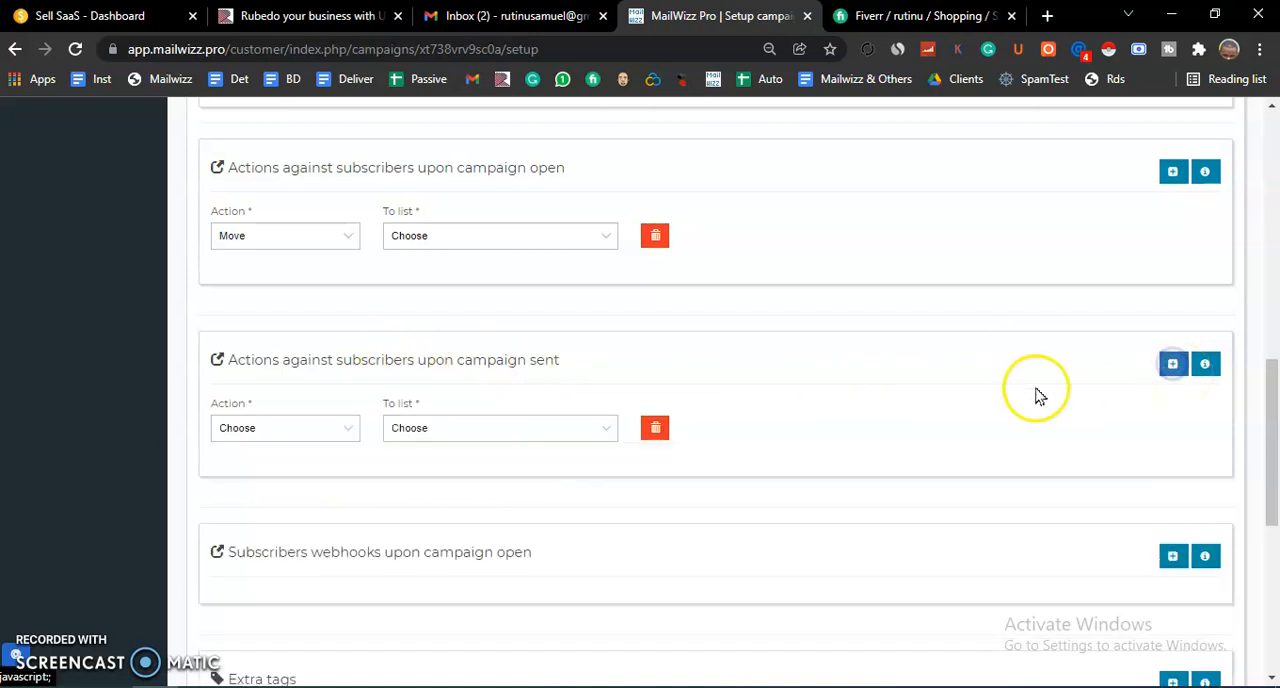
pyautogui.moveTo(883, 433)
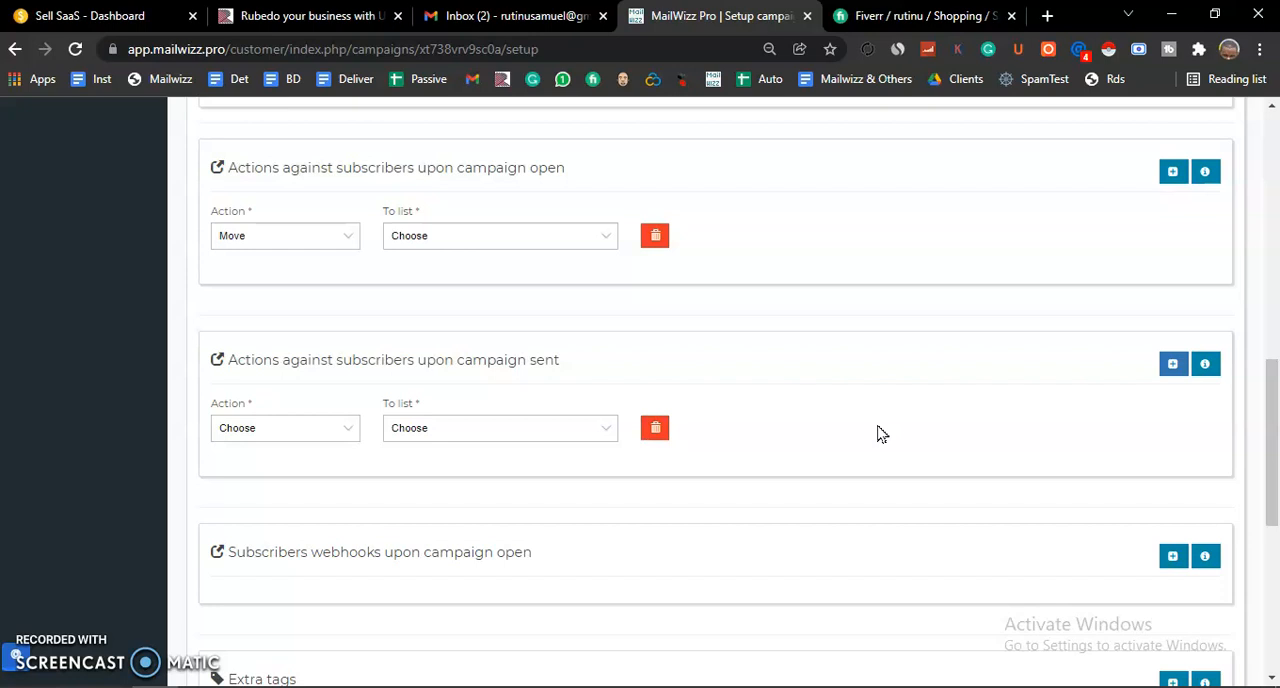
pyautogui.moveTo(917, 457)
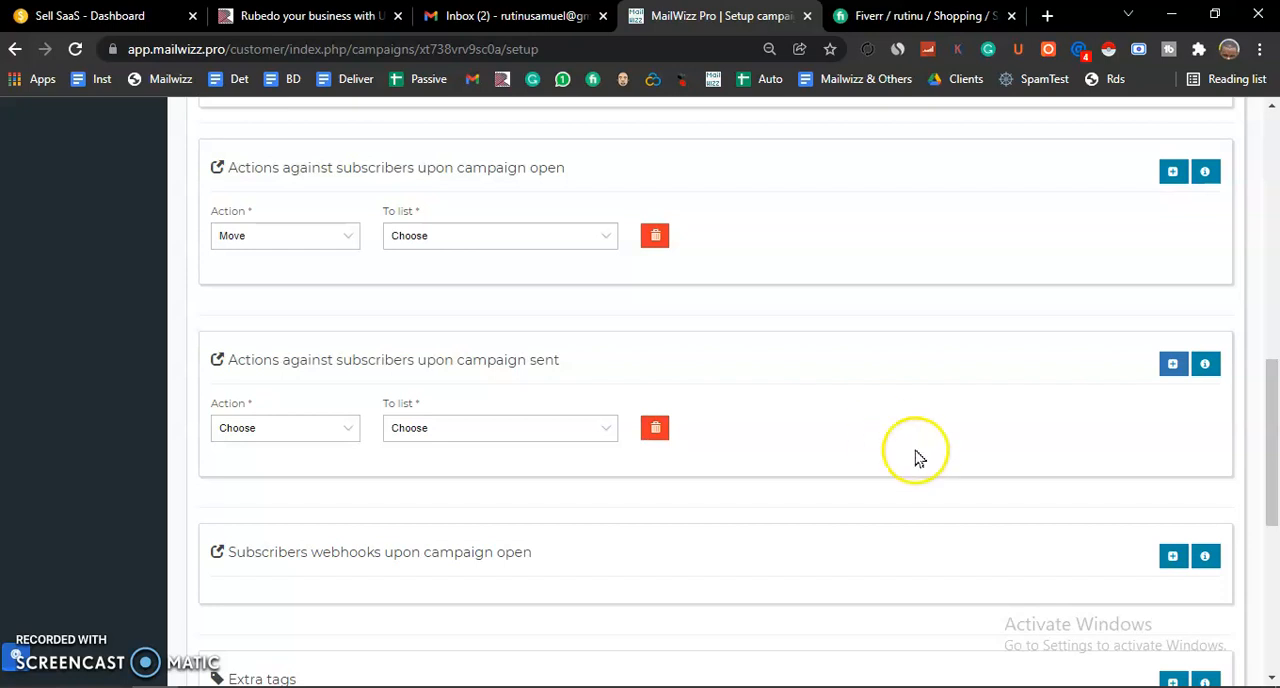
# Step: Save the campaign setup step and continue to the template step
pyautogui.scroll(-3)
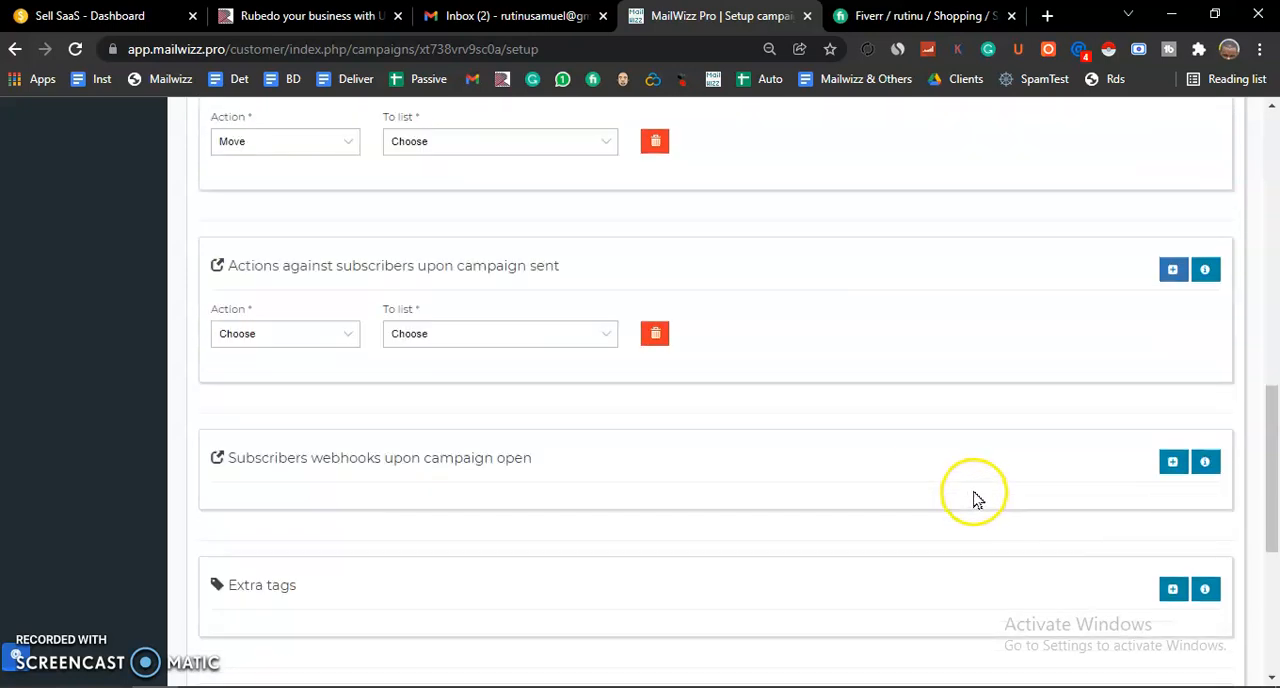
pyautogui.scroll(-3)
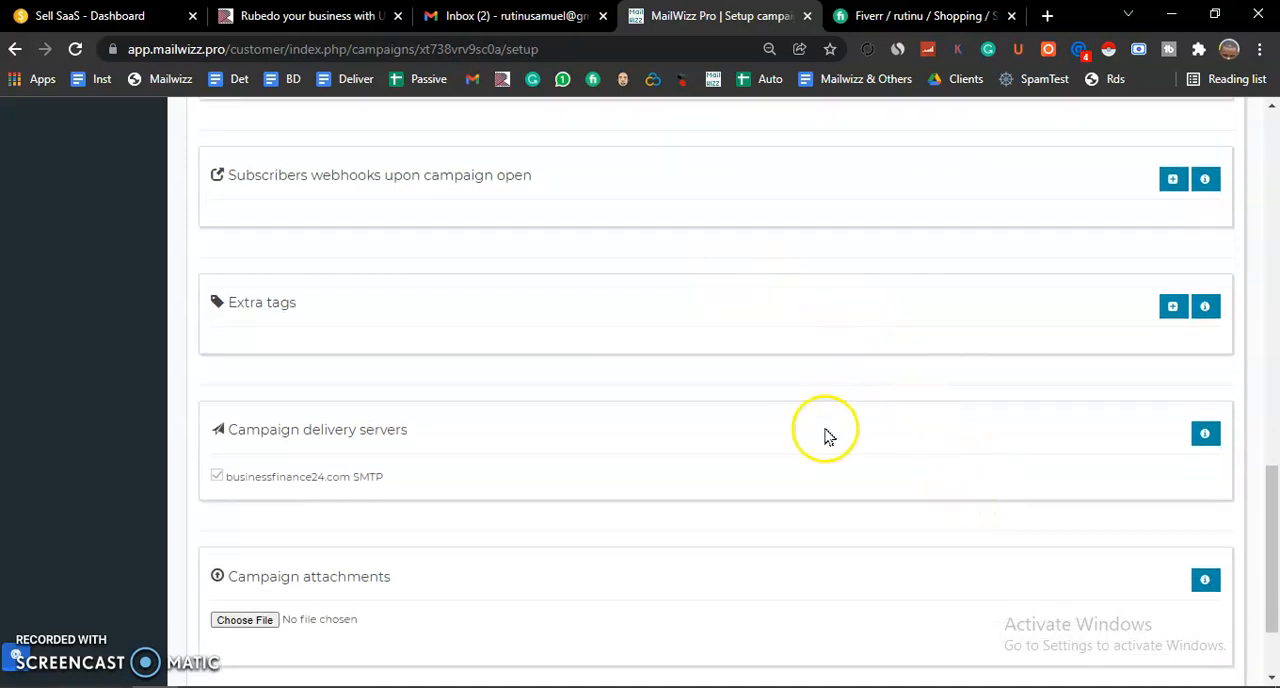
pyautogui.moveTo(445, 305)
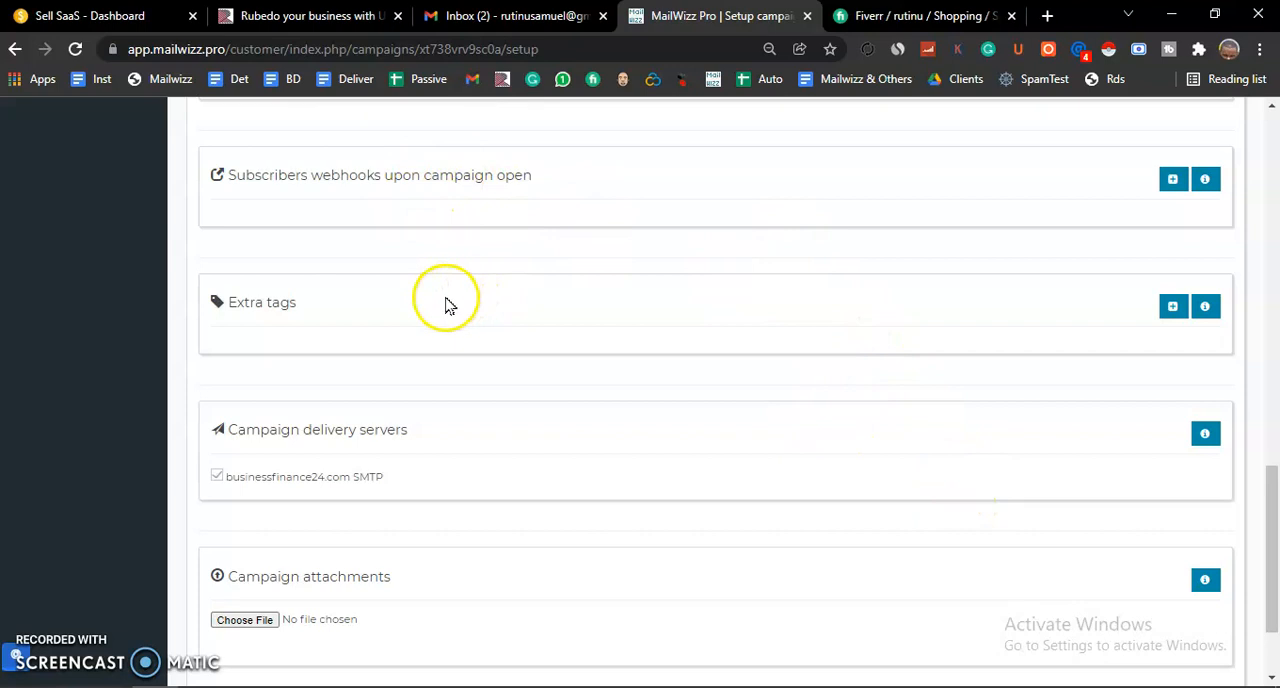
pyautogui.scroll(3)
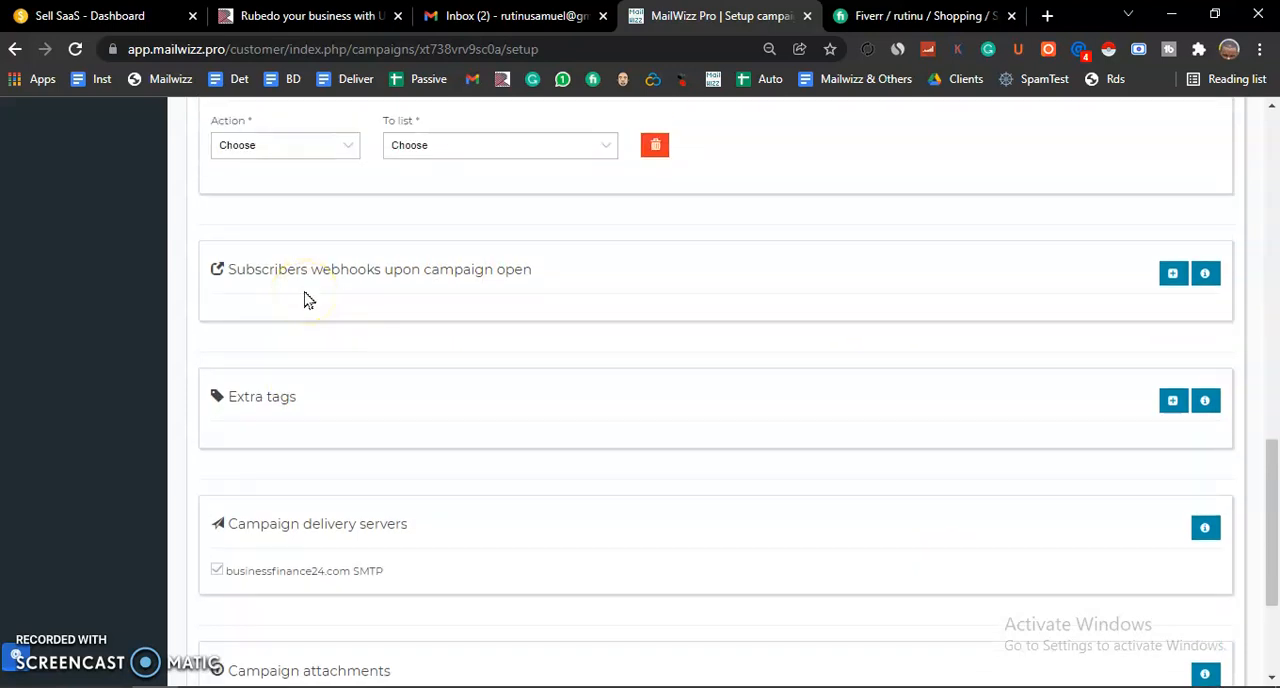
pyautogui.moveTo(624, 407)
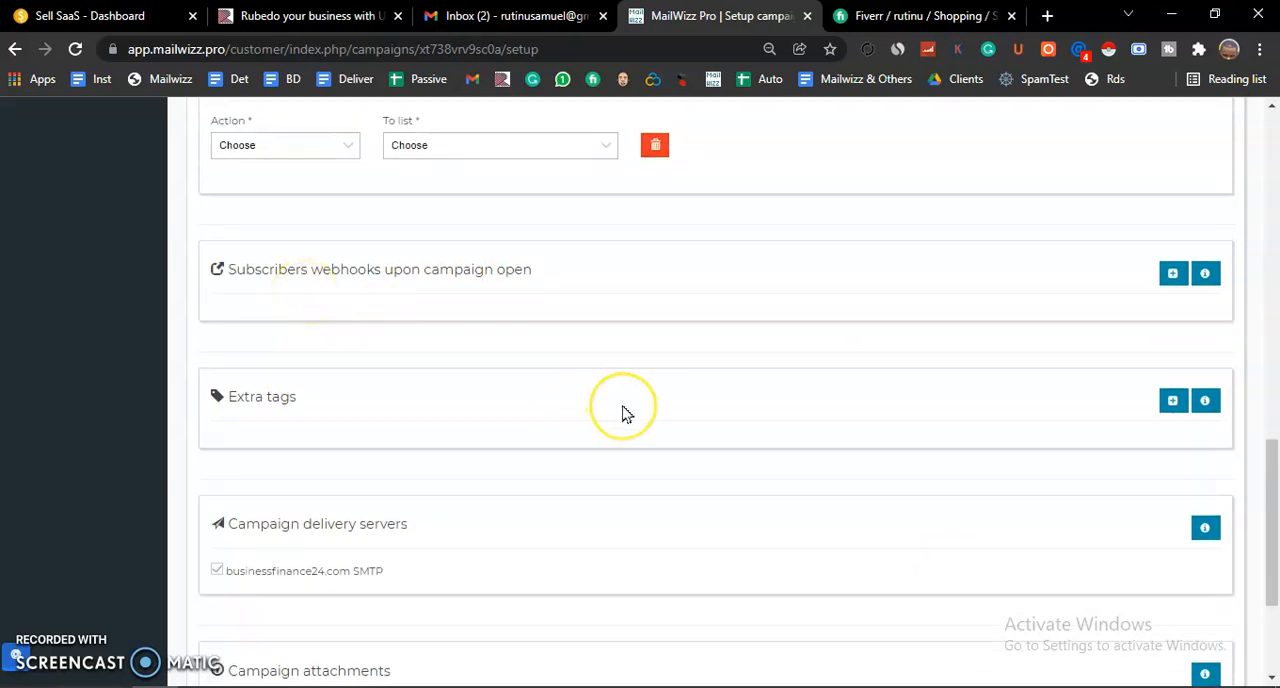
pyautogui.scroll(-3)
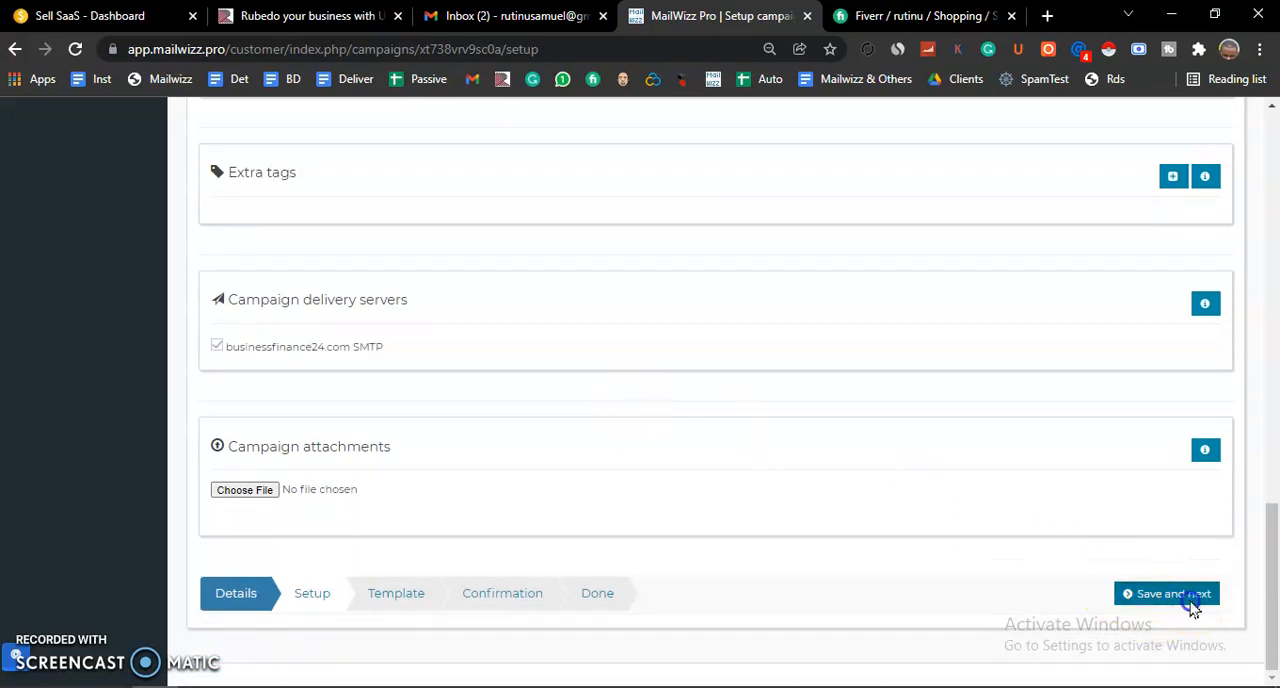
pyautogui.click(1167, 593)
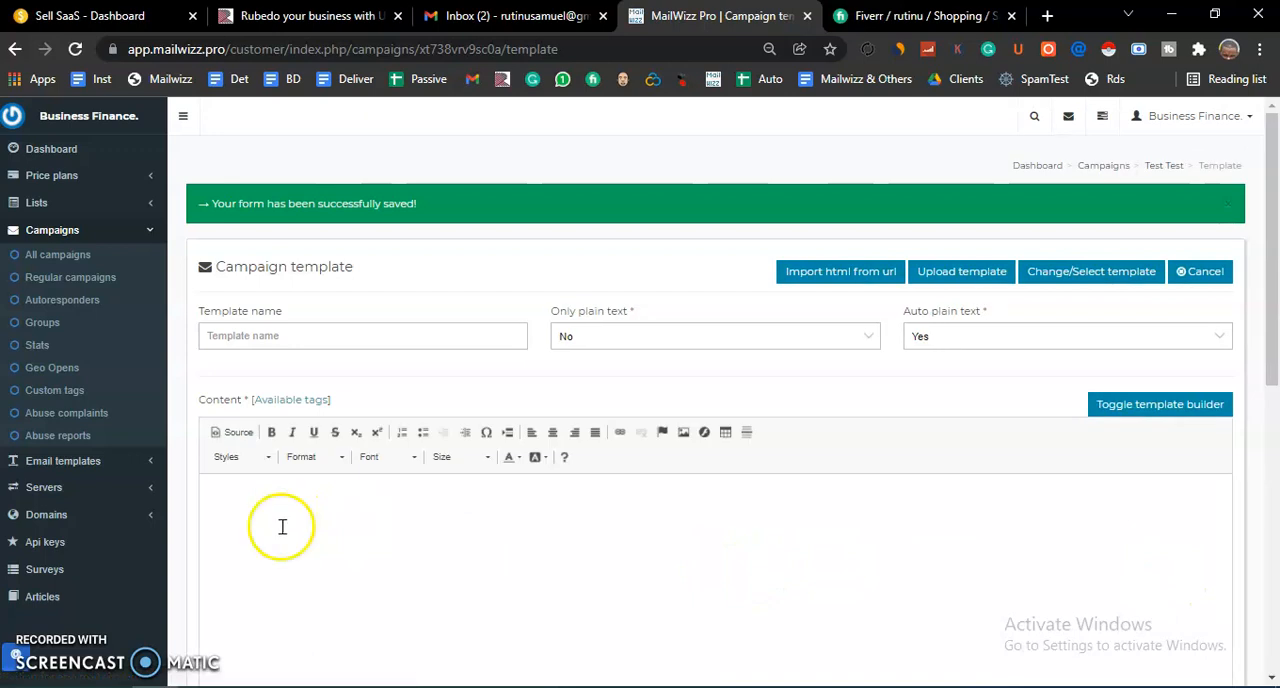
# Step: Type 'Hey There,' in the Content editor and start a new paragraph
pyautogui.write('q')
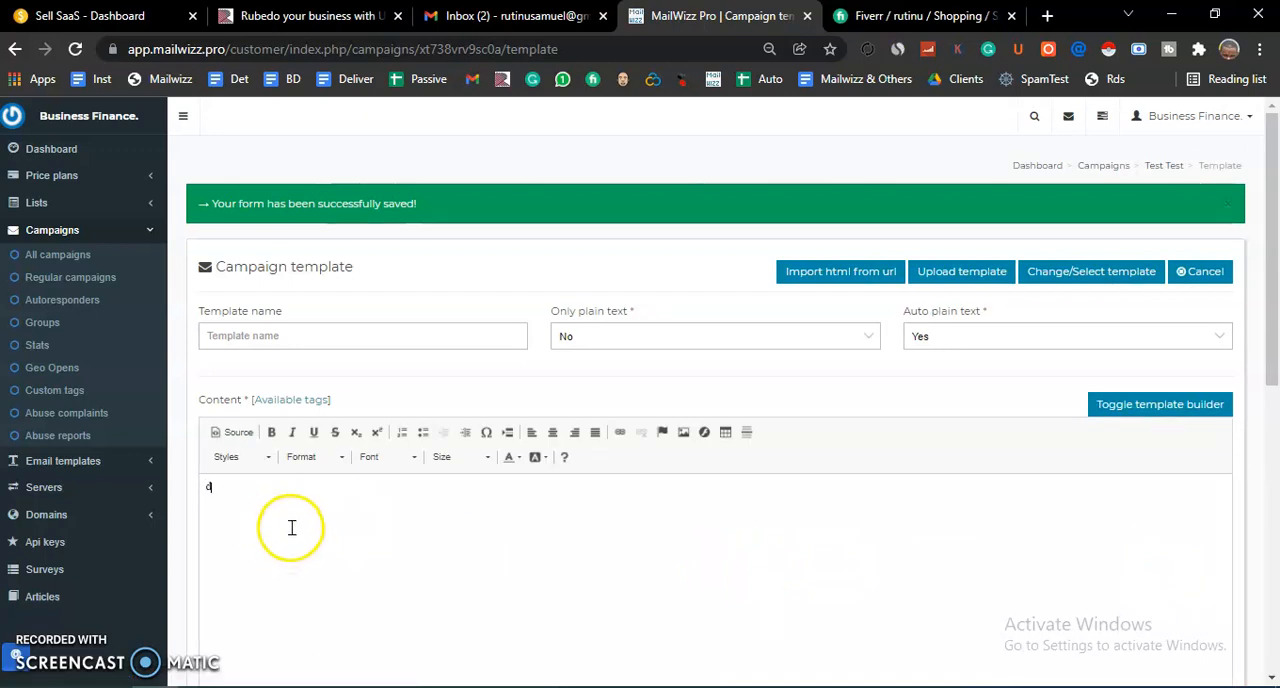
pyautogui.write('hey')
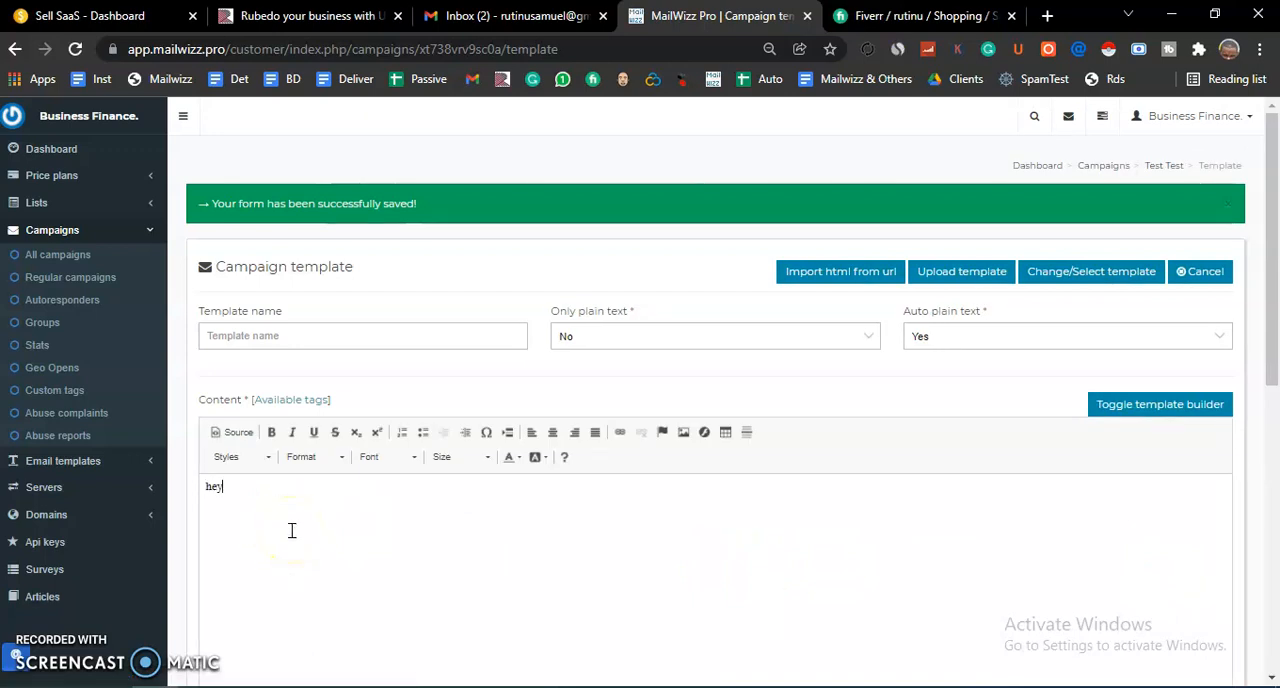
pyautogui.write('The')
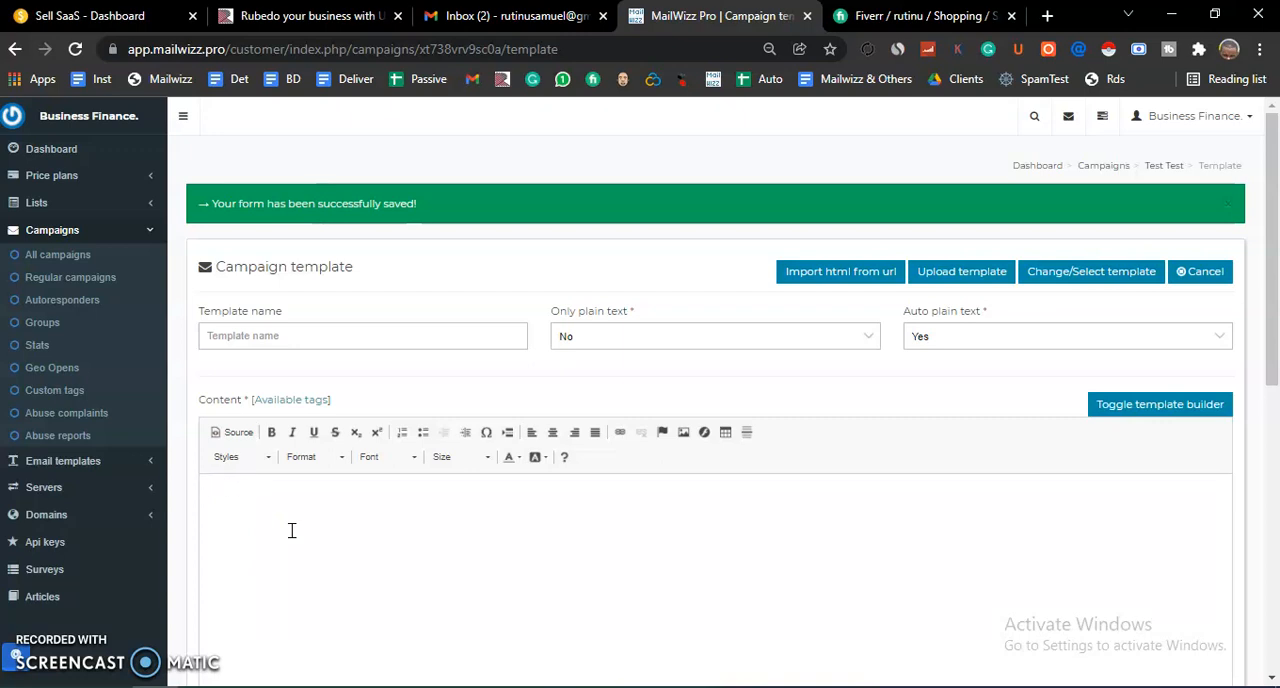
pyautogui.write('Hey')
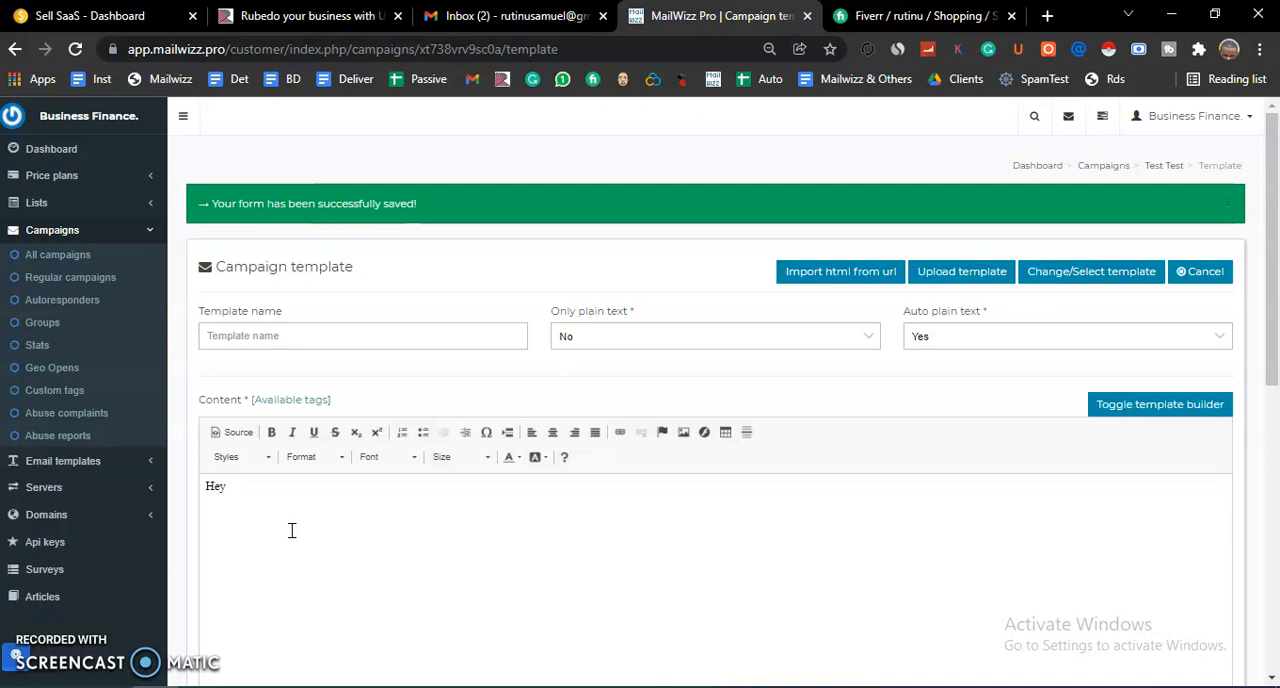
pyautogui.write('There')
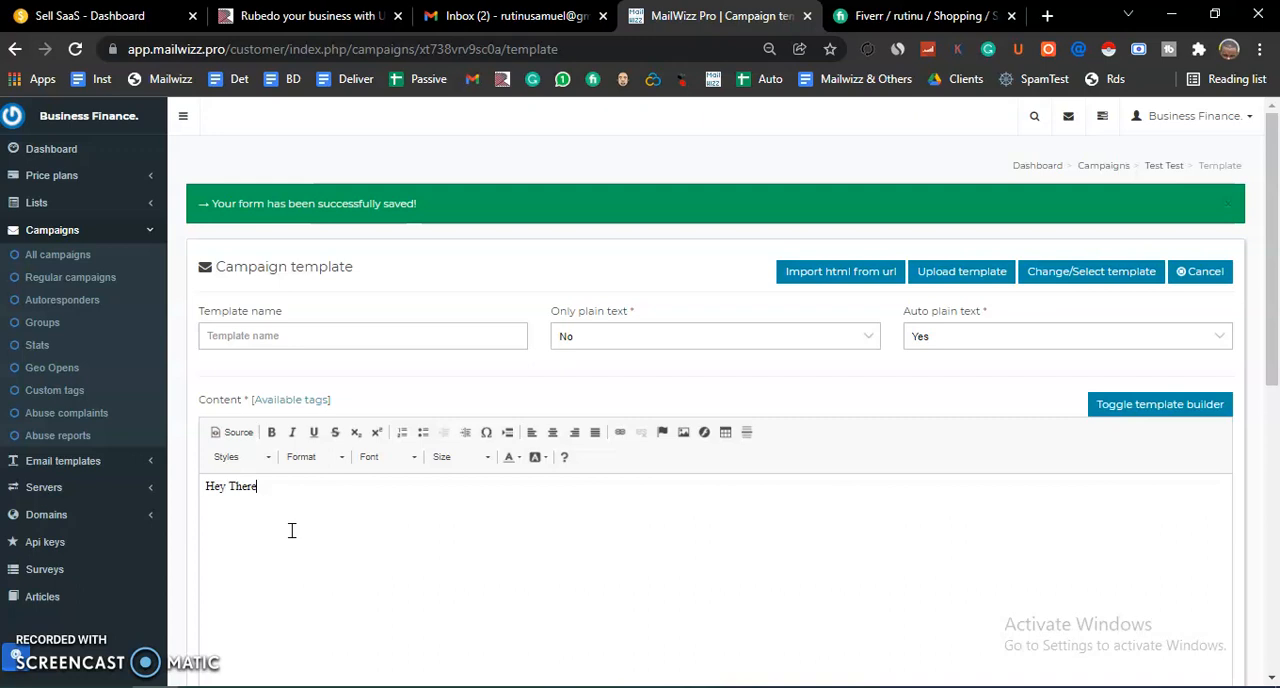
pyautogui.write(',')
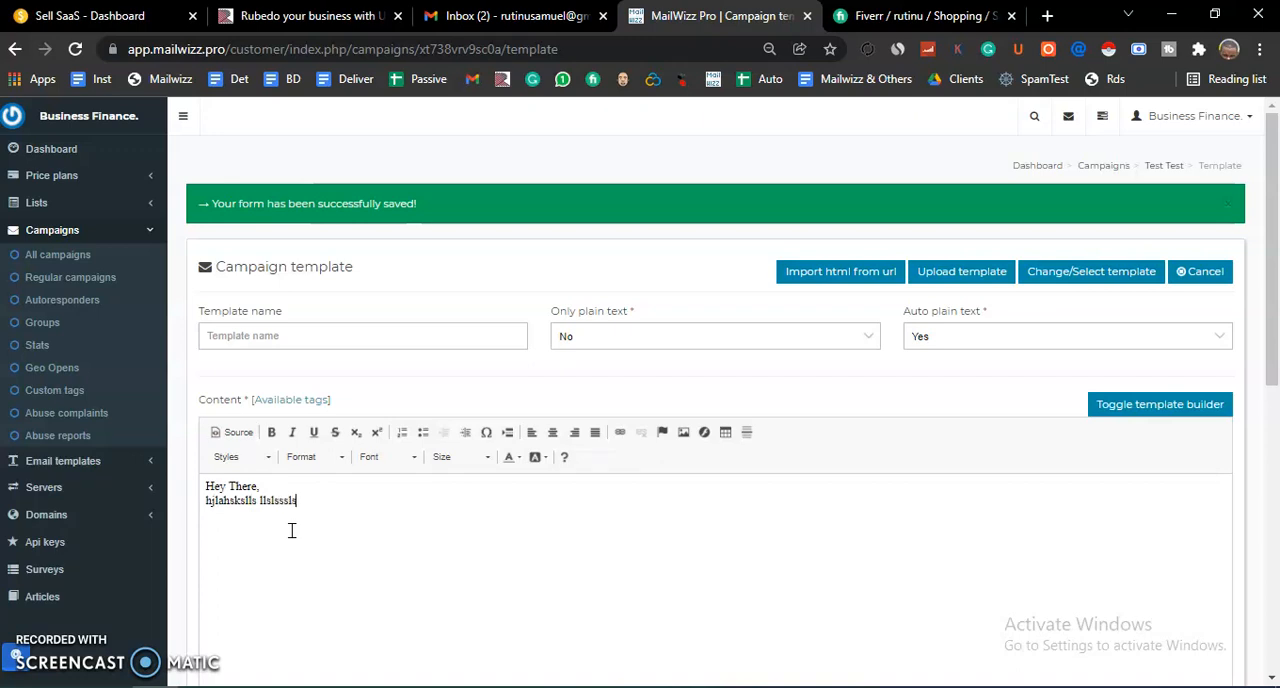
pyautogui.press('Return')
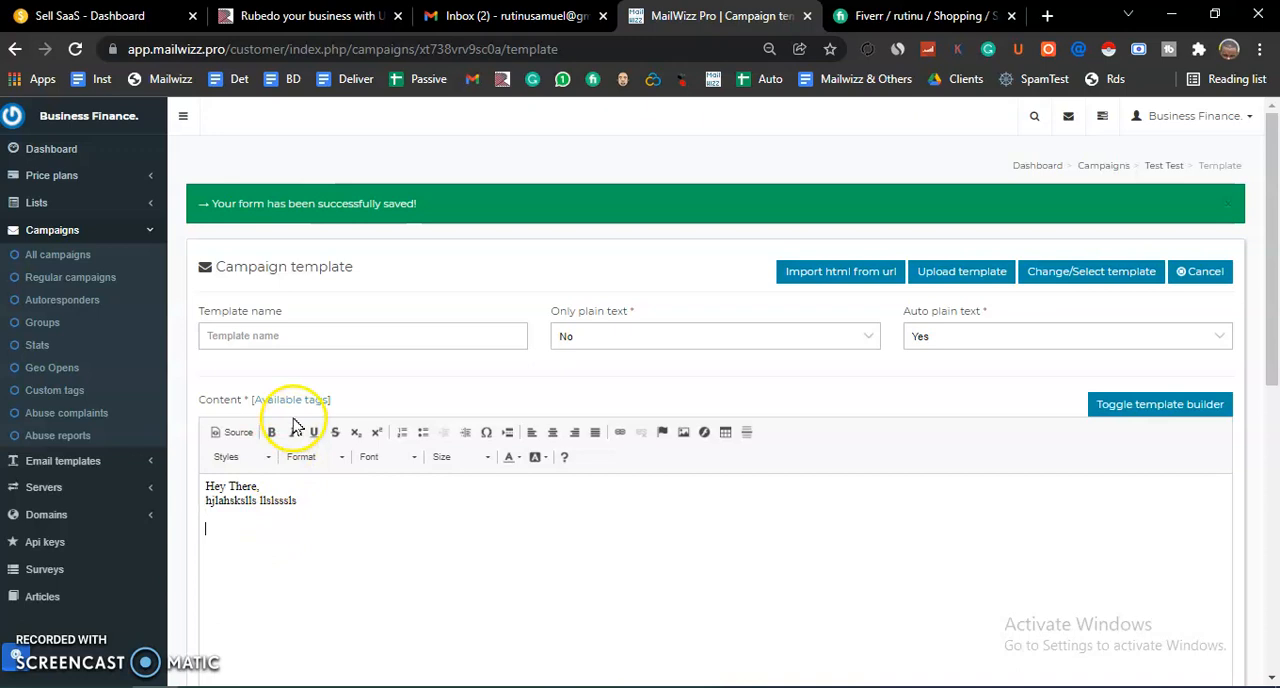
# Step: Copy the [UNSUBSCRIBE_LINK] tag from Available tags and try saving the template
pyautogui.click(291, 399)
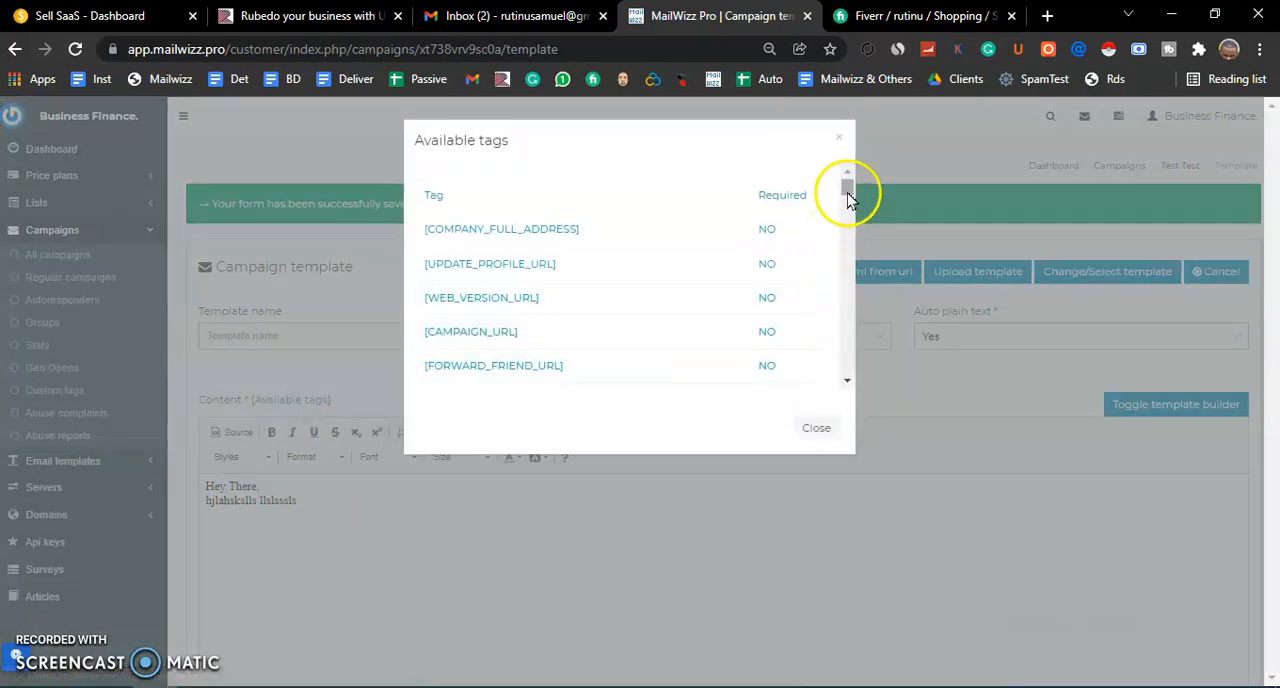
pyautogui.scroll(-3)
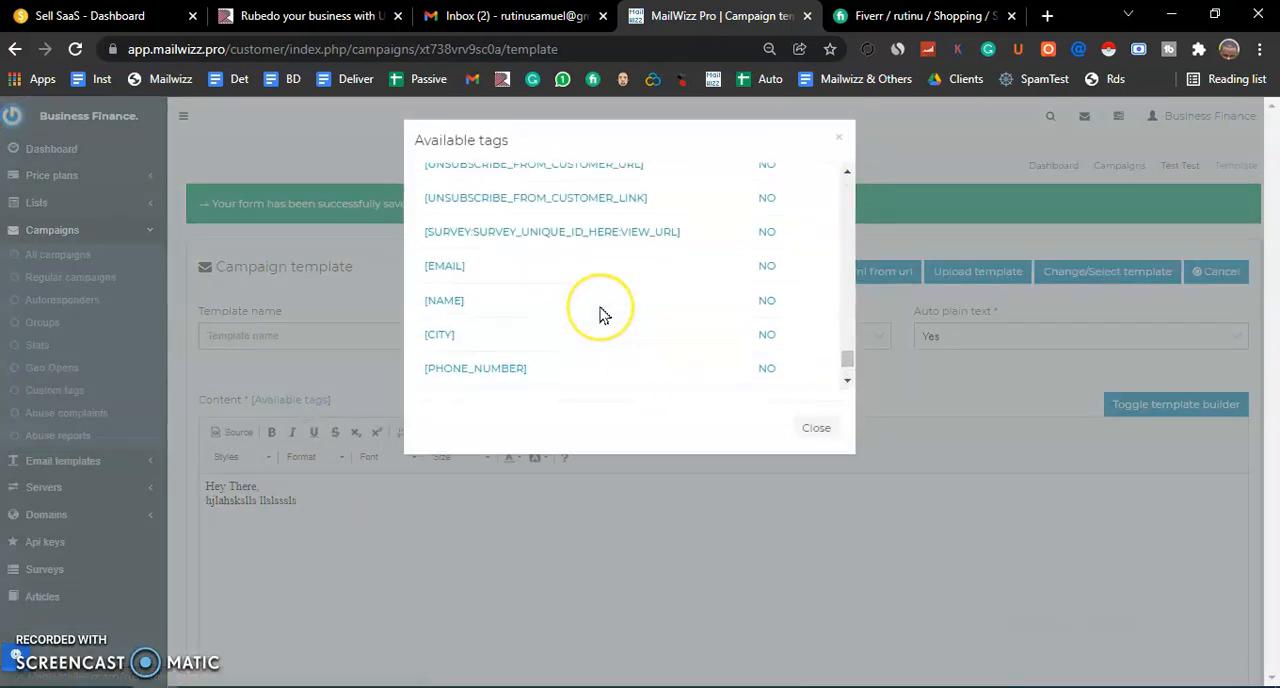
pyautogui.scroll(3)
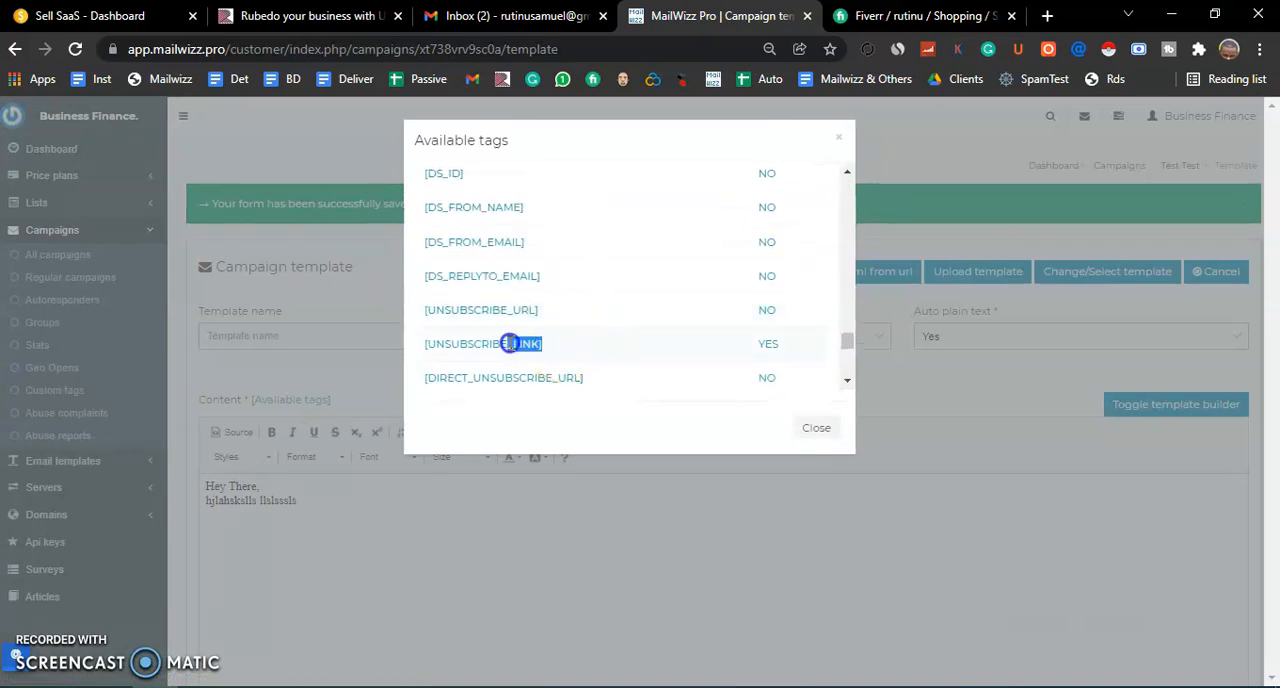
pyautogui.doubleClick(483, 343)
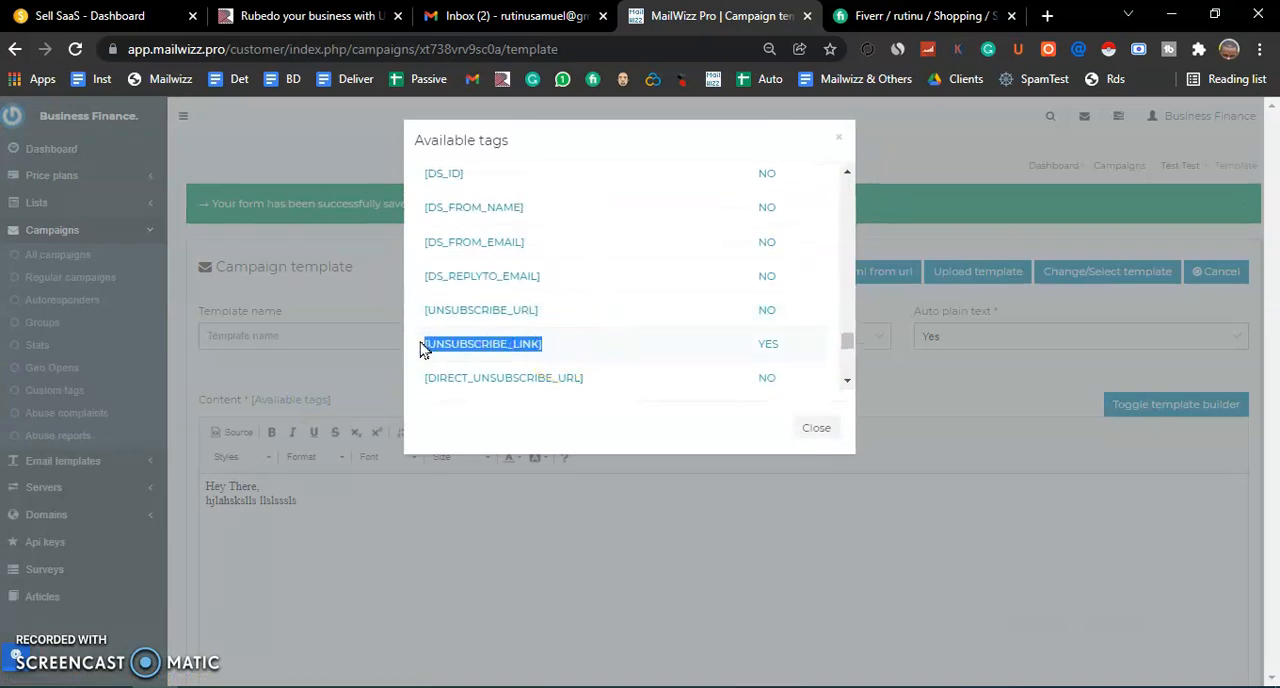
pyautogui.moveTo(843, 486)
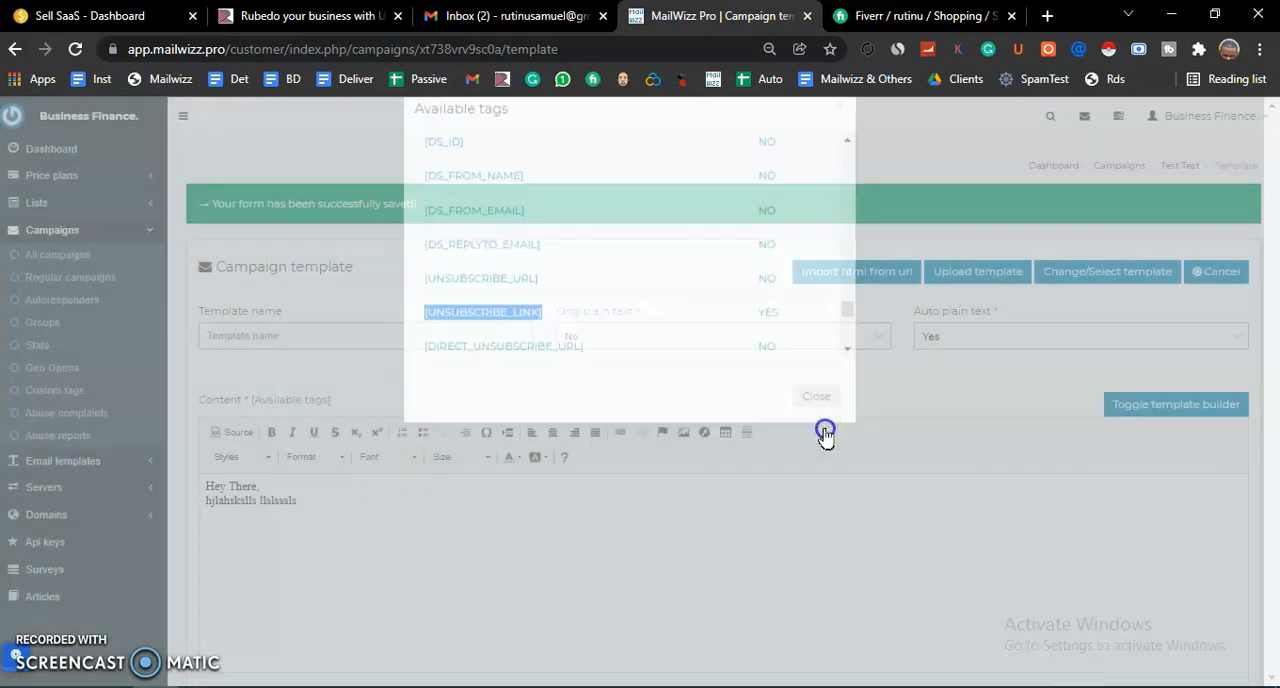
pyautogui.click(816, 396)
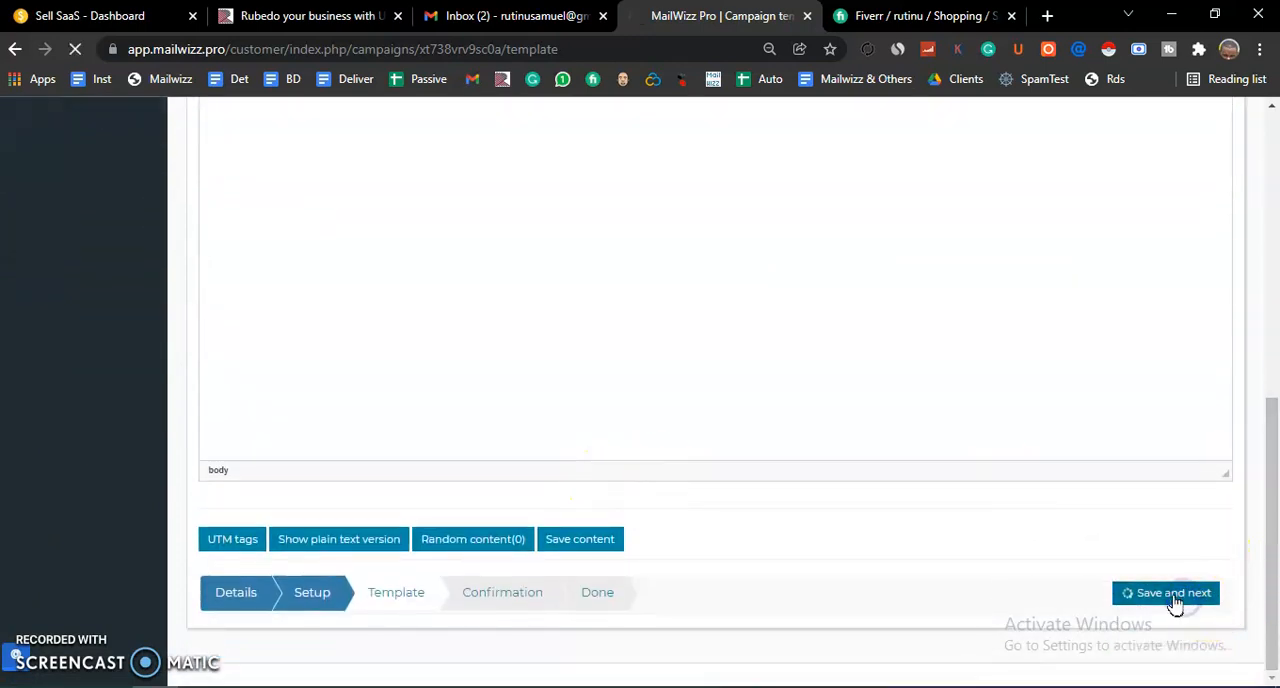
pyautogui.click(1166, 592)
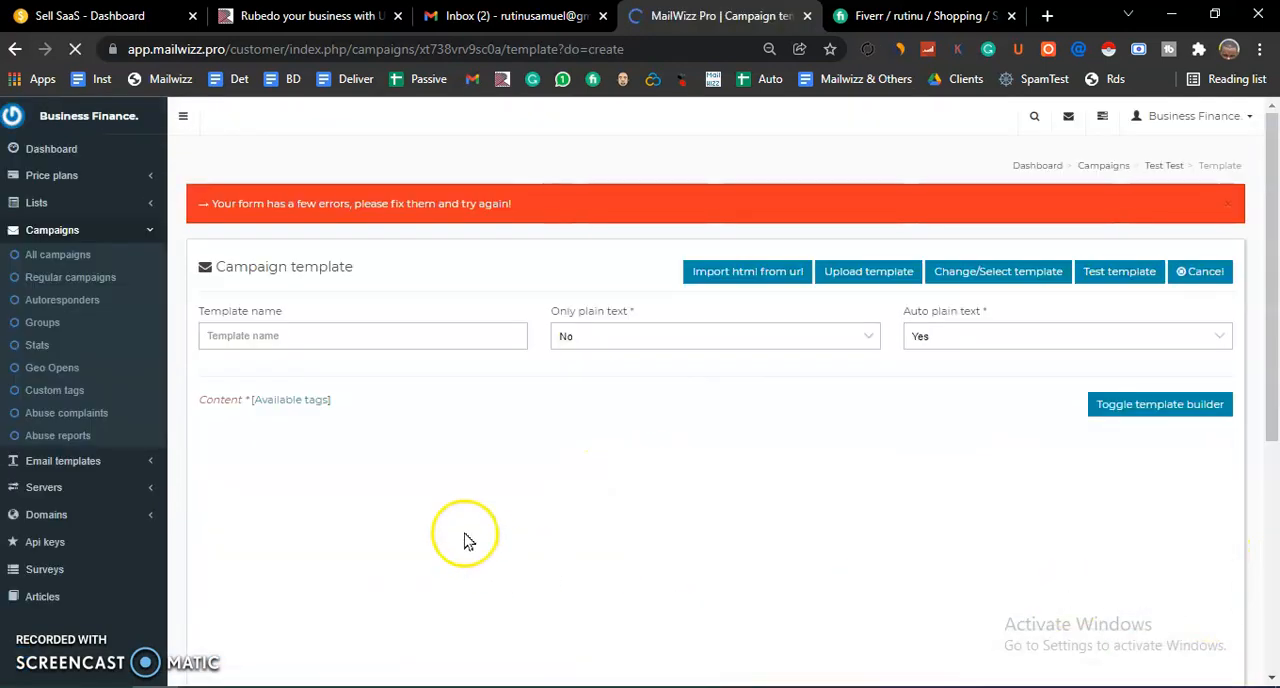
# Step: Paste [UNSUBSCRIBE_LINK] below the body text and save the template again
pyautogui.scroll(-3)
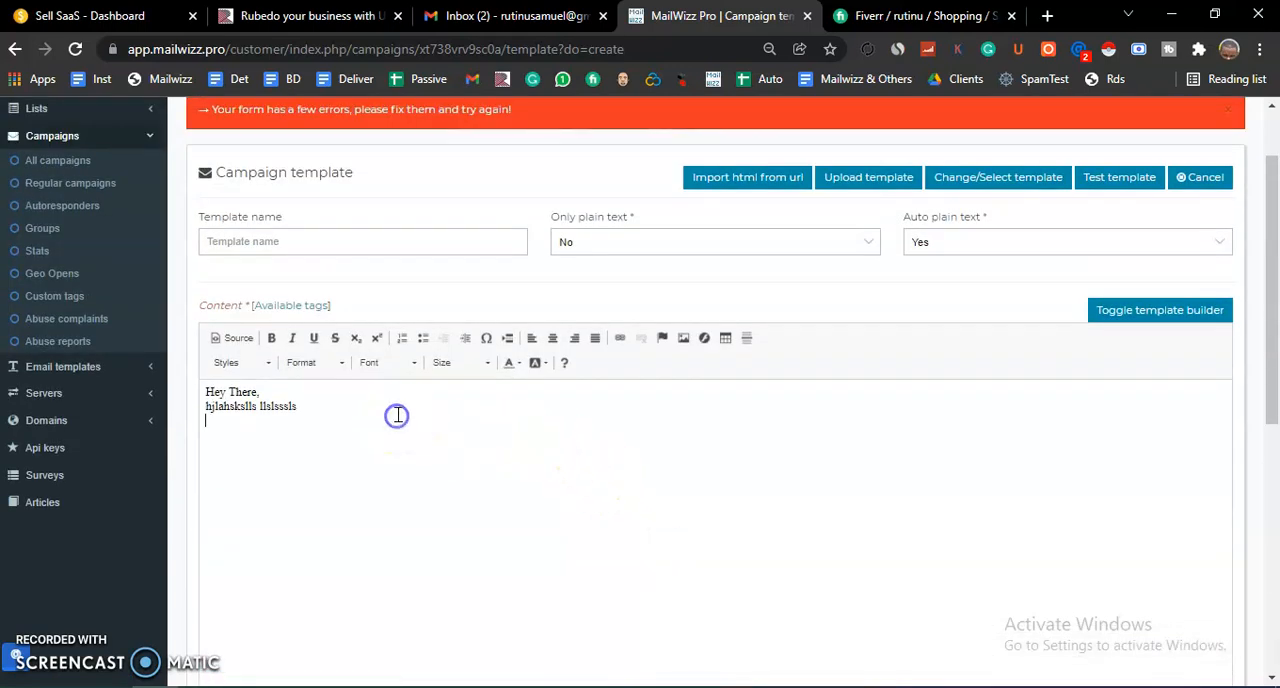
pyautogui.write('[UNSUBSCRIBE_LINK]')
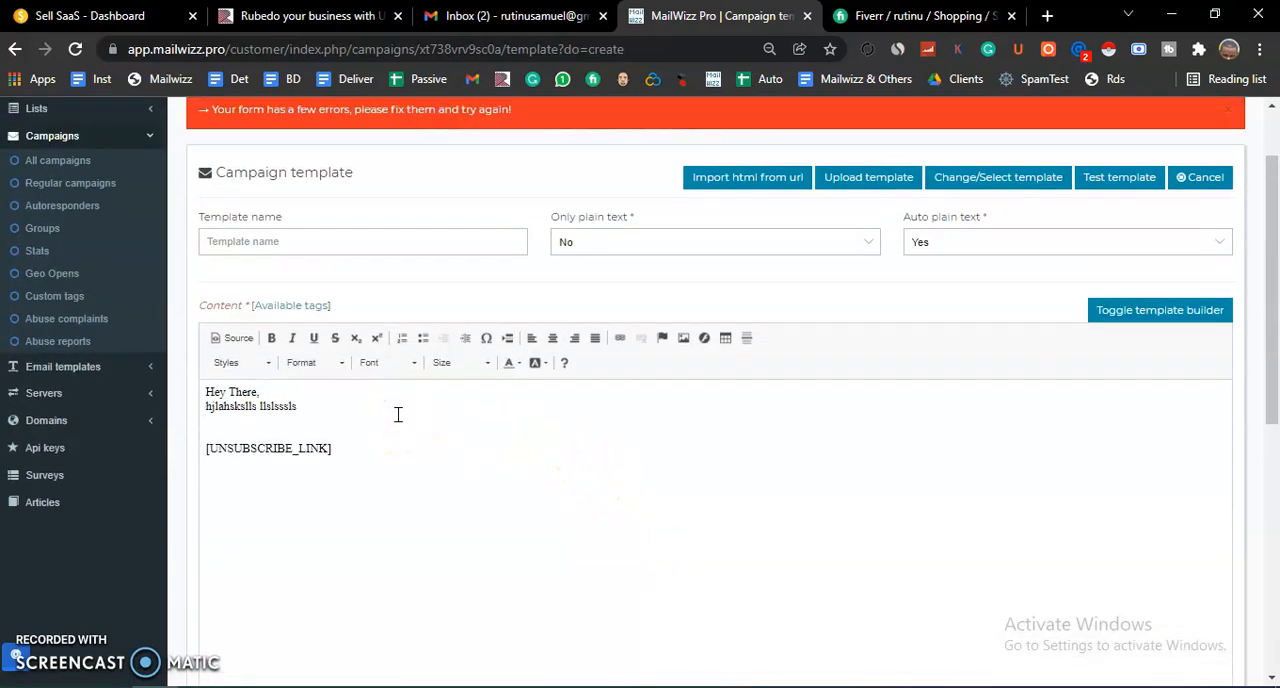
pyautogui.click(291, 305)
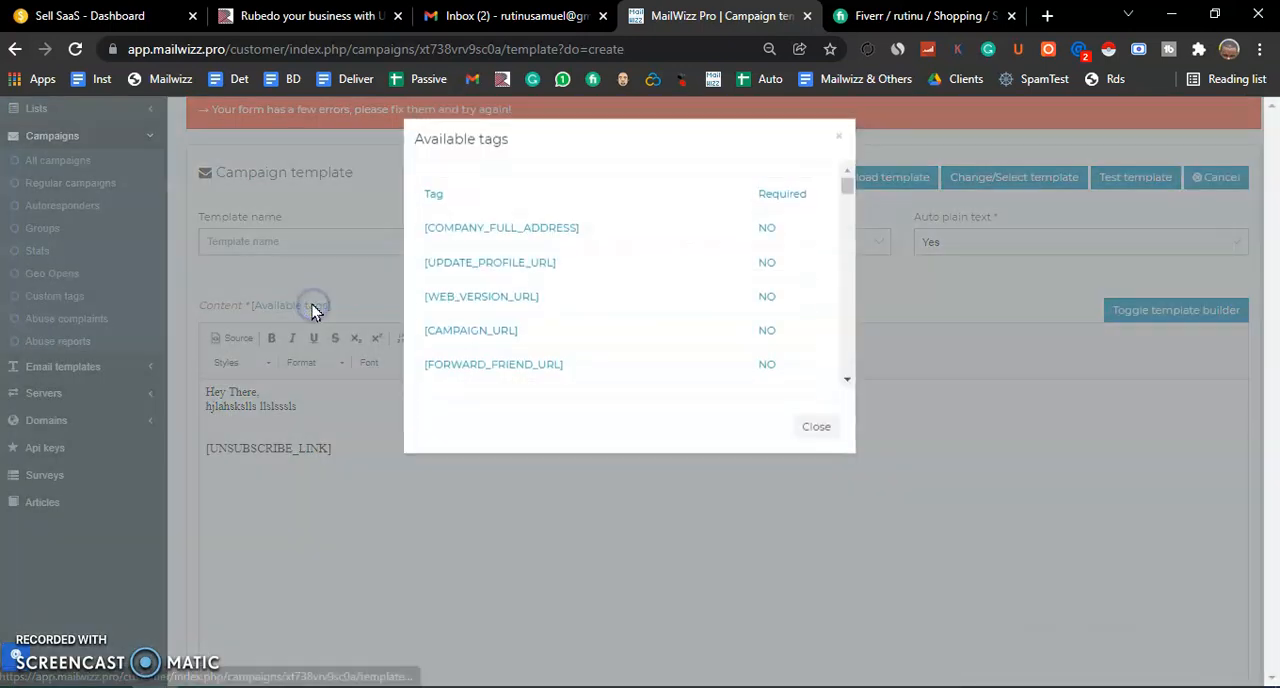
pyautogui.click(816, 426)
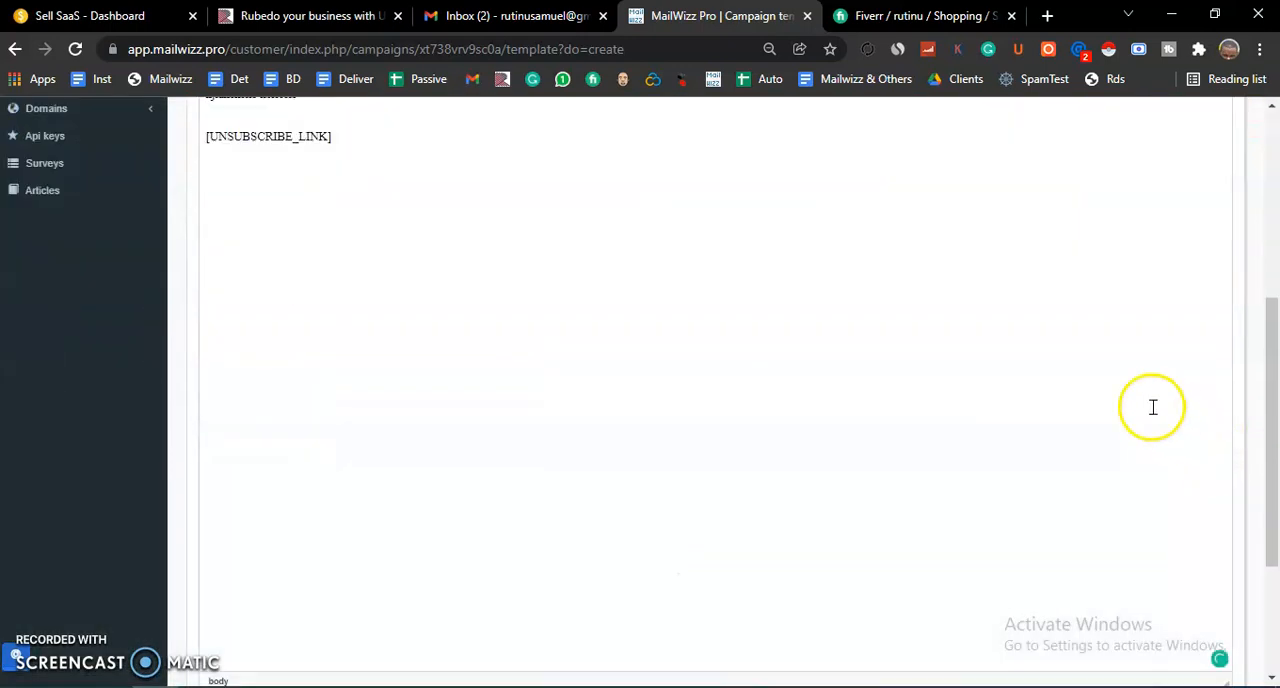
pyautogui.click(1166, 592)
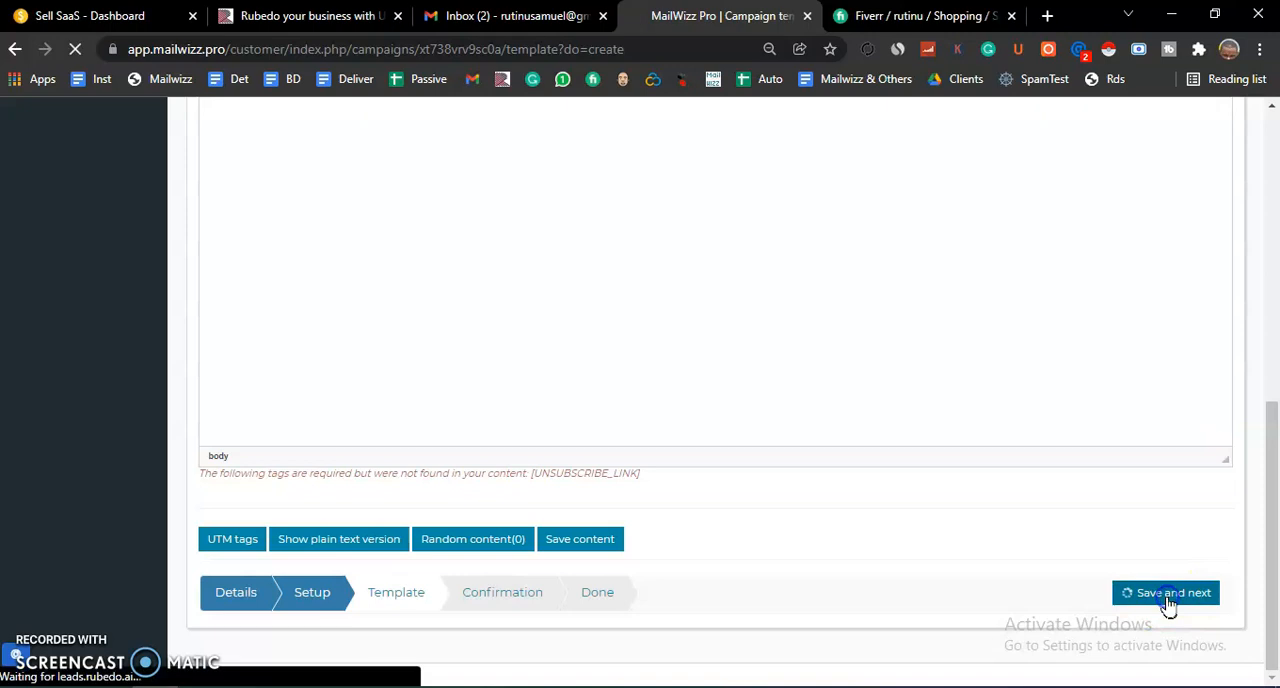
# Step: Move on to the Confirmation step and scroll to review the autoresponder fields
pyautogui.click(1166, 592)
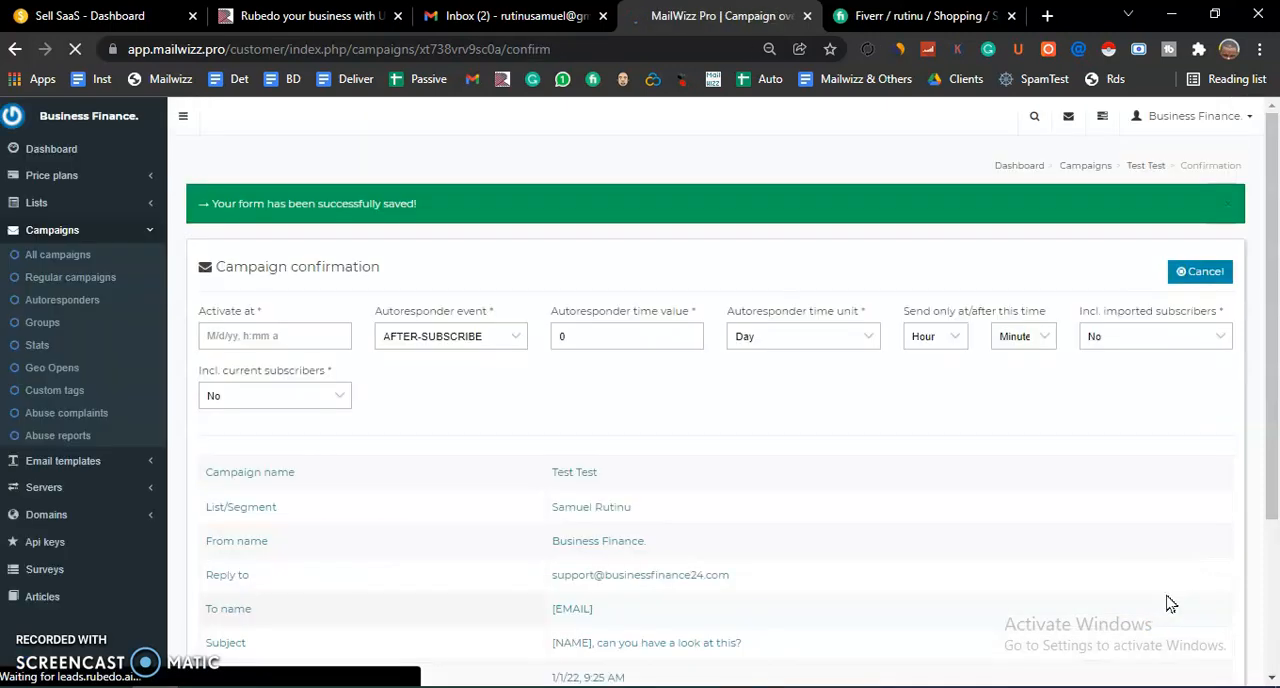
pyautogui.scroll(-3)
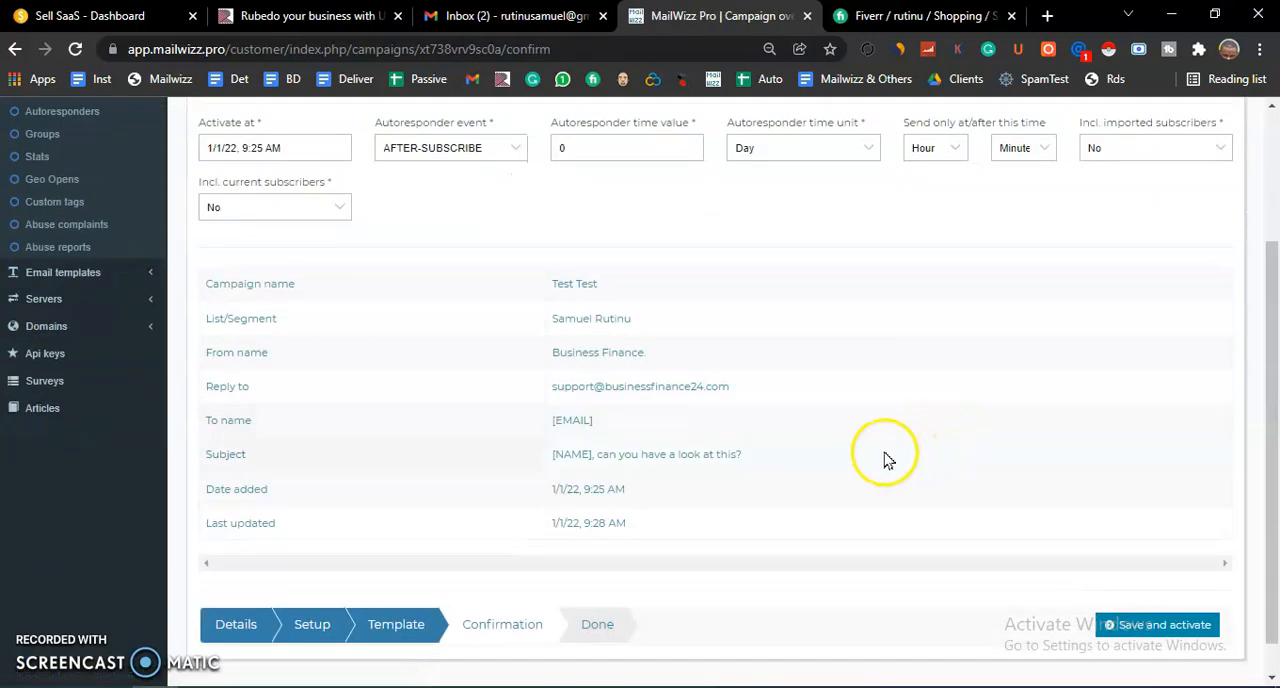
pyautogui.moveTo(515, 16)
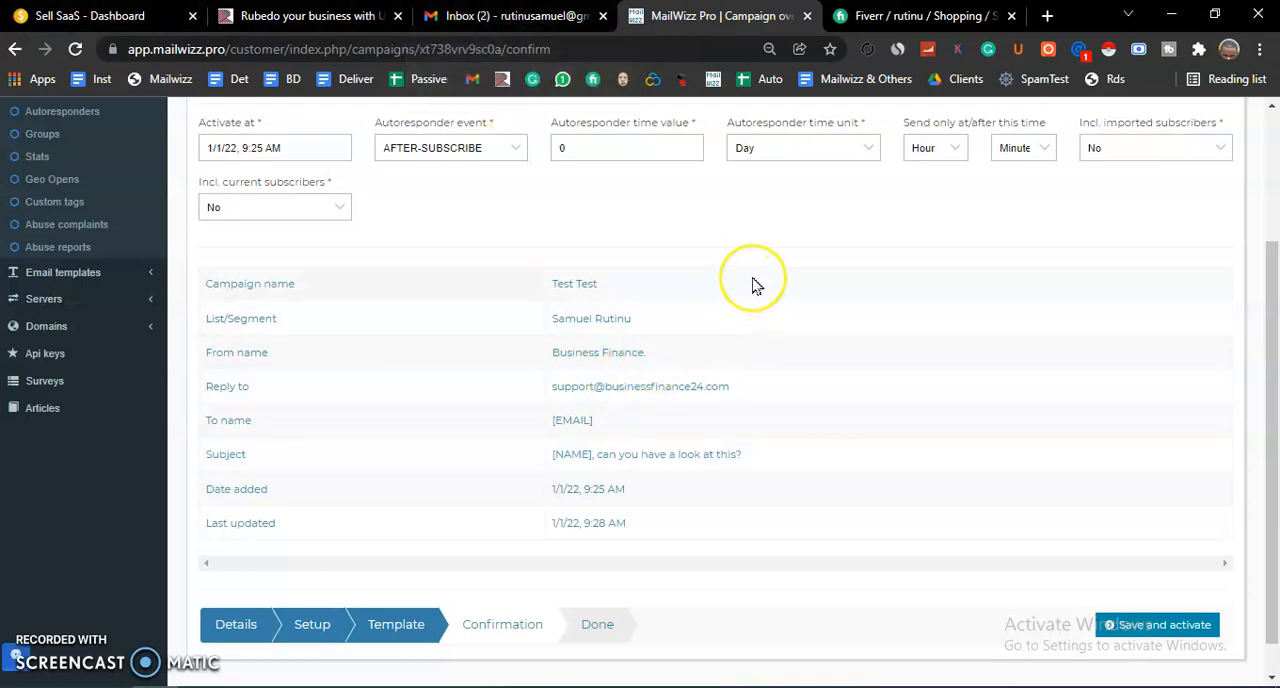
pyautogui.moveTo(755, 281)
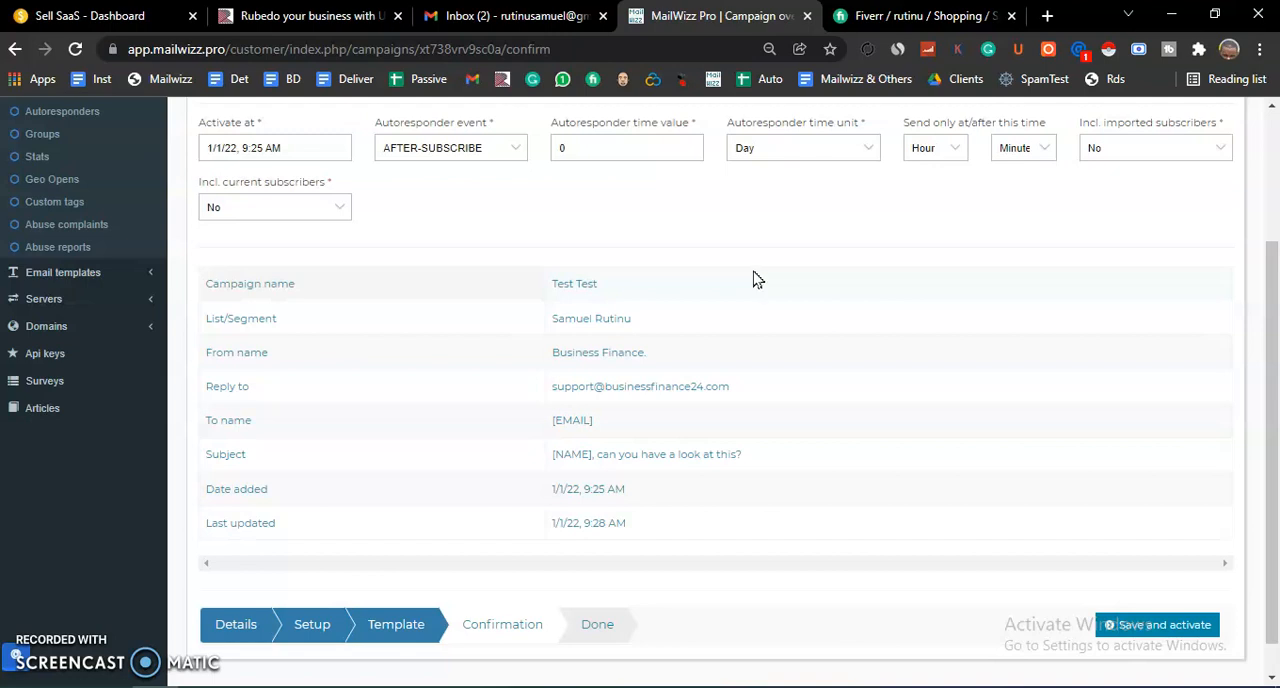
pyautogui.moveTo(788, 297)
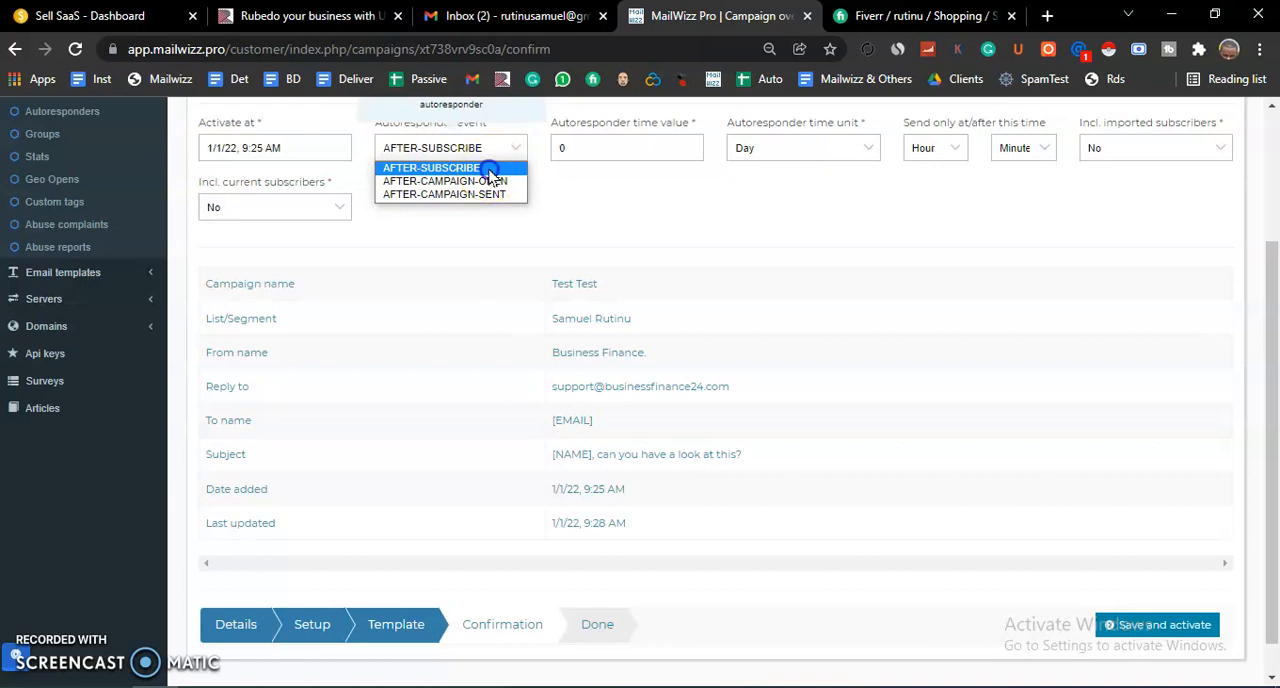
# Step: Keep the AFTER-SUBSCRIBE event, set the time unit to Minute and the send-after hour to 15
pyautogui.click(432, 167)
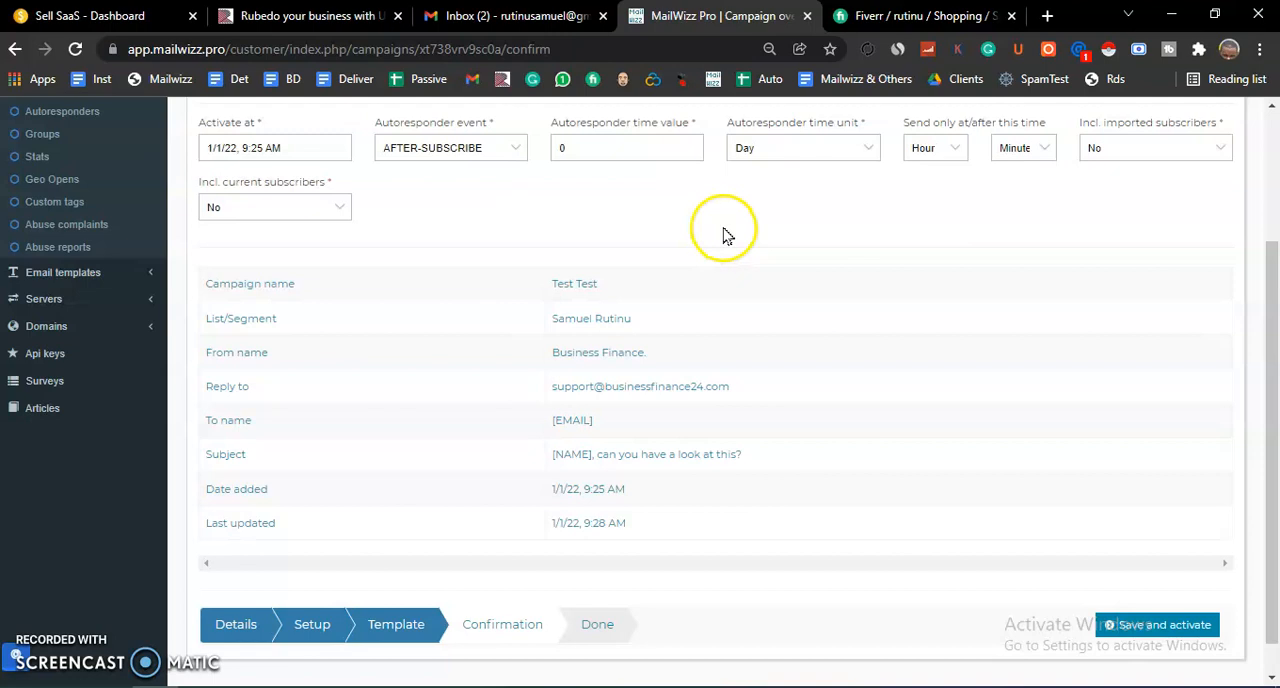
pyautogui.moveTo(723, 233)
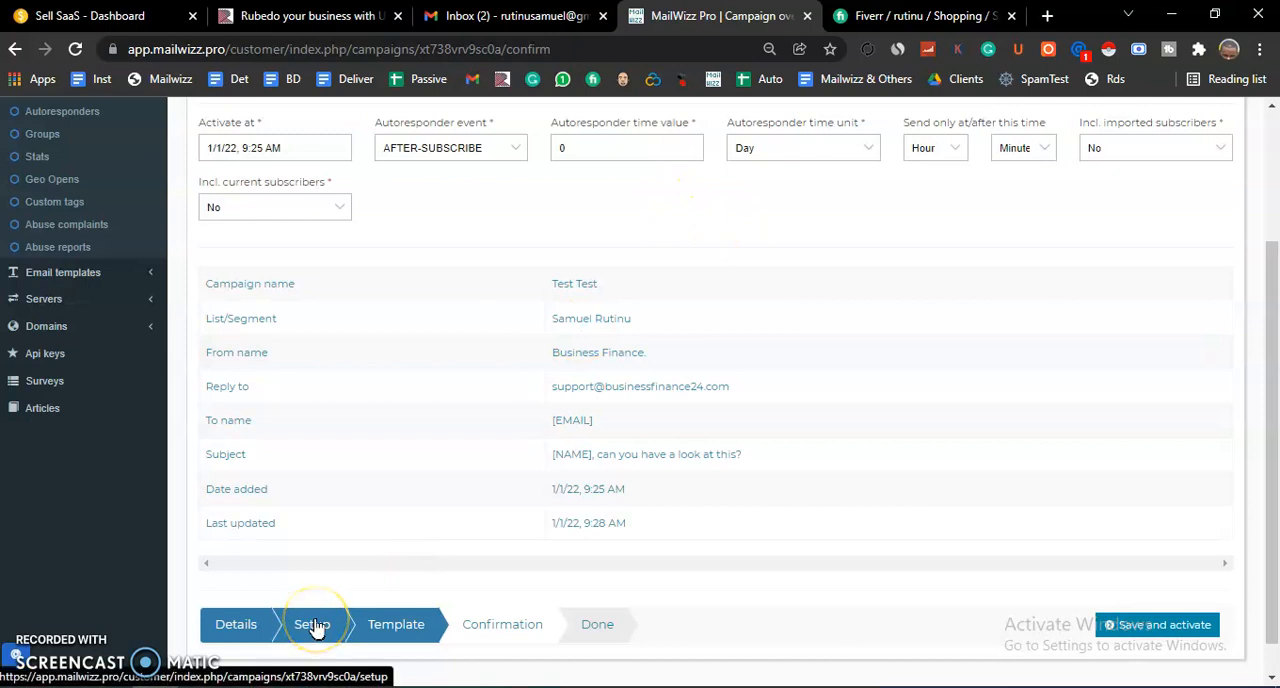
pyautogui.moveTo(565, 248)
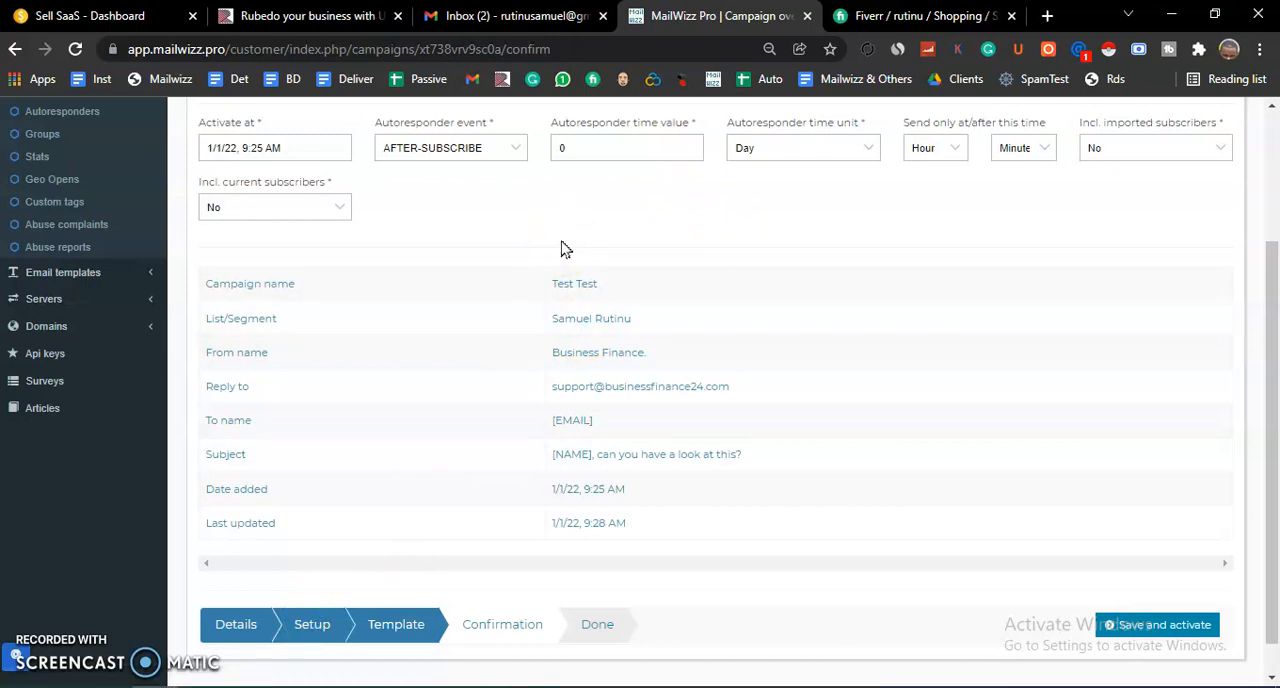
pyautogui.click(627, 147)
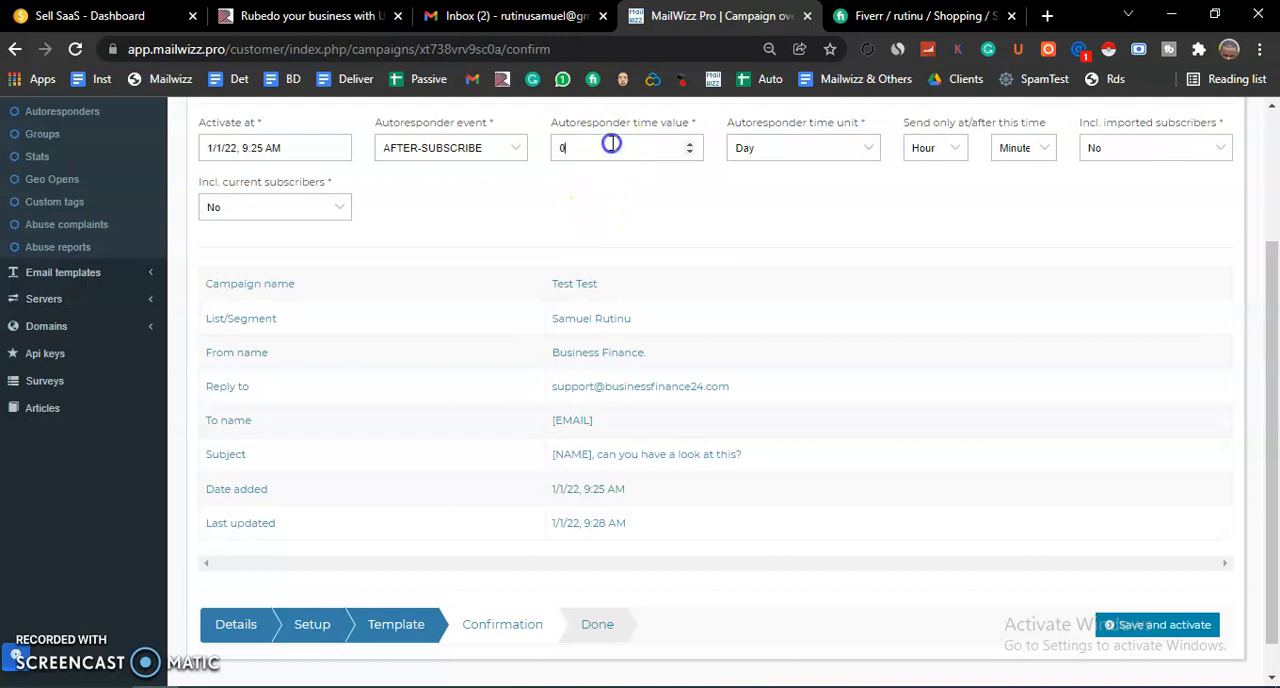
pyautogui.click(1157, 624)
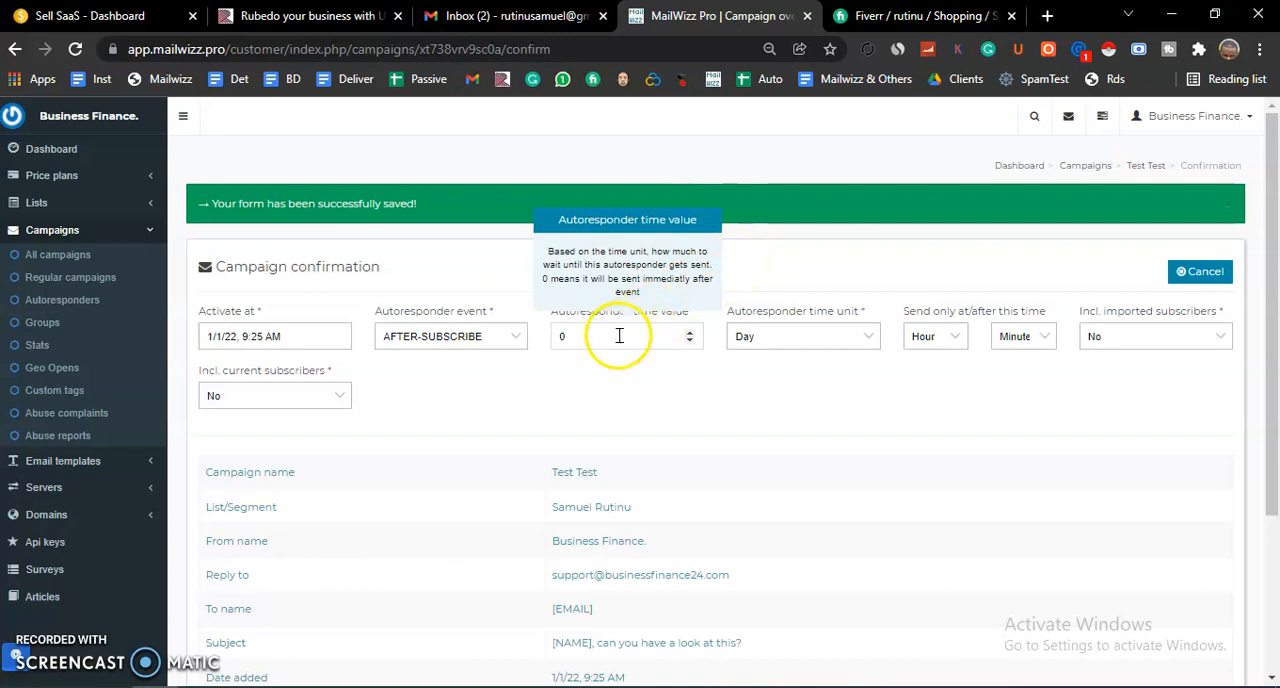
pyautogui.moveTo(588, 358)
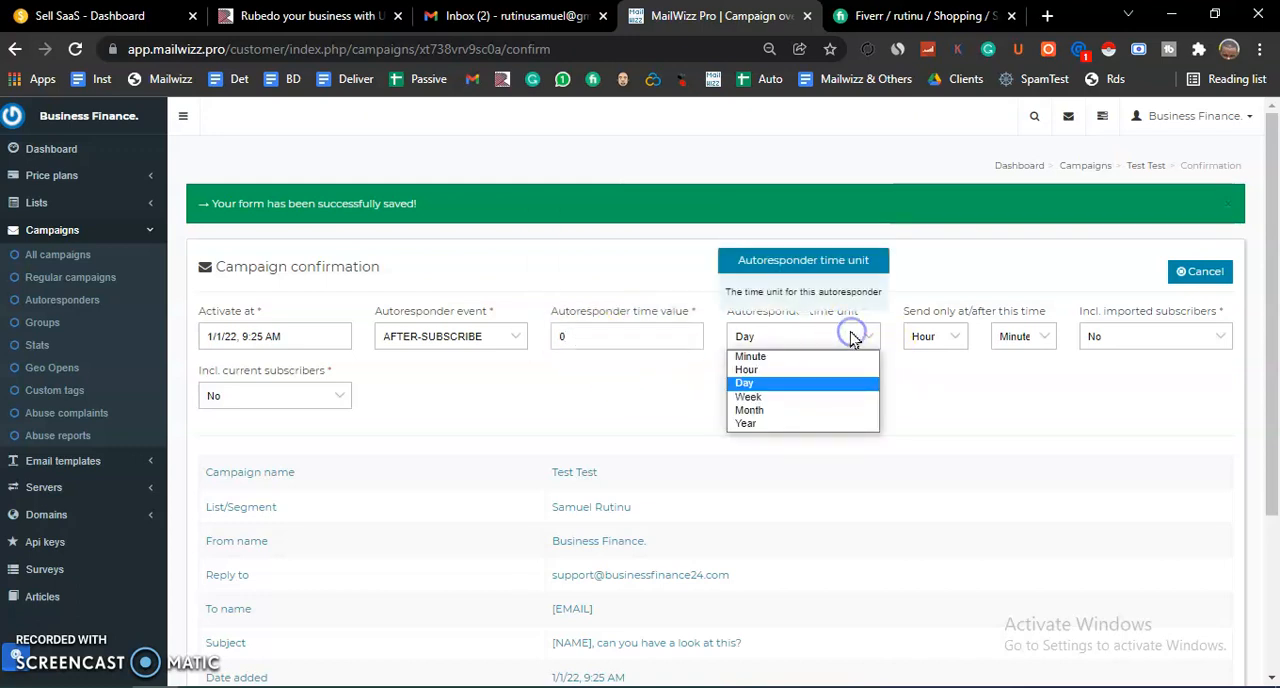
pyautogui.moveTo(838, 356)
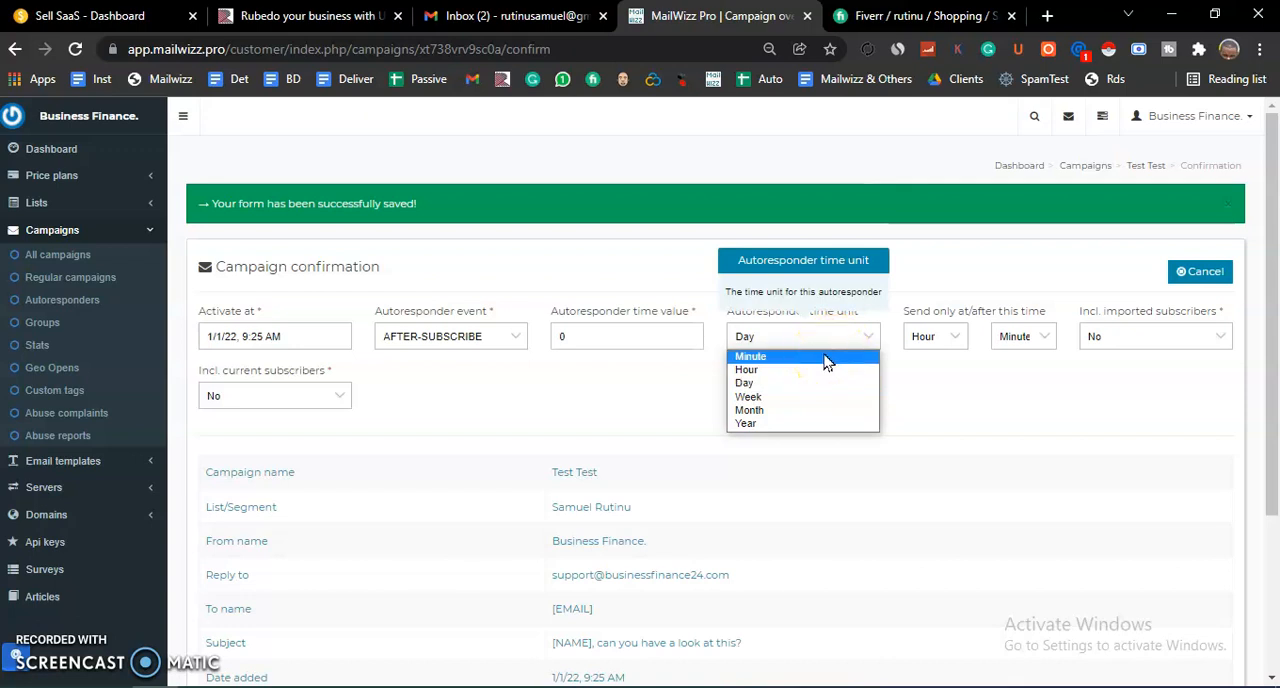
pyautogui.click(751, 357)
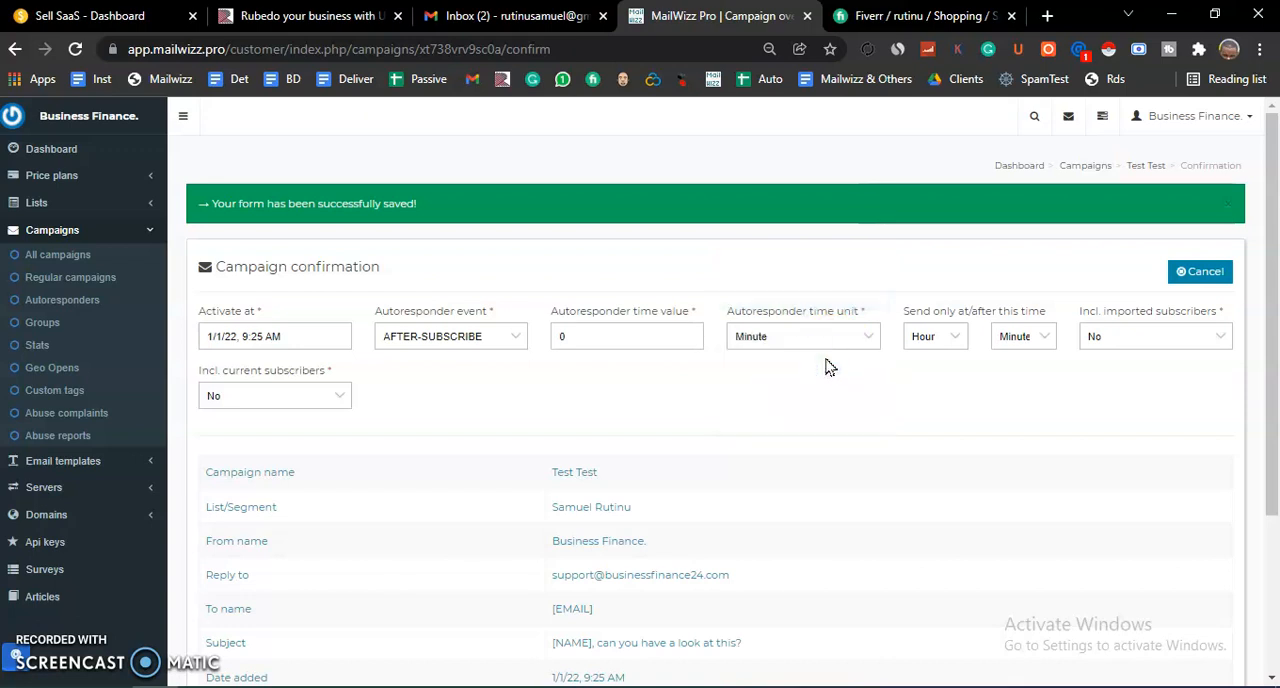
pyautogui.moveTo(935, 336)
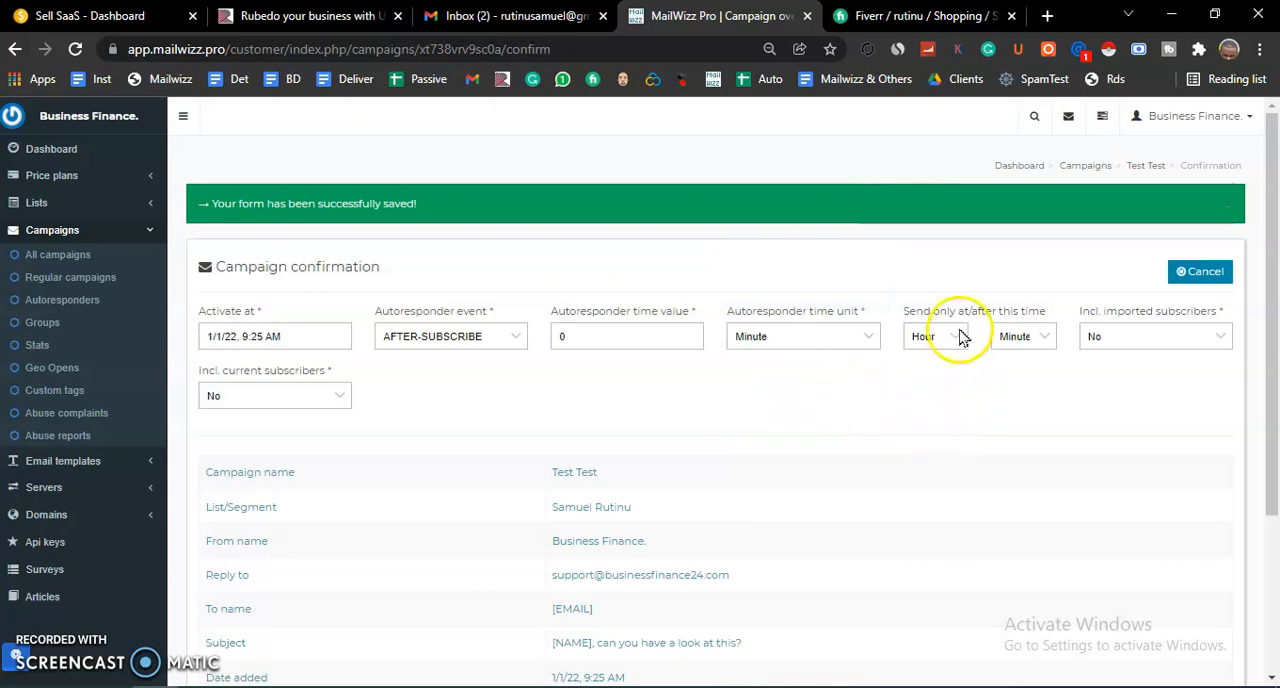
pyautogui.click(935, 336)
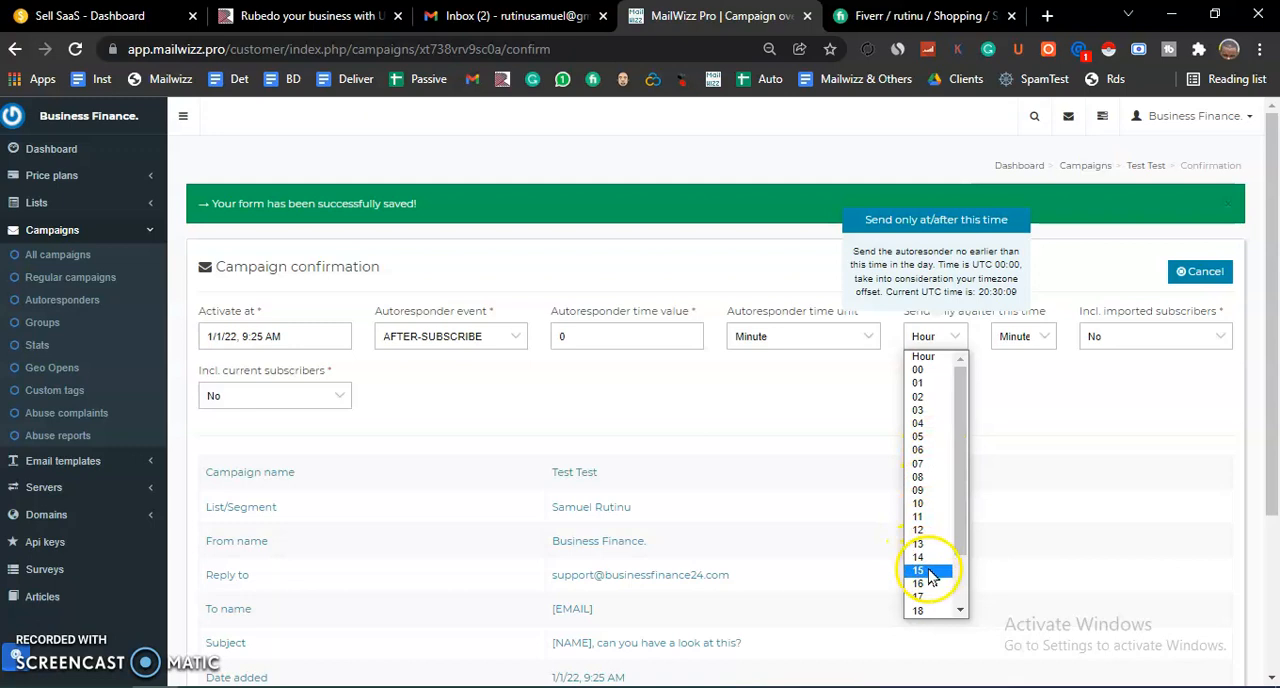
pyautogui.click(917, 570)
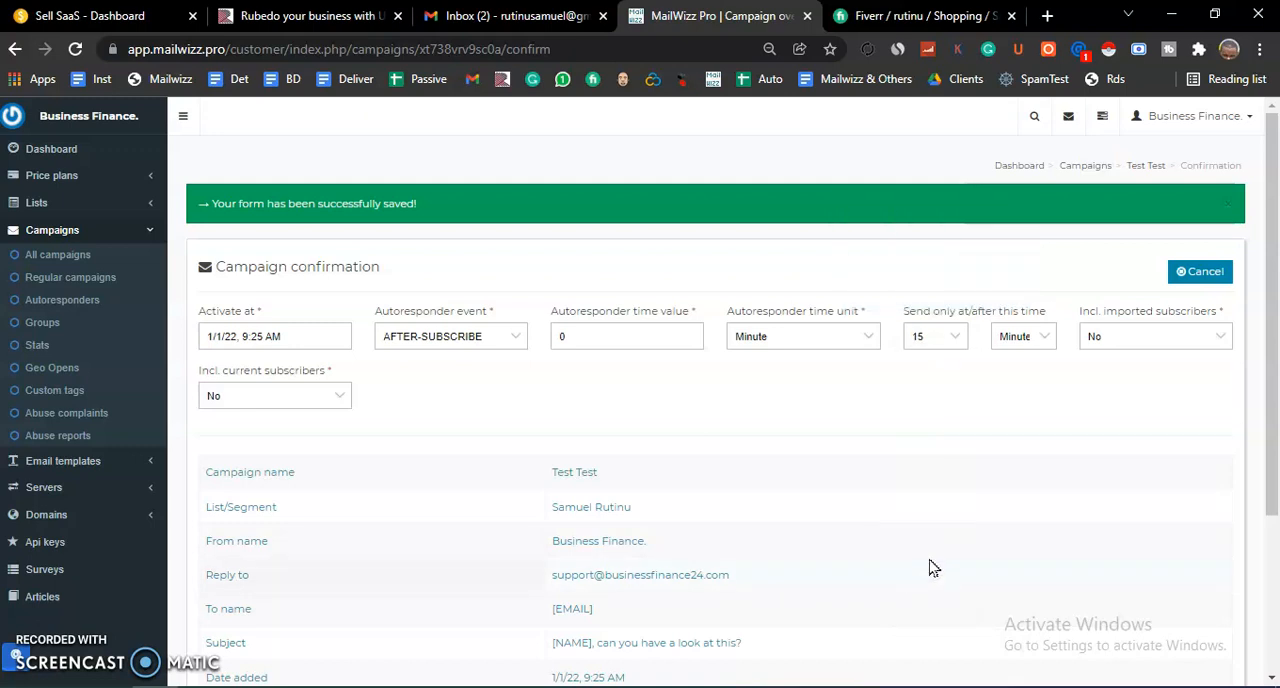
pyautogui.moveTo(905, 497)
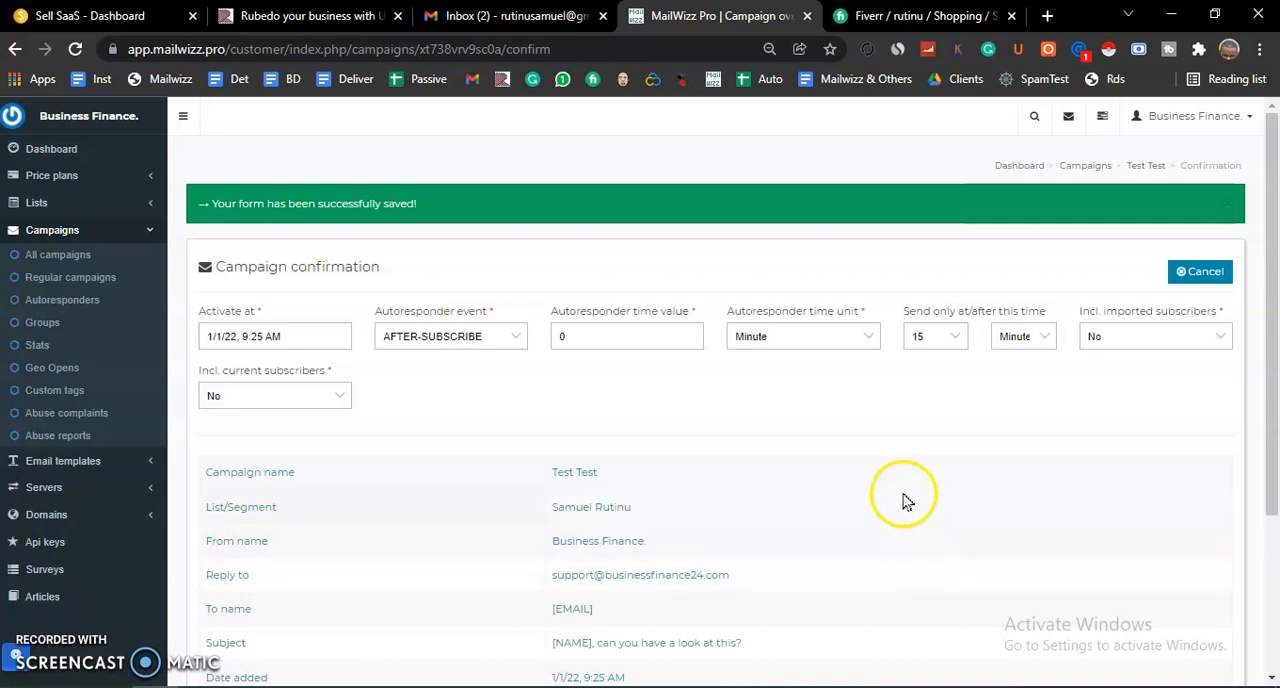
# Step: Set imported and current subscribers to No and submit the confirmation step
pyautogui.scroll(-3)
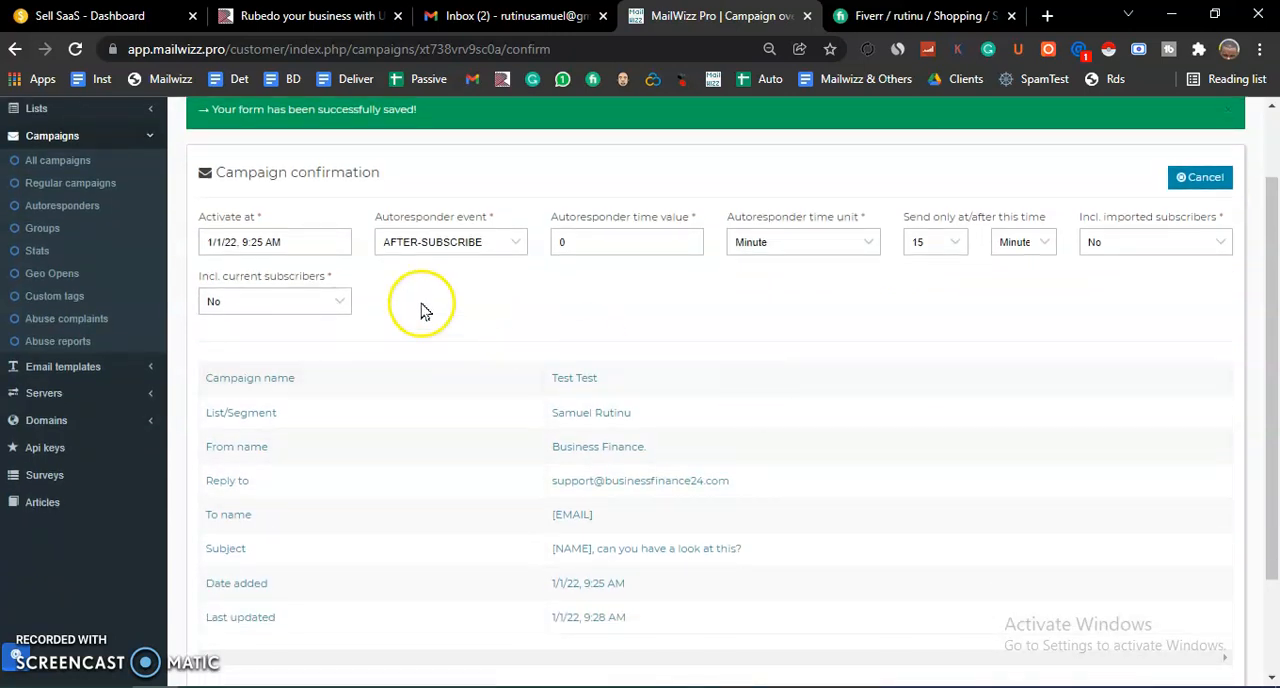
pyautogui.moveTo(342, 315)
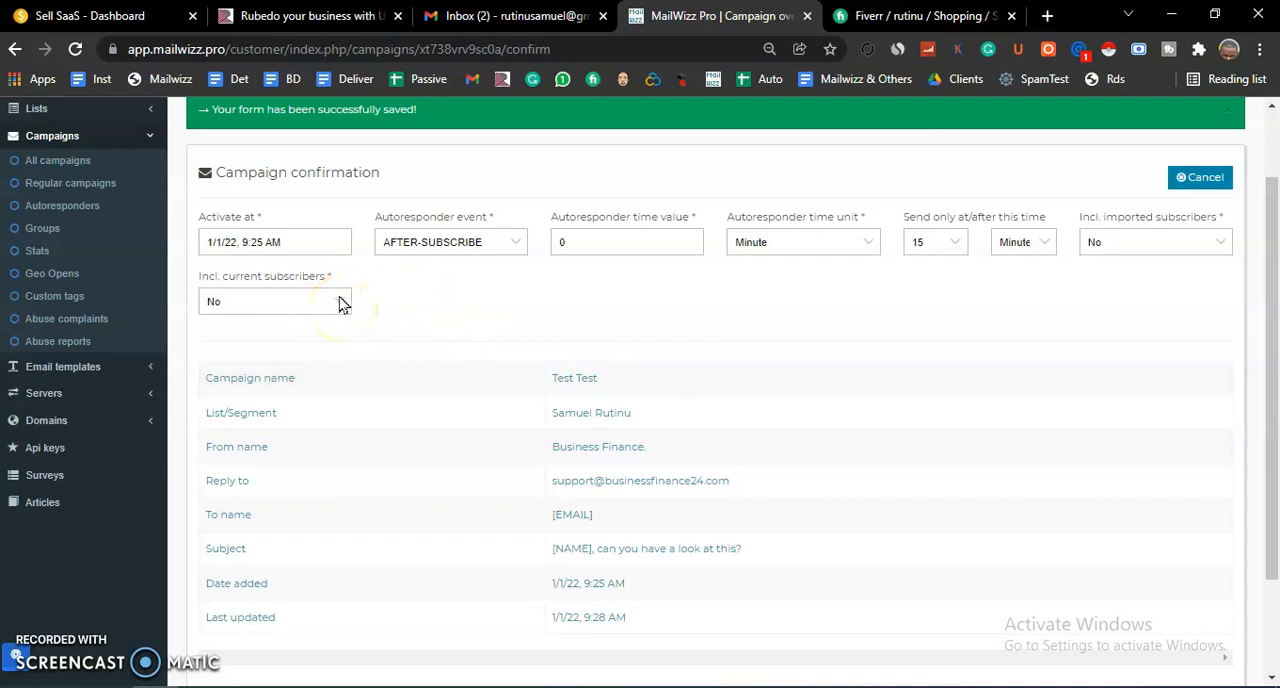
pyautogui.click(275, 301)
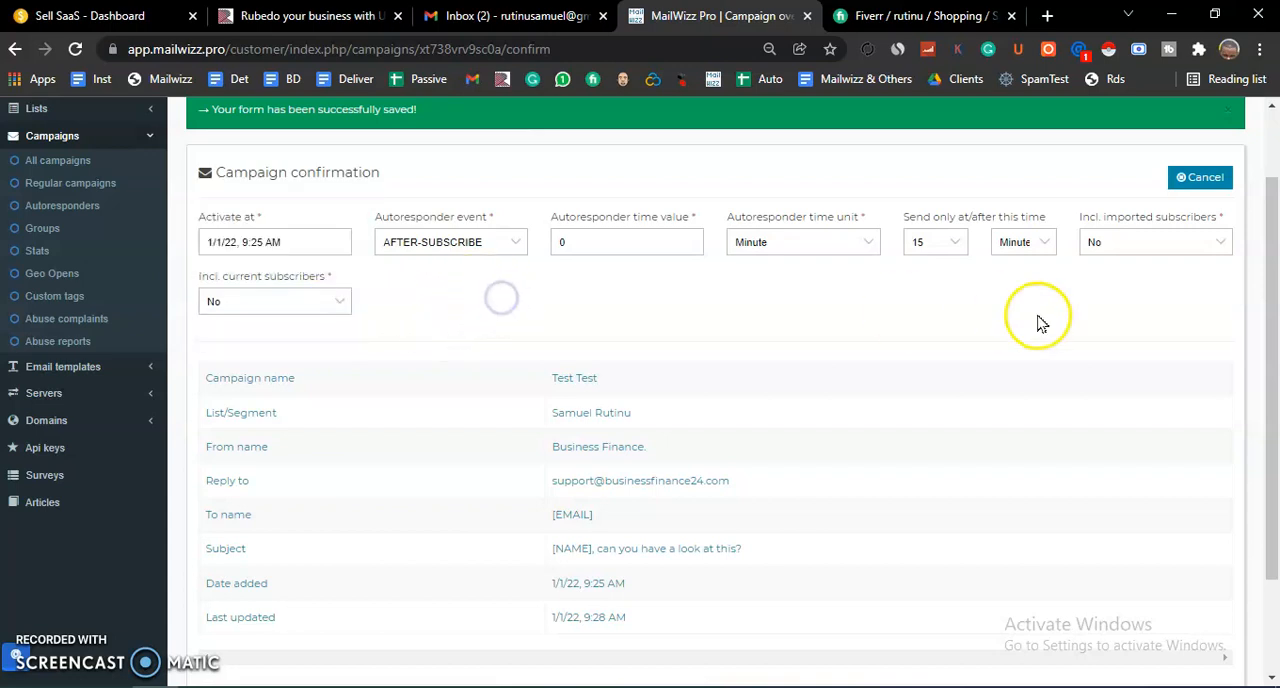
pyautogui.scroll(-3)
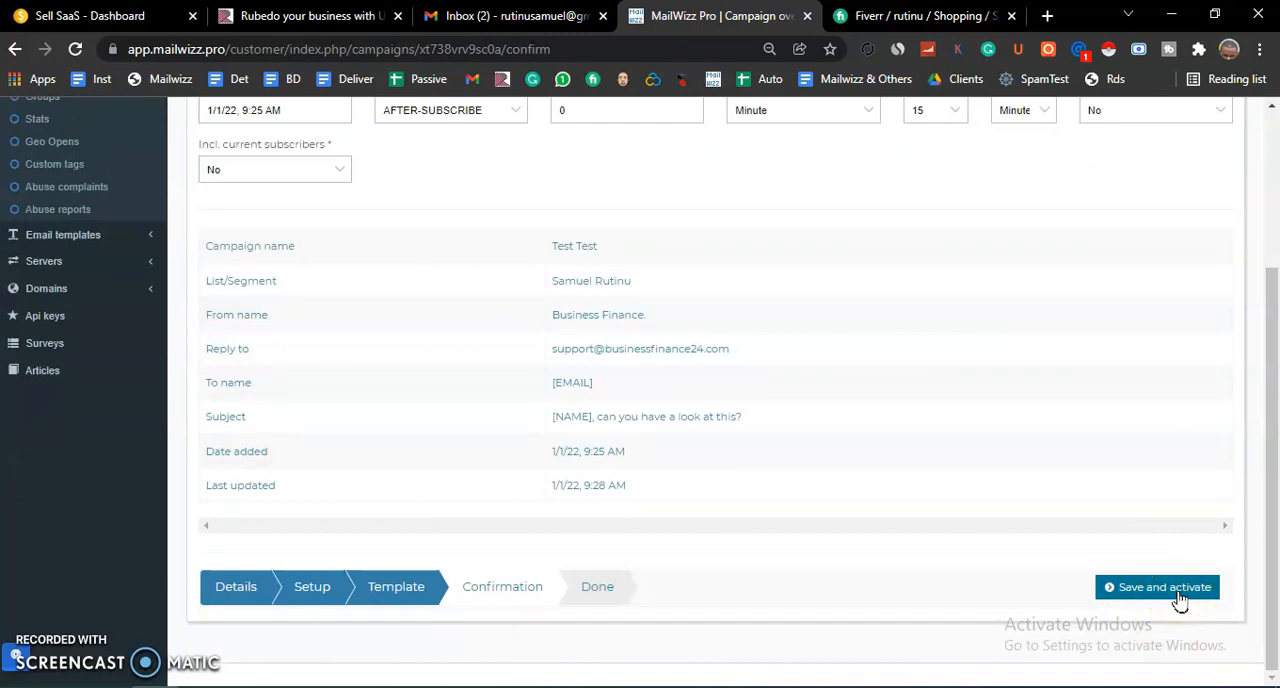
pyautogui.moveTo(1040, 458)
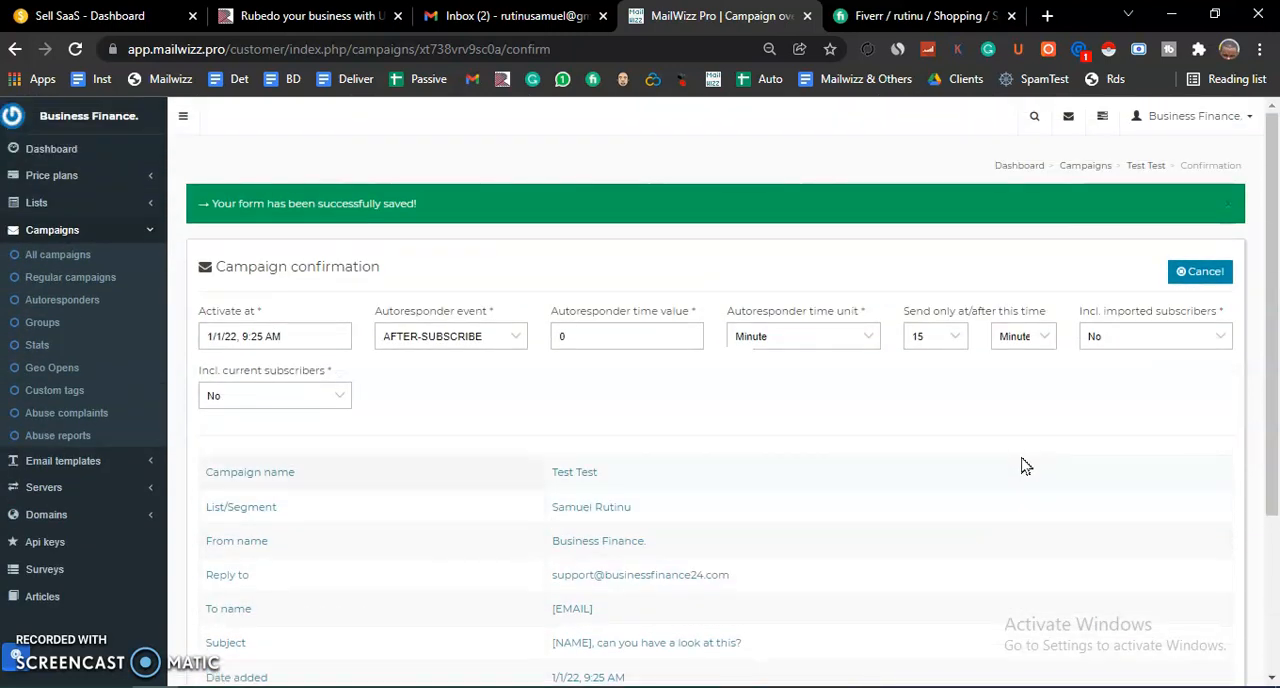
pyautogui.scroll(-3)
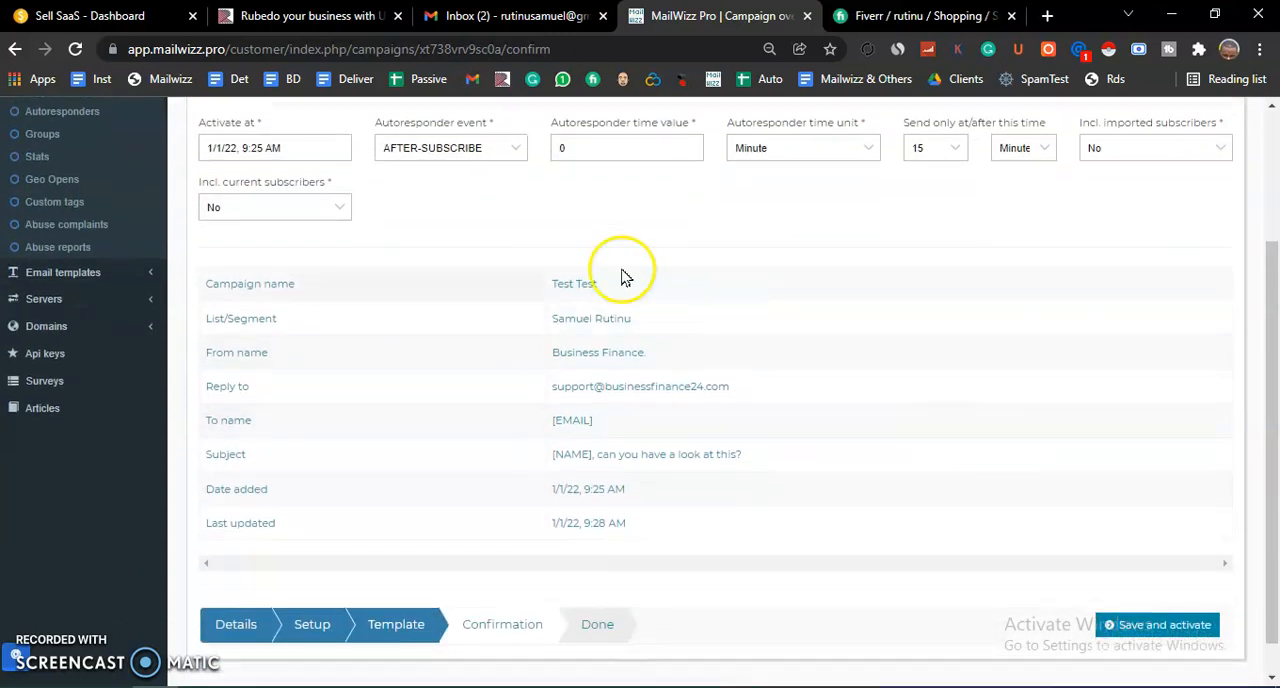
# Step: Set the autoresponder event to AFTER-CAMPAIGN-OPEN and view the empty 'Send when opening this campaign' list
pyautogui.click(450, 147)
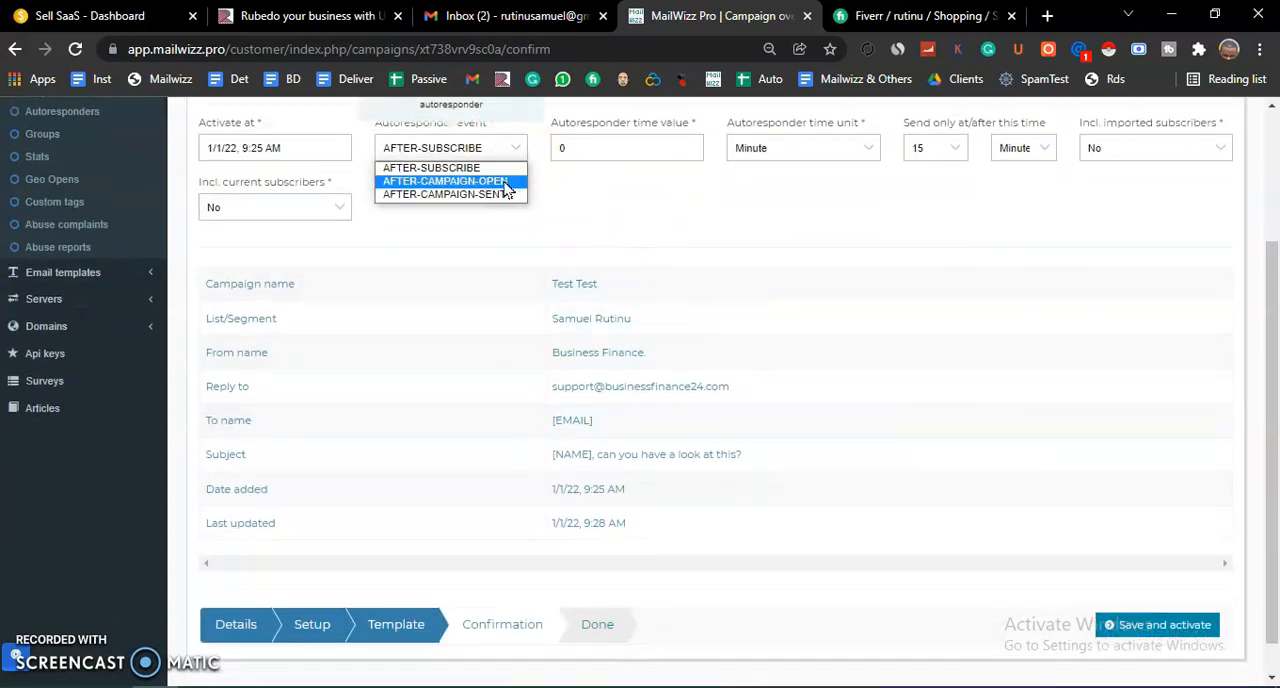
pyautogui.click(445, 181)
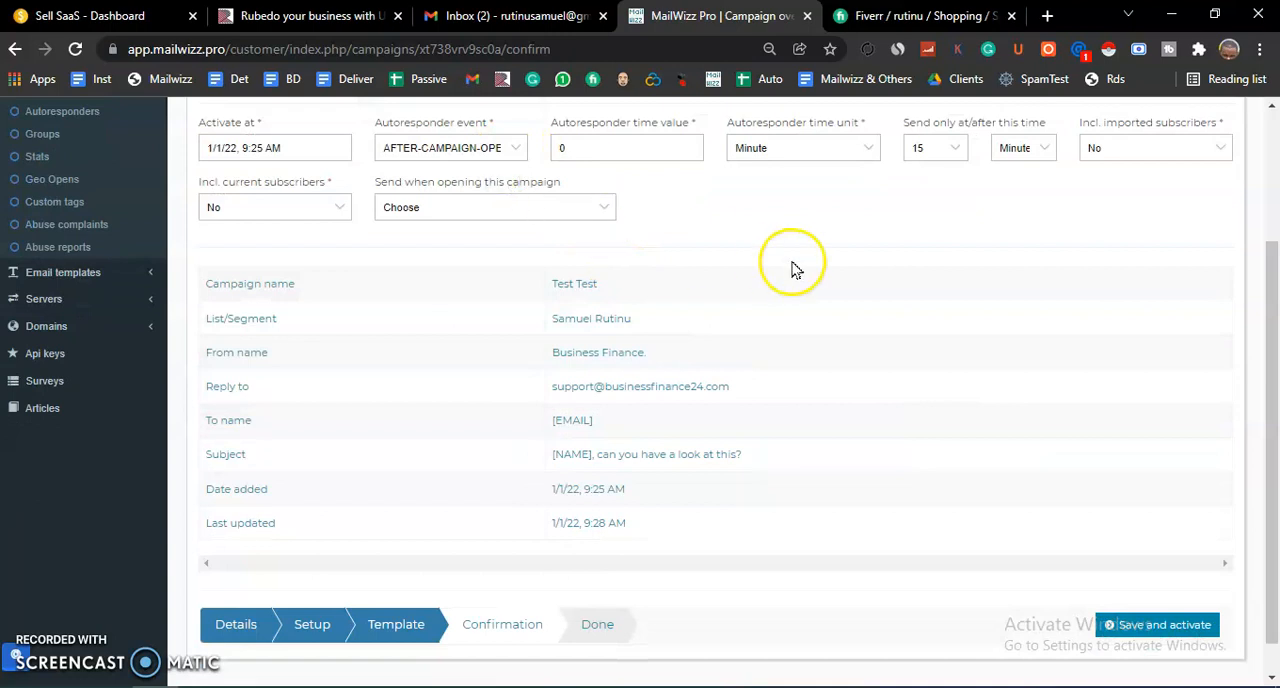
pyautogui.moveTo(795, 268)
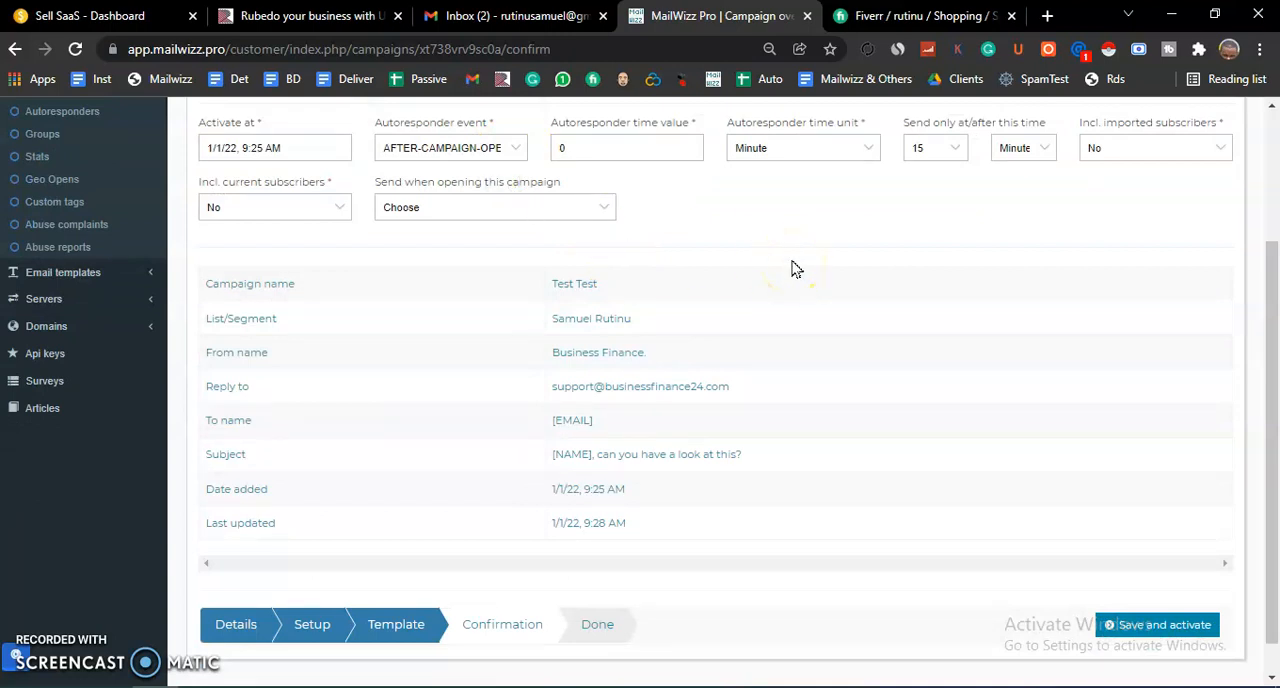
pyautogui.moveTo(573, 226)
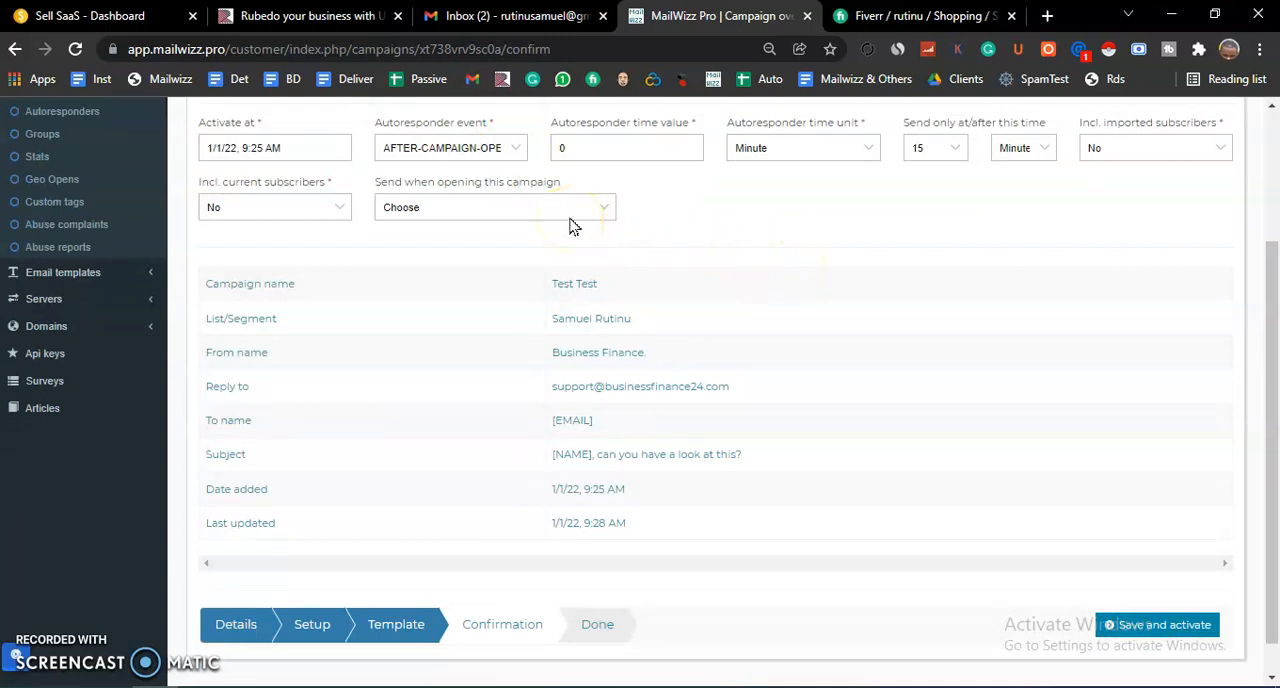
pyautogui.moveTo(728, 240)
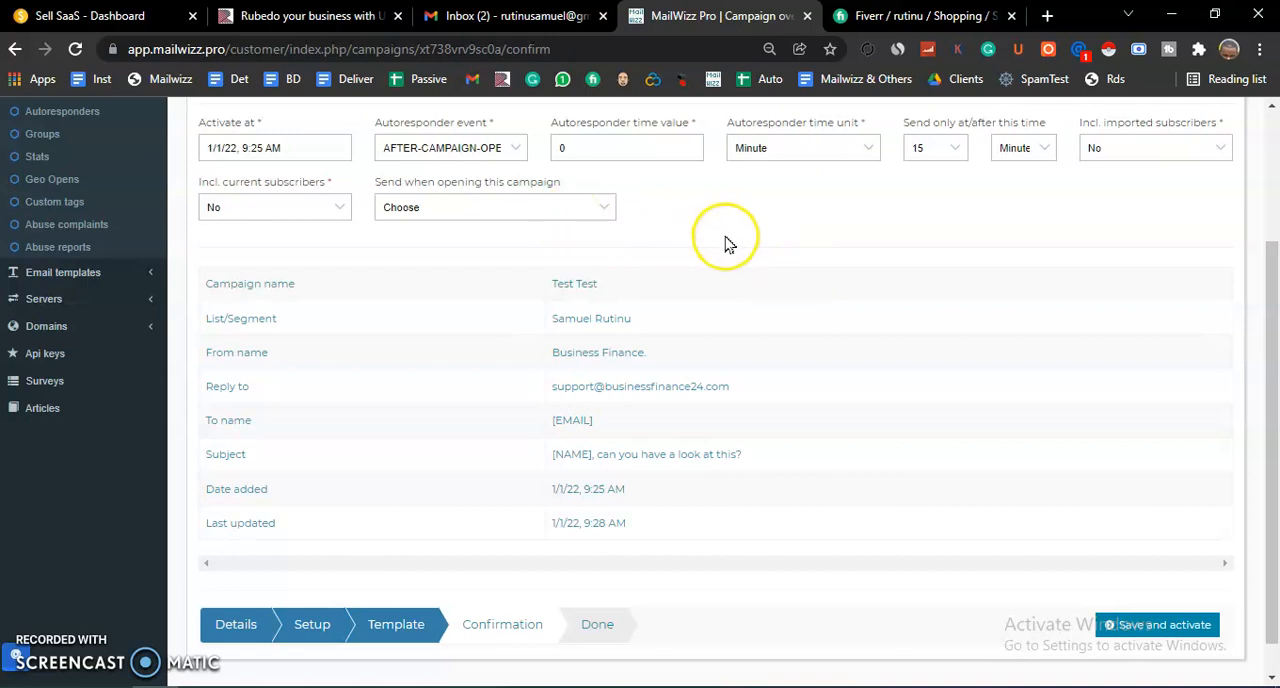
pyautogui.moveTo(728, 247)
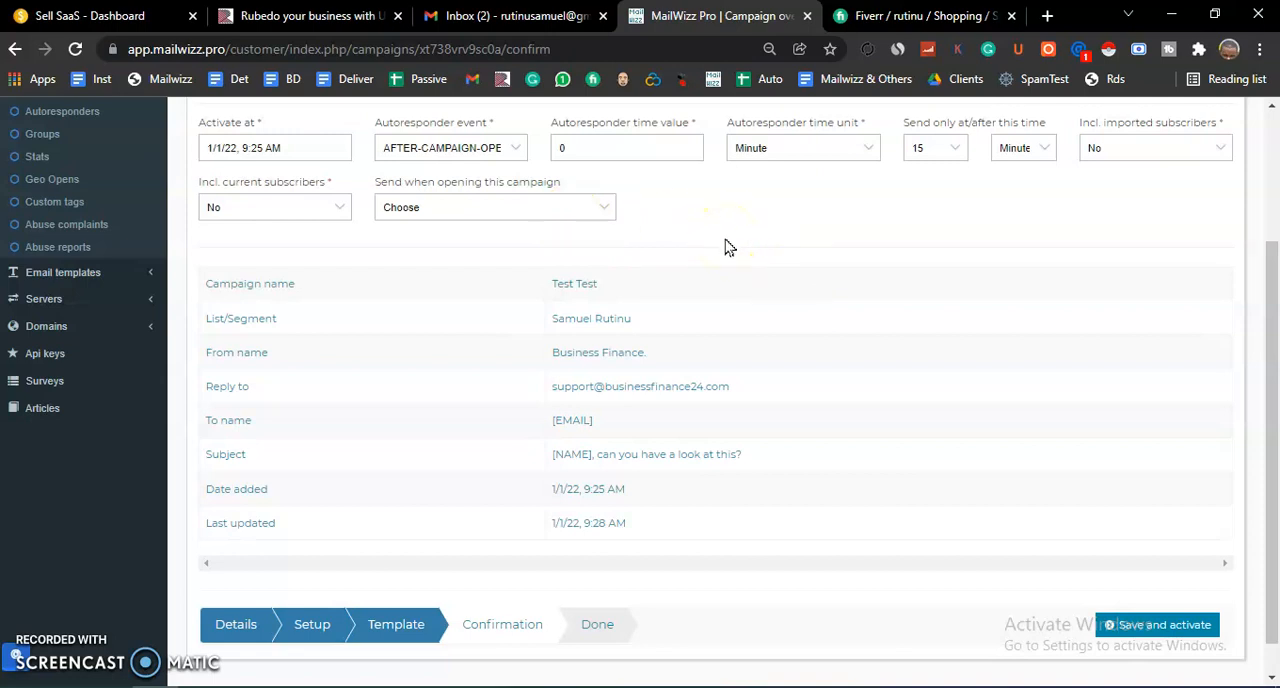
pyautogui.moveTo(730, 255)
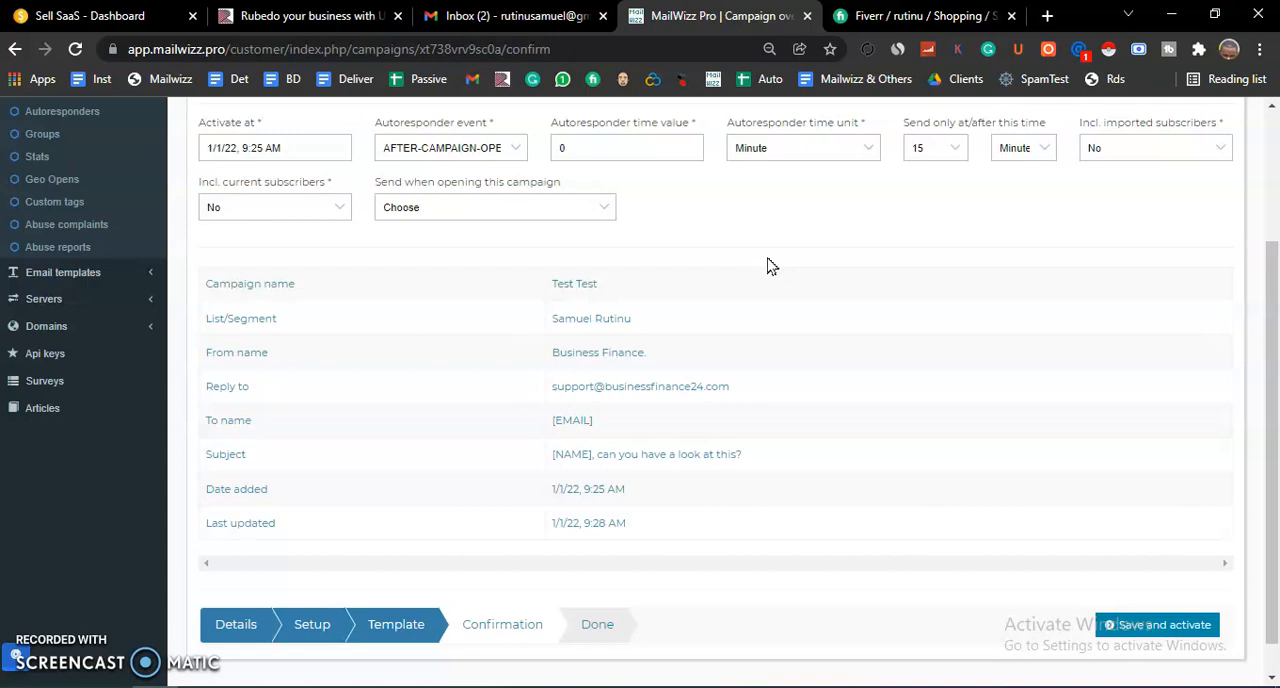
pyautogui.moveTo(767, 268)
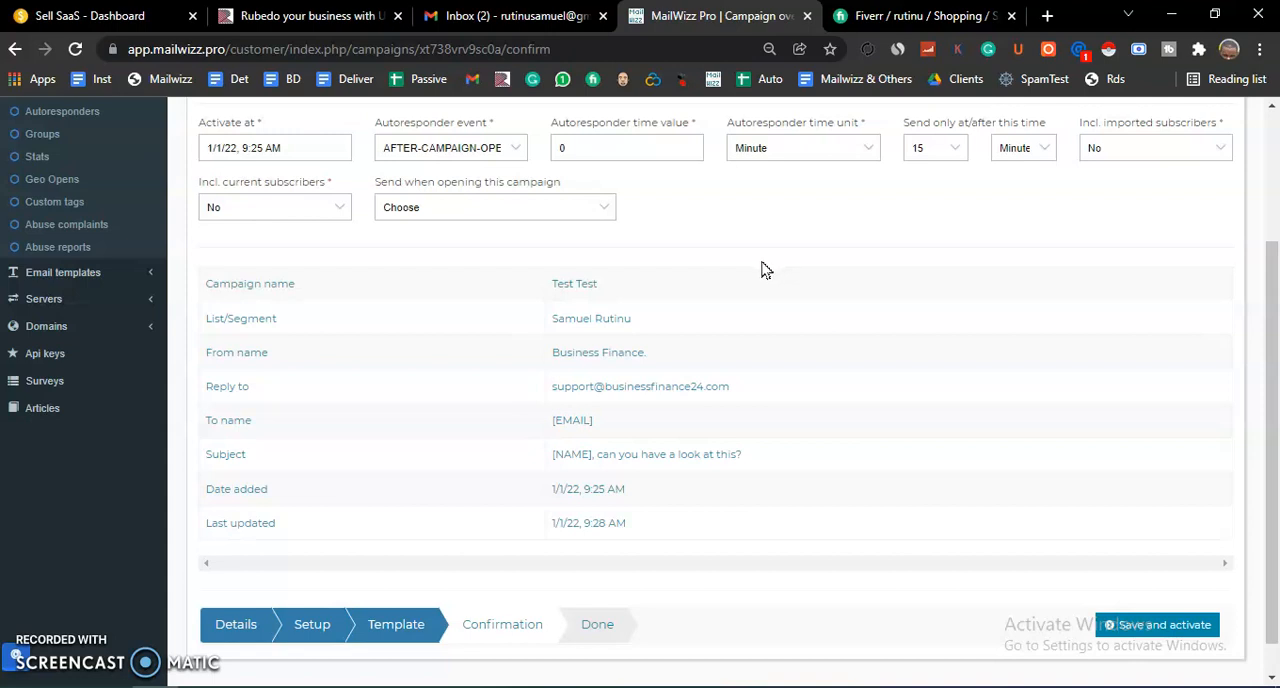
pyautogui.moveTo(715, 268)
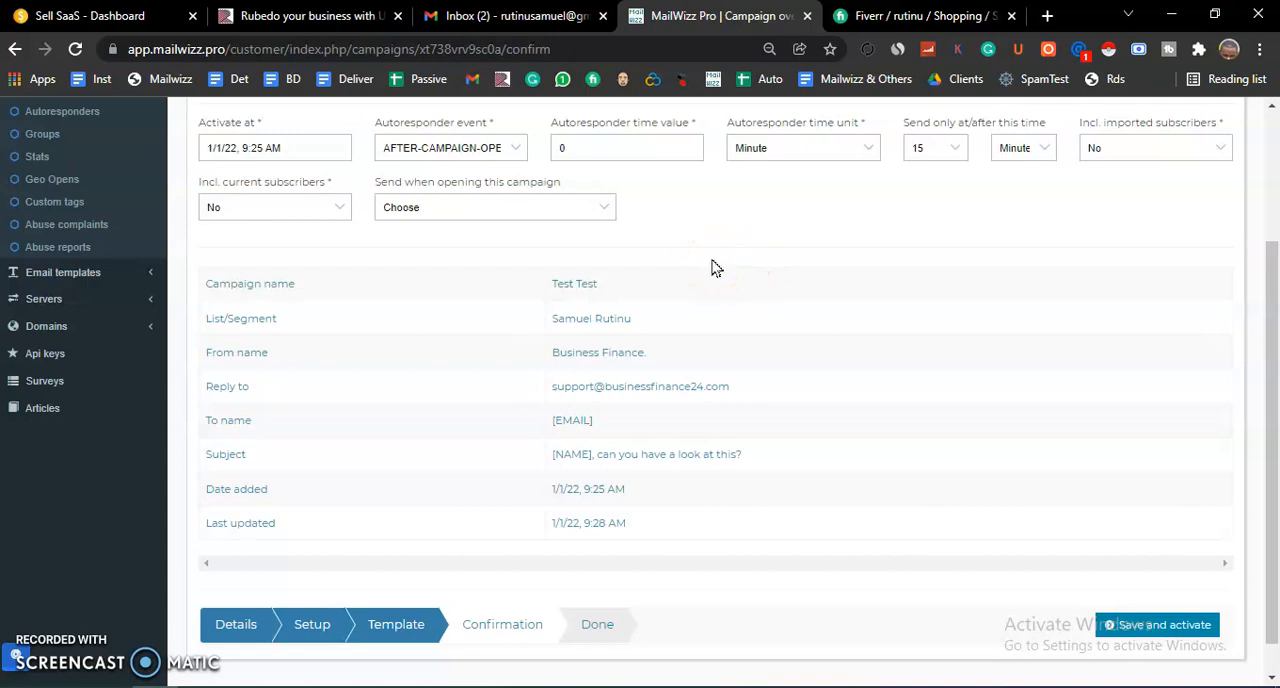
pyautogui.click(448, 147)
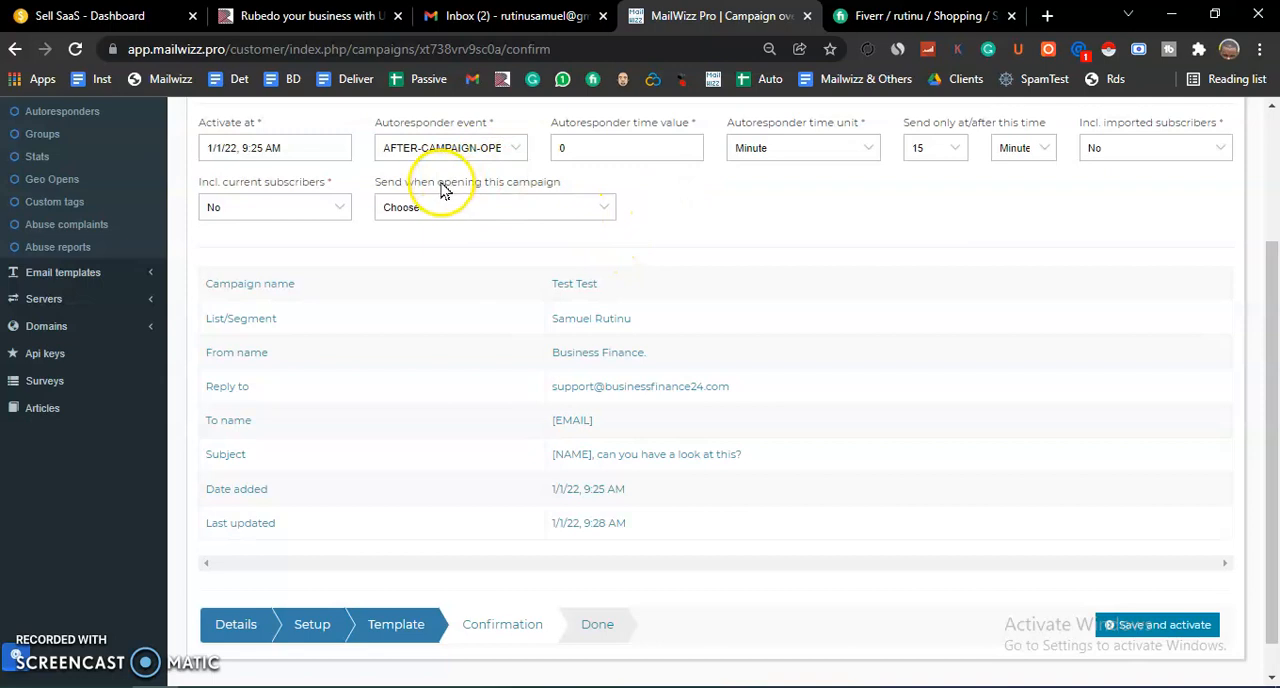
pyautogui.moveTo(585, 213)
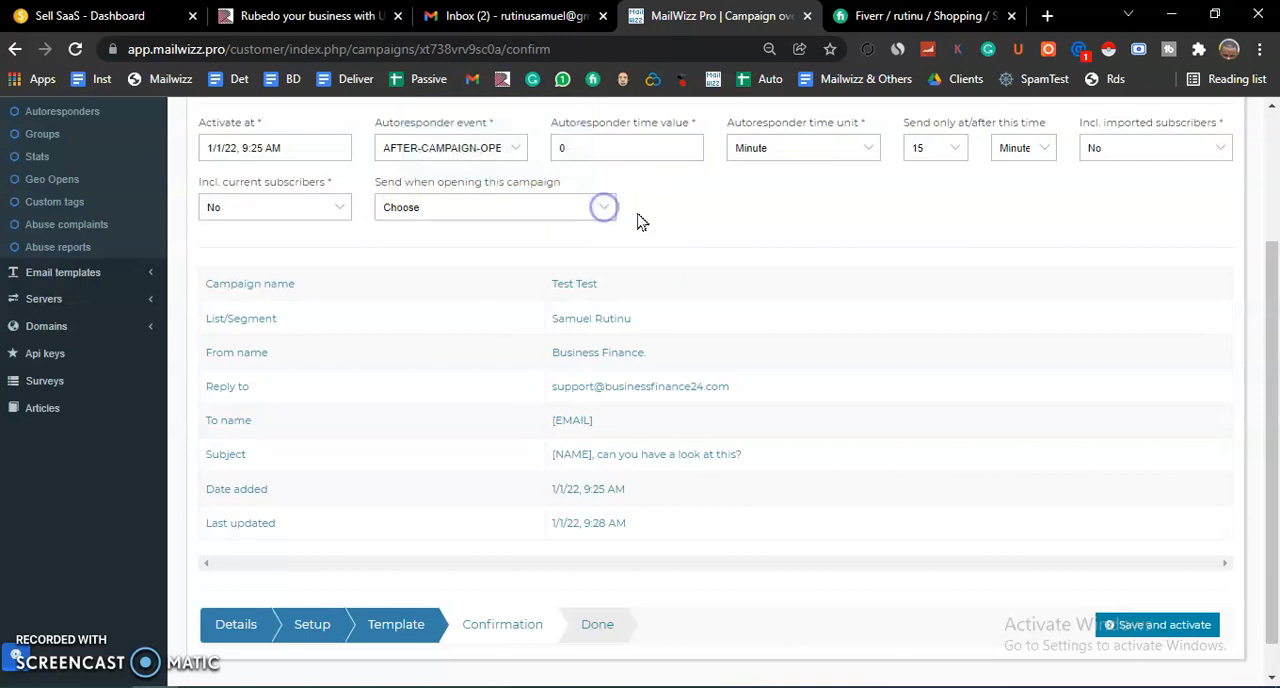
pyautogui.click(1157, 624)
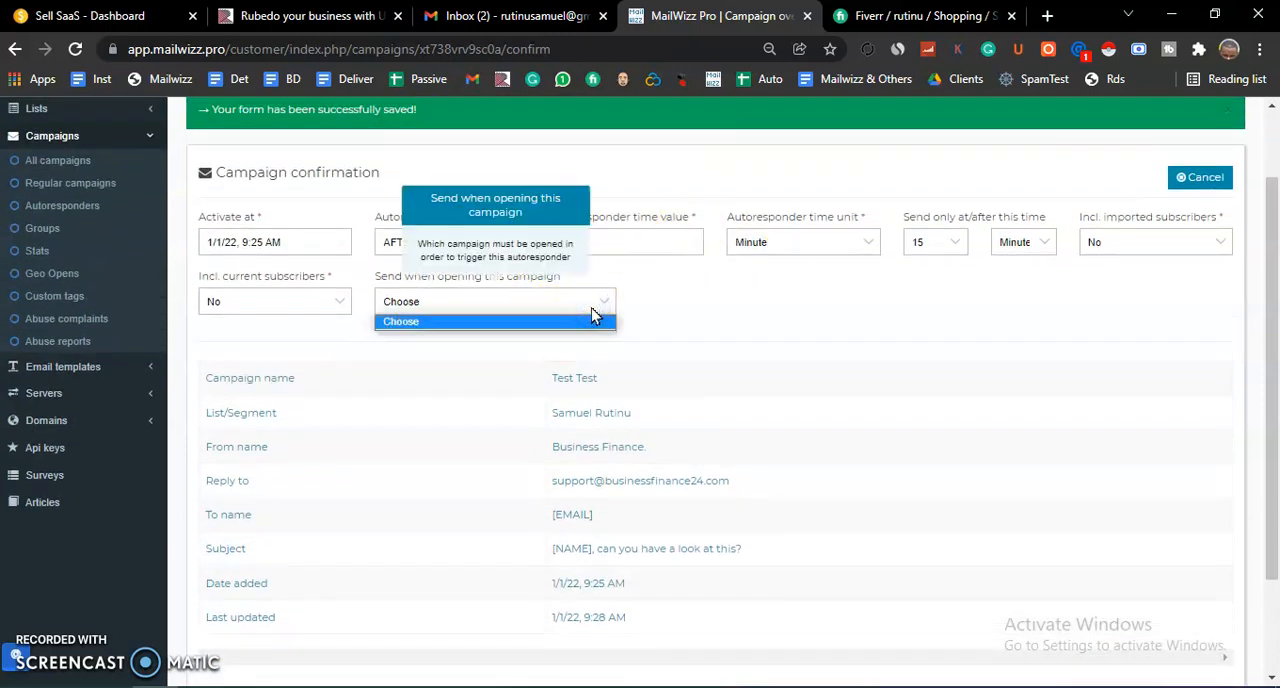
pyautogui.moveTo(590, 293)
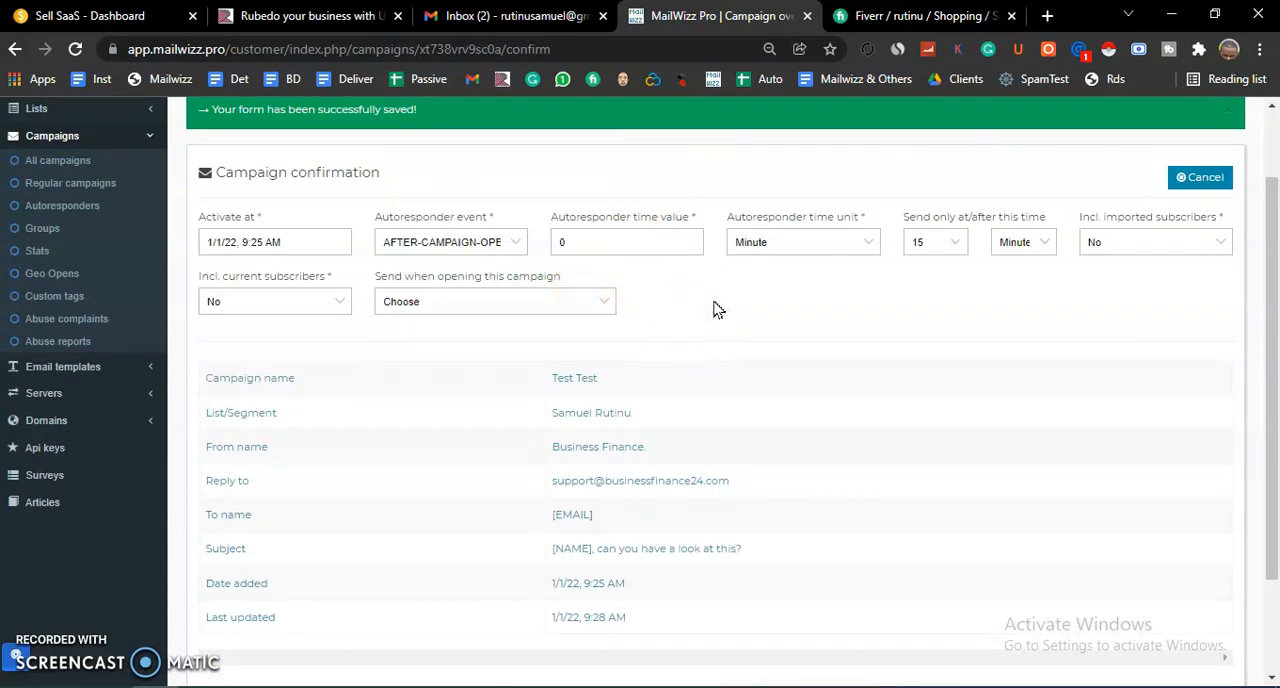
pyautogui.scroll(-3)
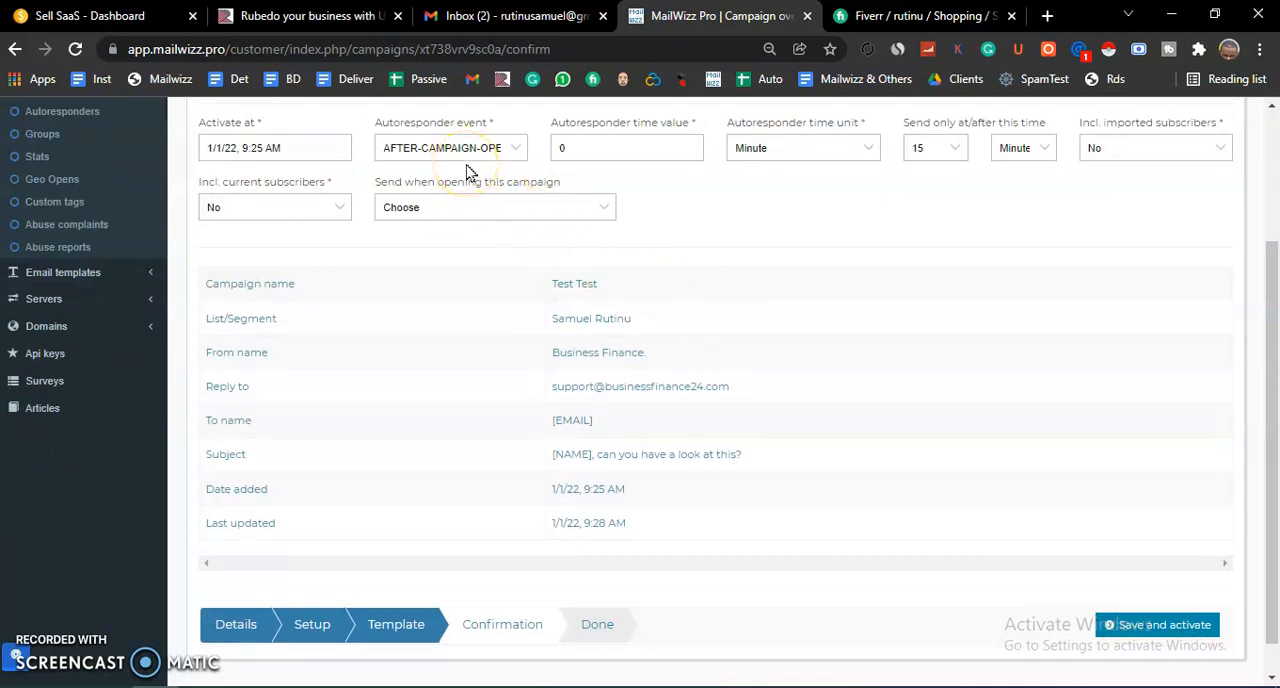
pyautogui.moveTo(480, 155)
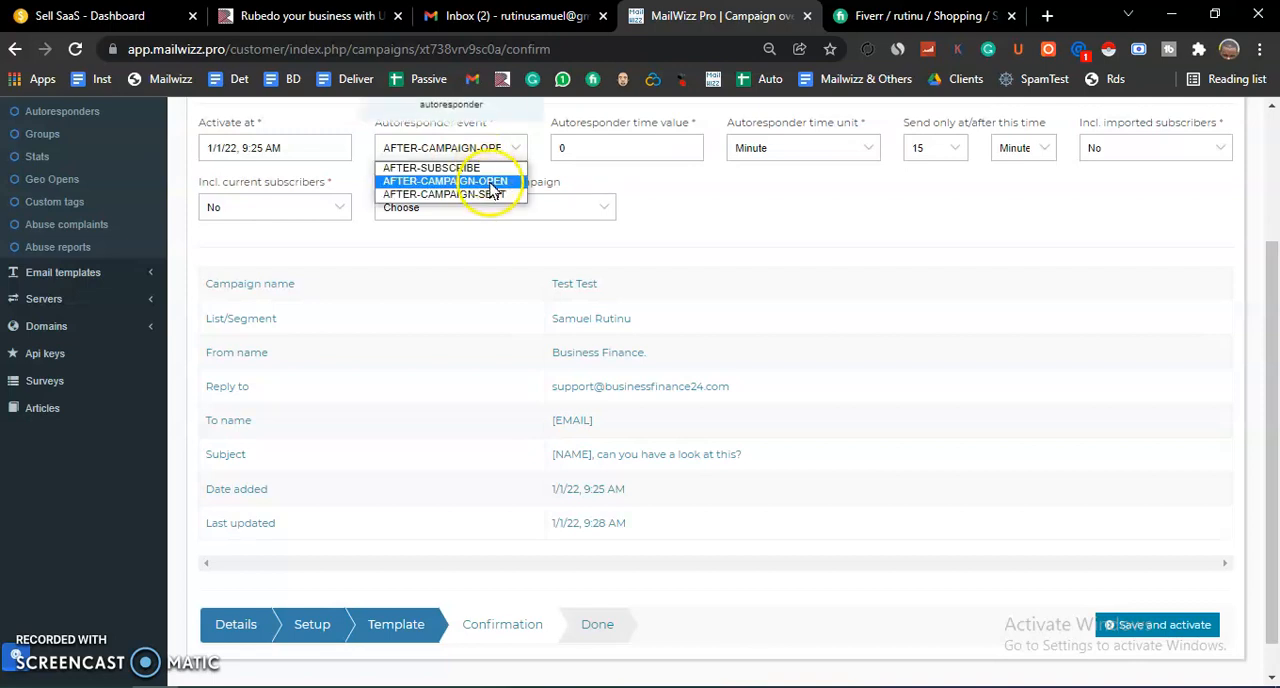
pyautogui.click(449, 181)
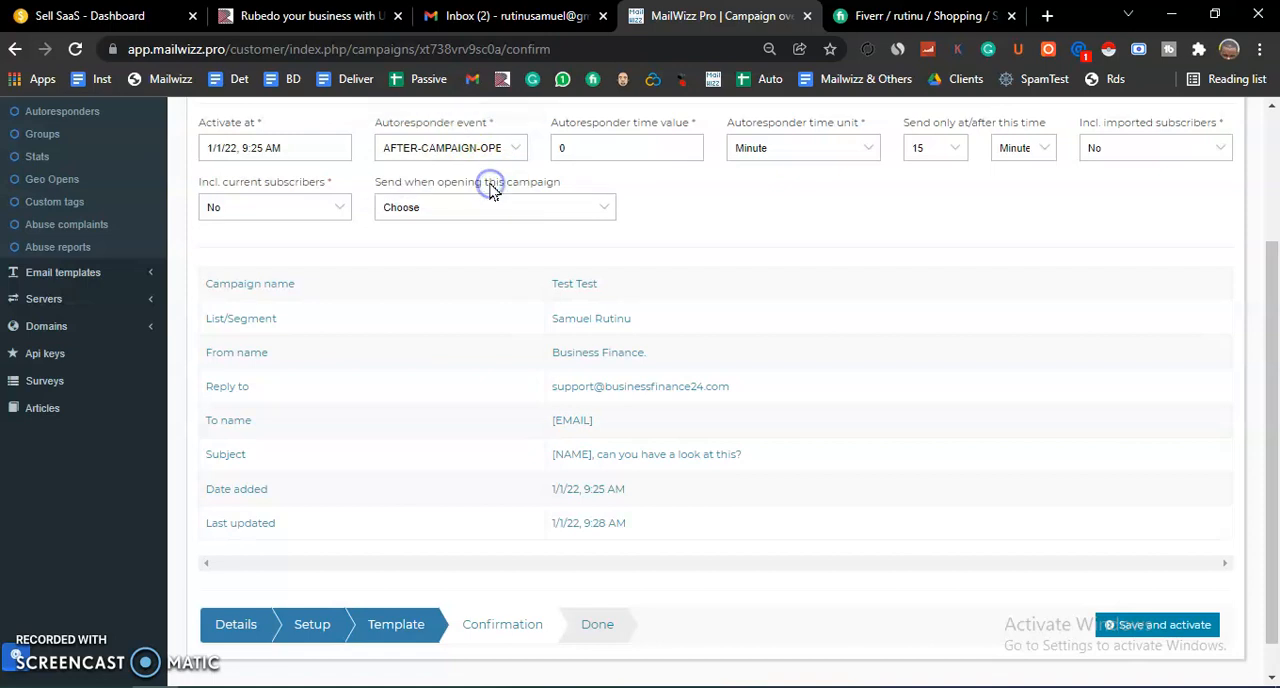
pyautogui.moveTo(815, 207)
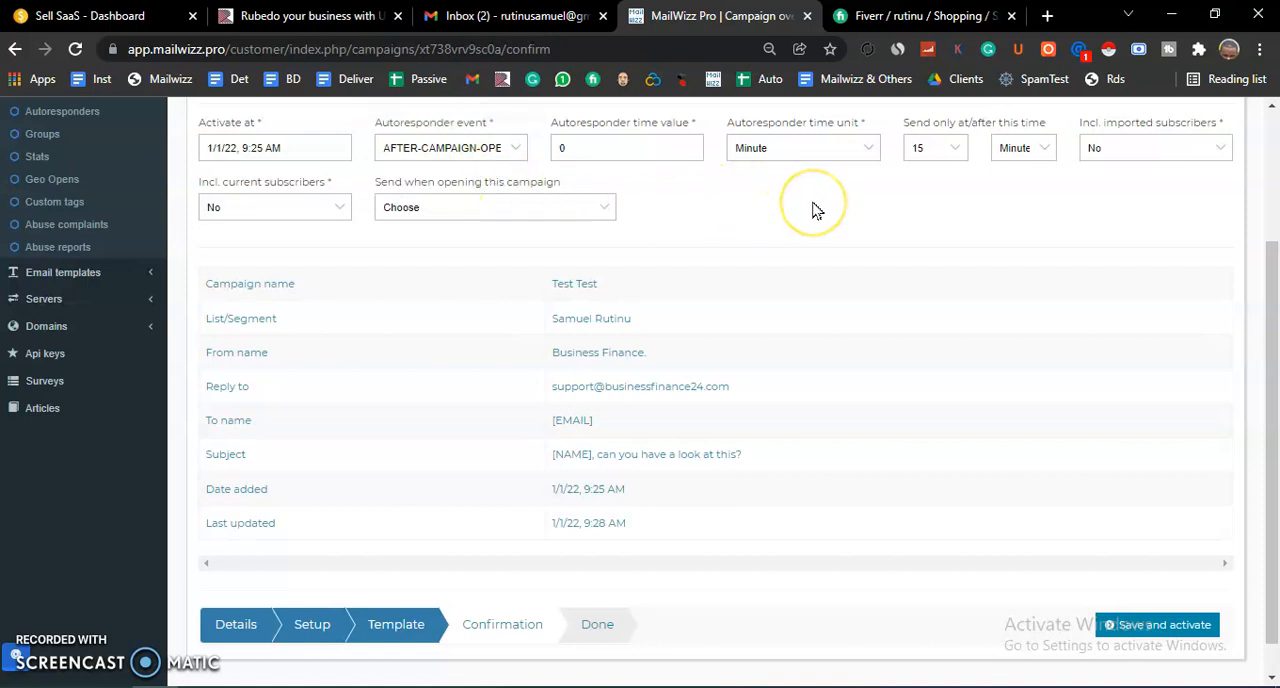
pyautogui.moveTo(533, 175)
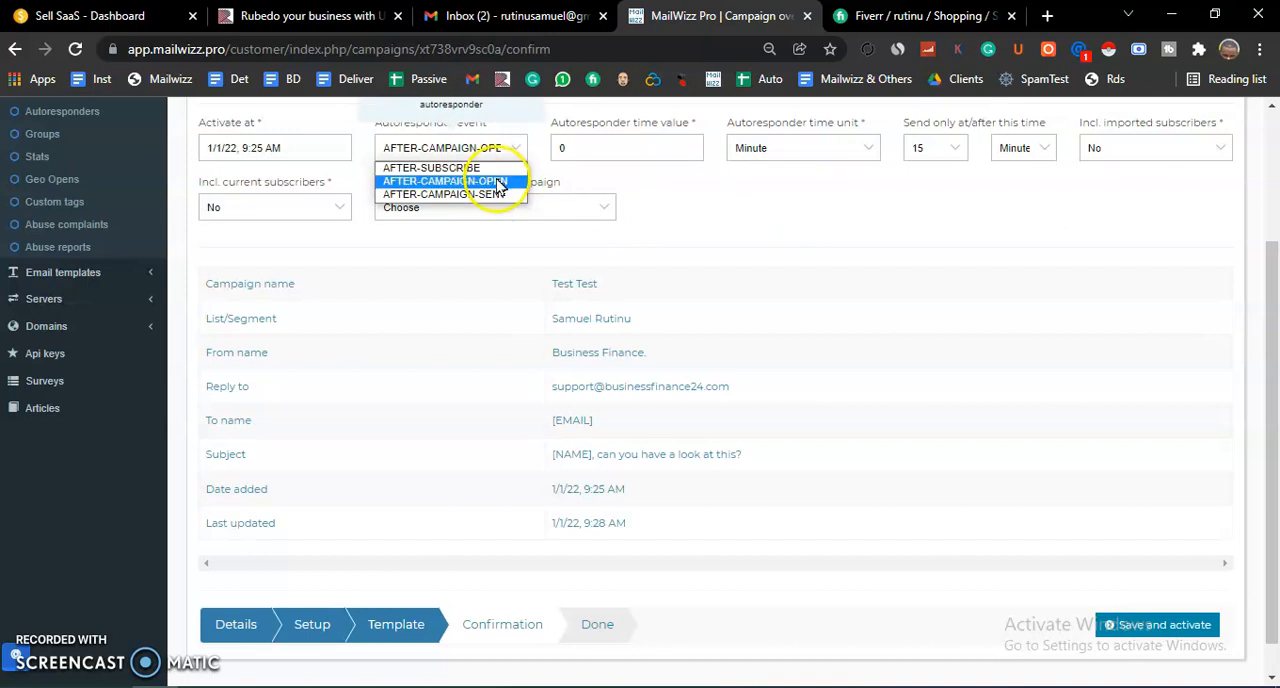
pyautogui.click(444, 181)
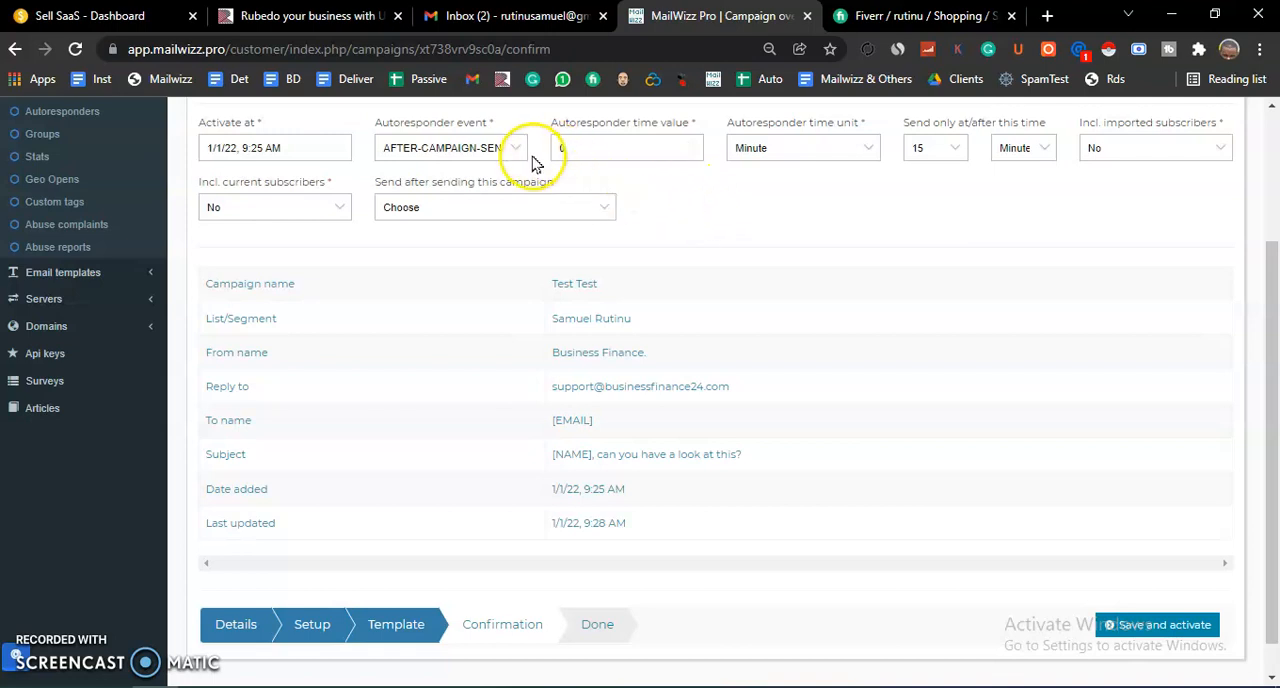
pyautogui.click(450, 147)
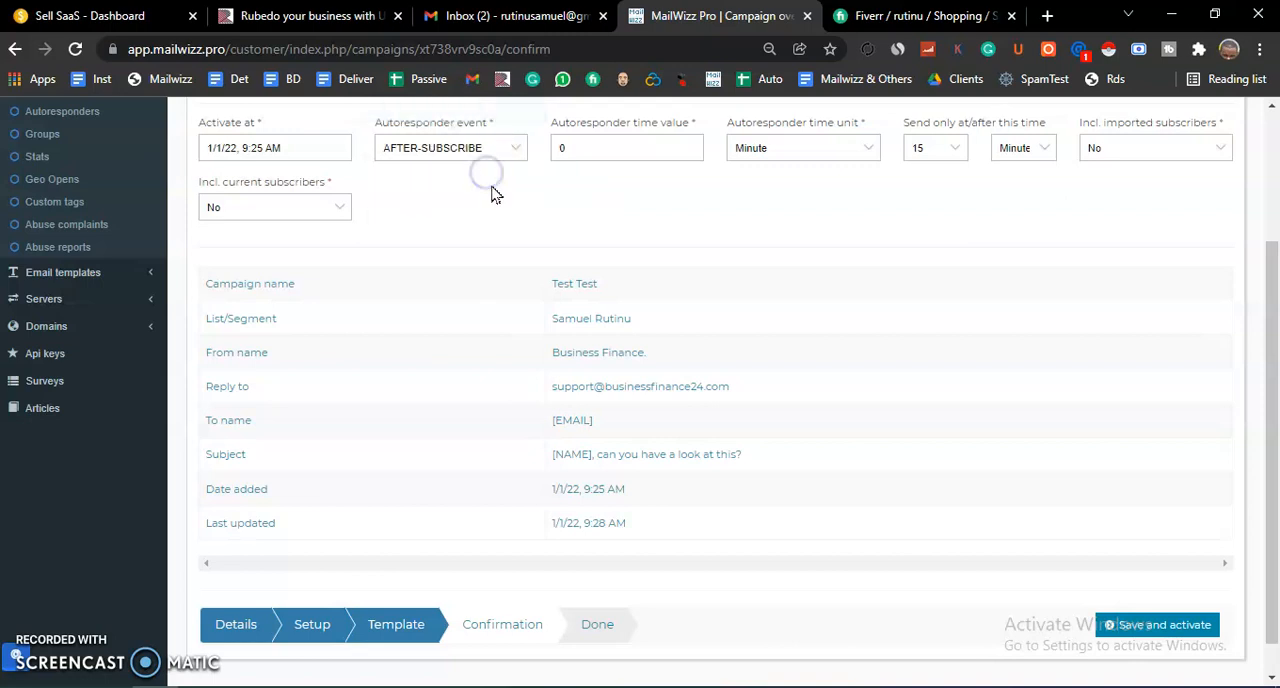
pyautogui.click(450, 147)
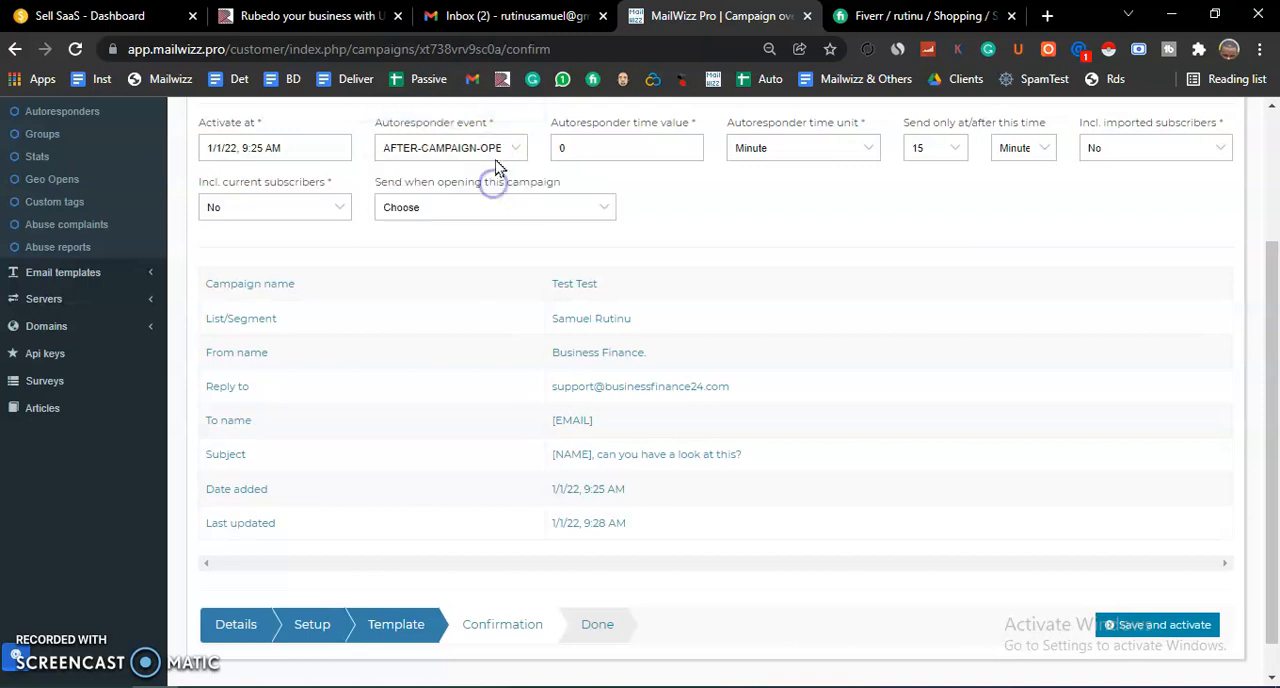
pyautogui.click(448, 147)
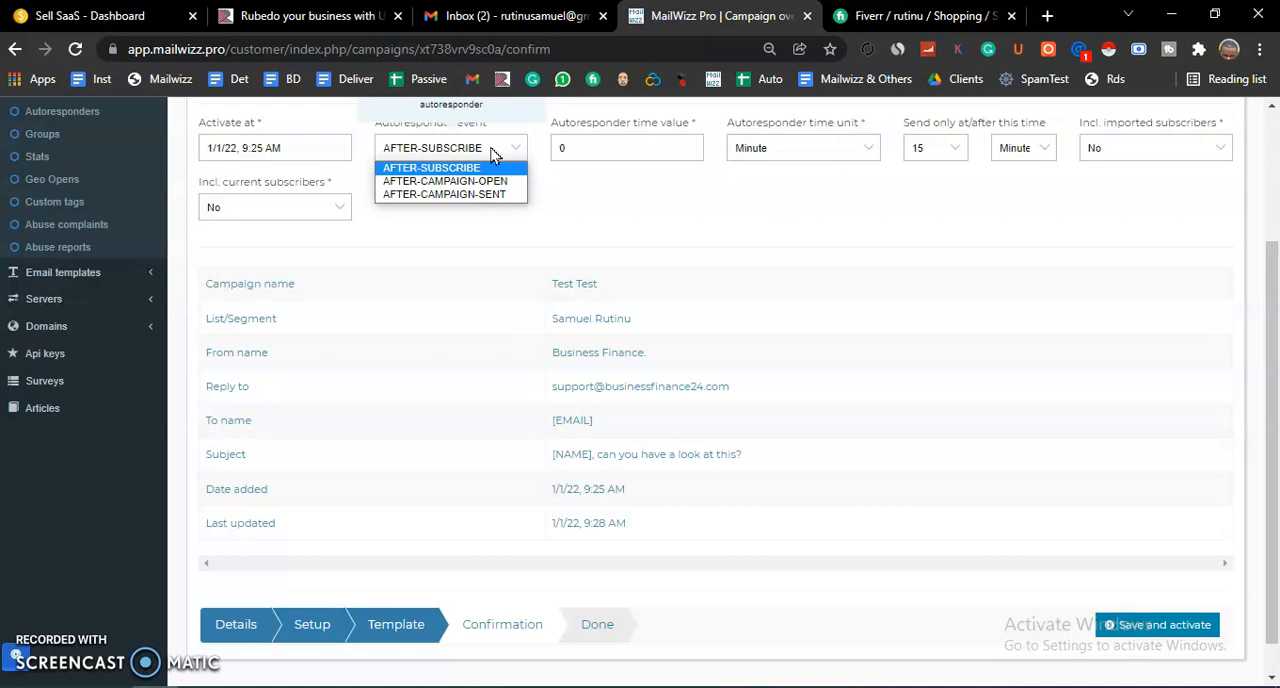
pyautogui.moveTo(445, 181)
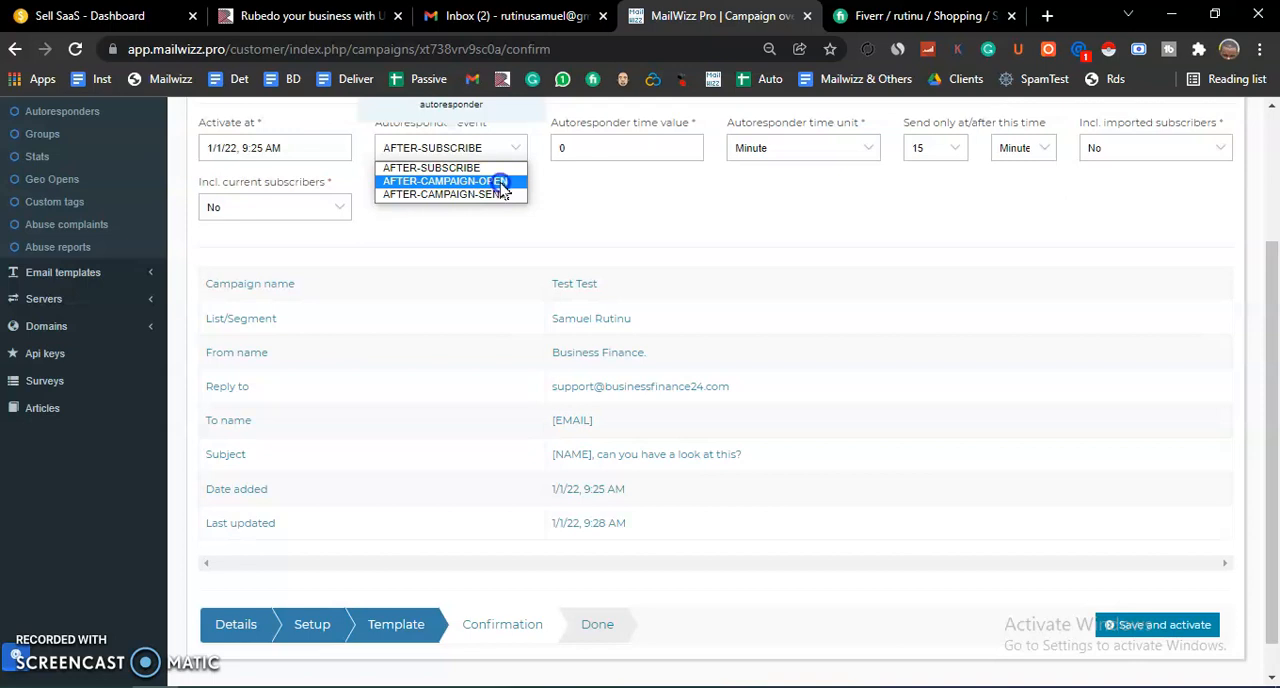
pyautogui.click(442, 181)
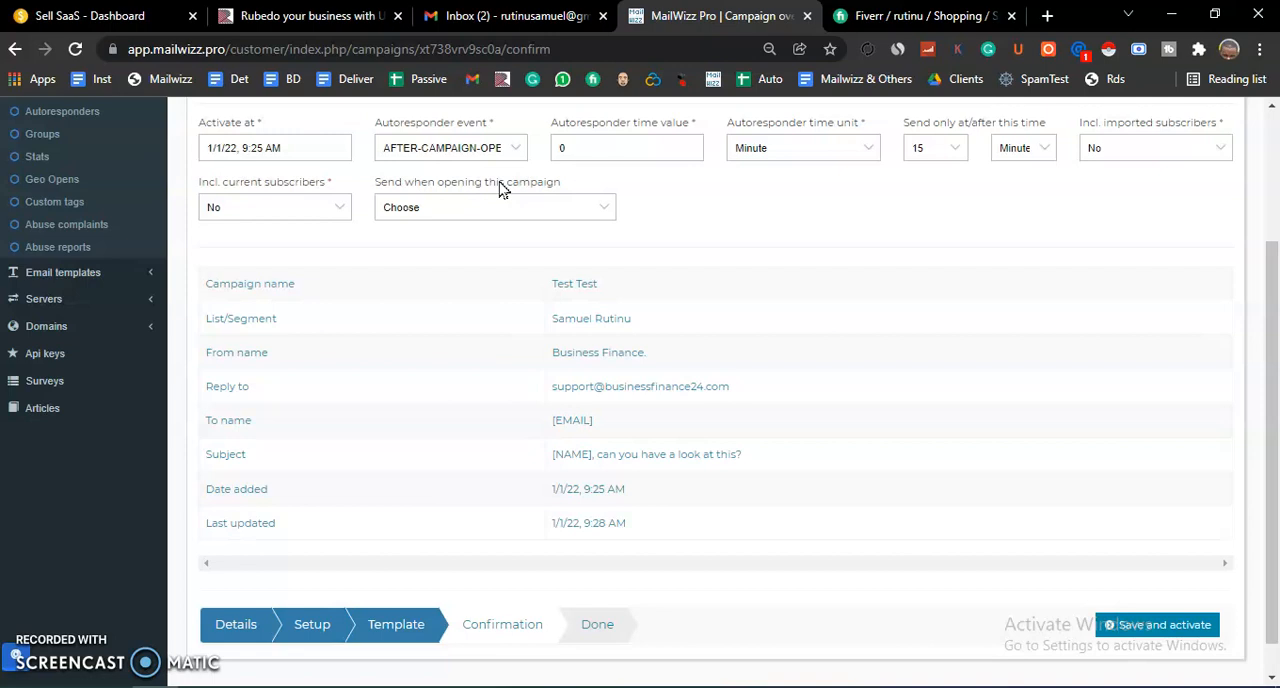
pyautogui.moveTo(595, 235)
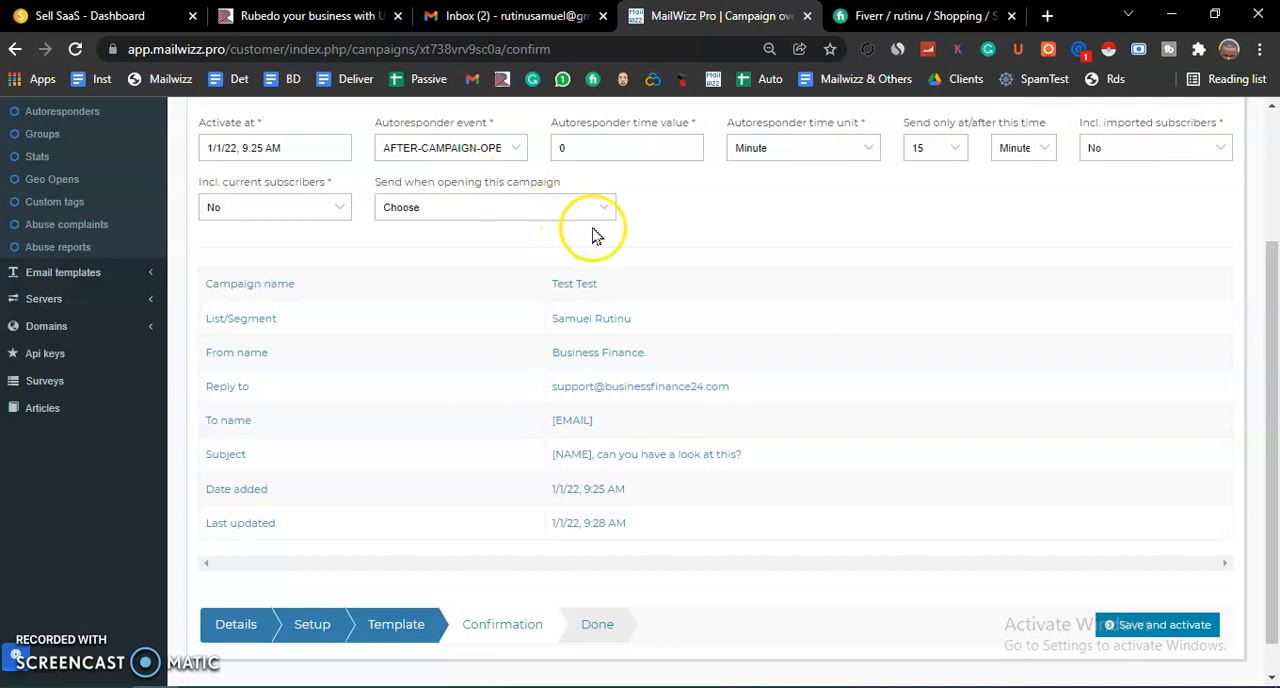
pyautogui.moveTo(1005, 263)
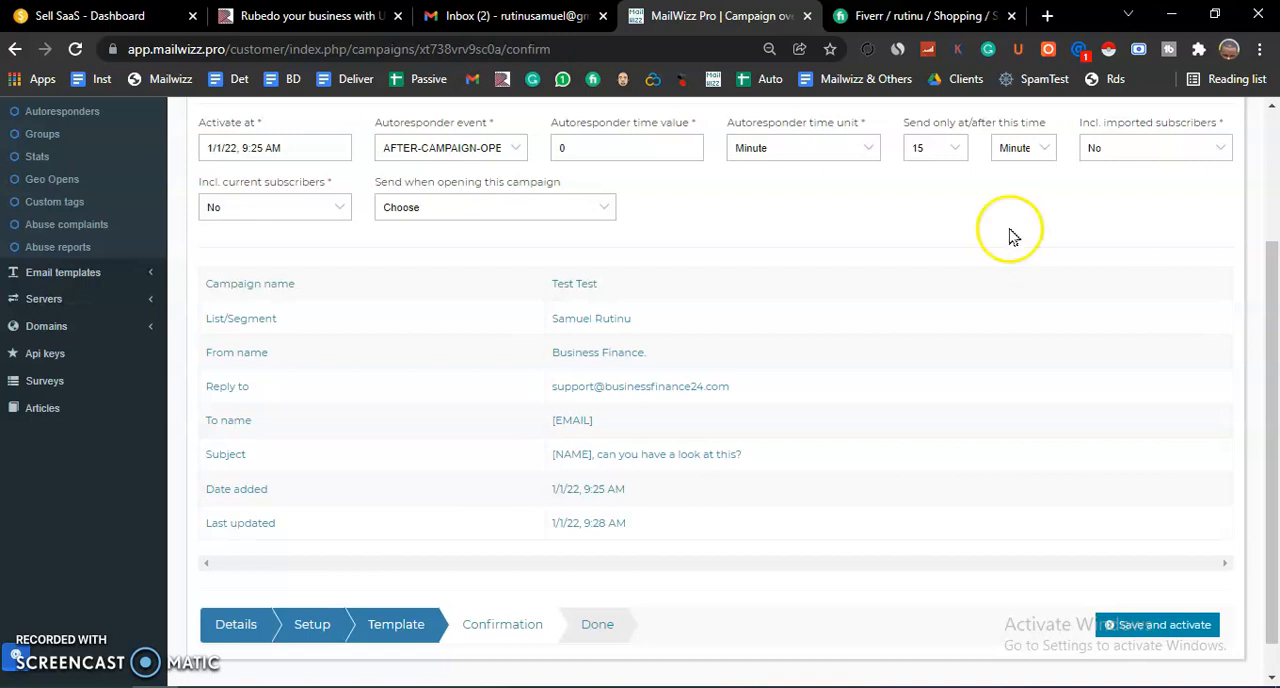
pyautogui.moveTo(1013, 236)
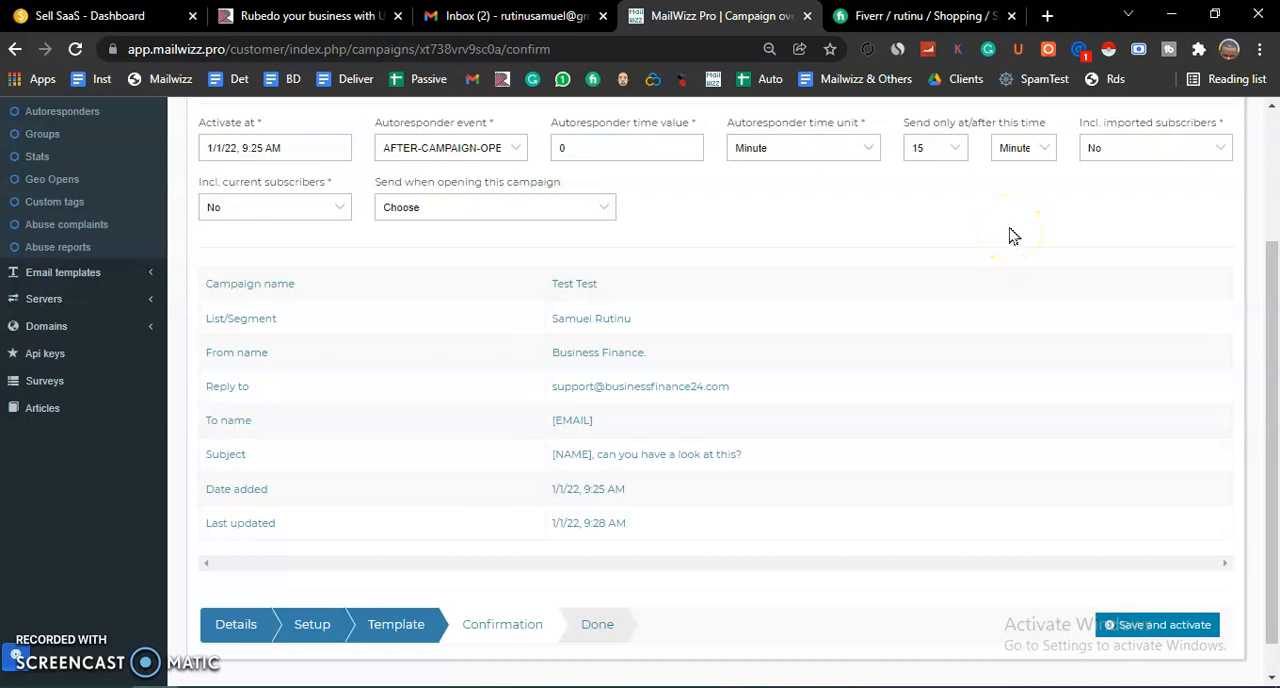